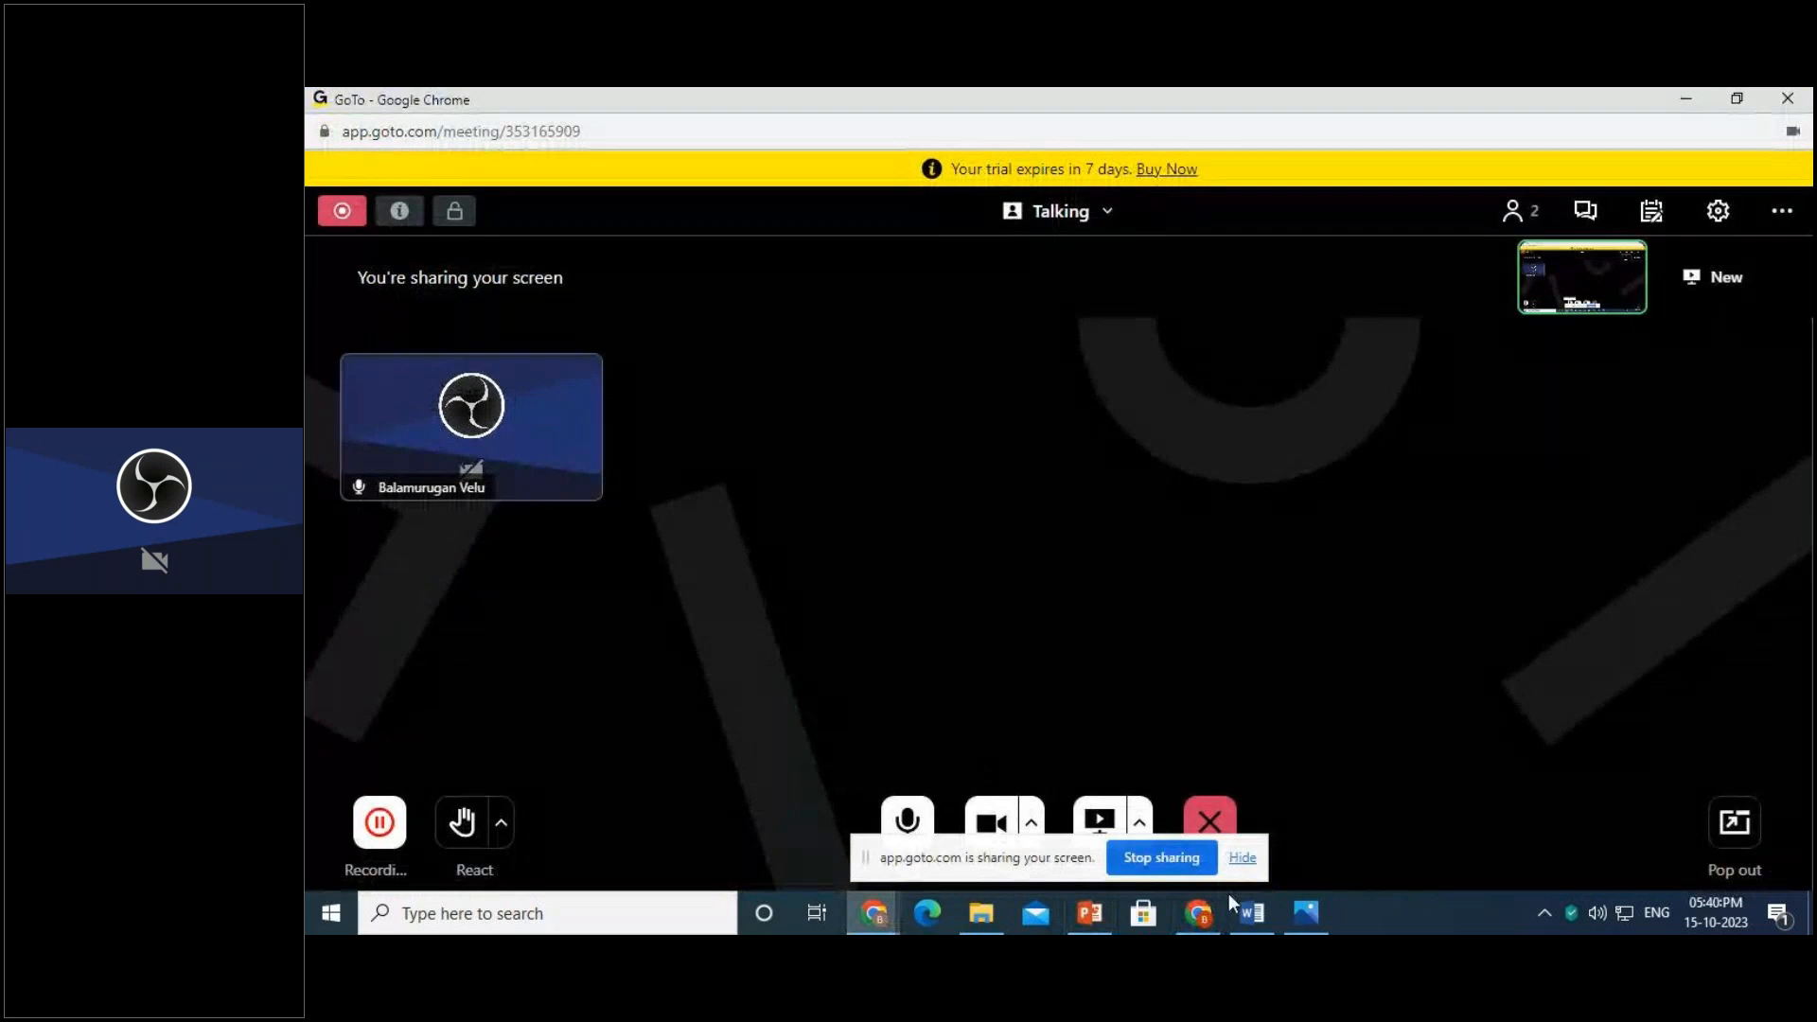
# - Switch to the lecture slide deck and present it as a full-screen slideshow
pyautogui.click(1086, 912)
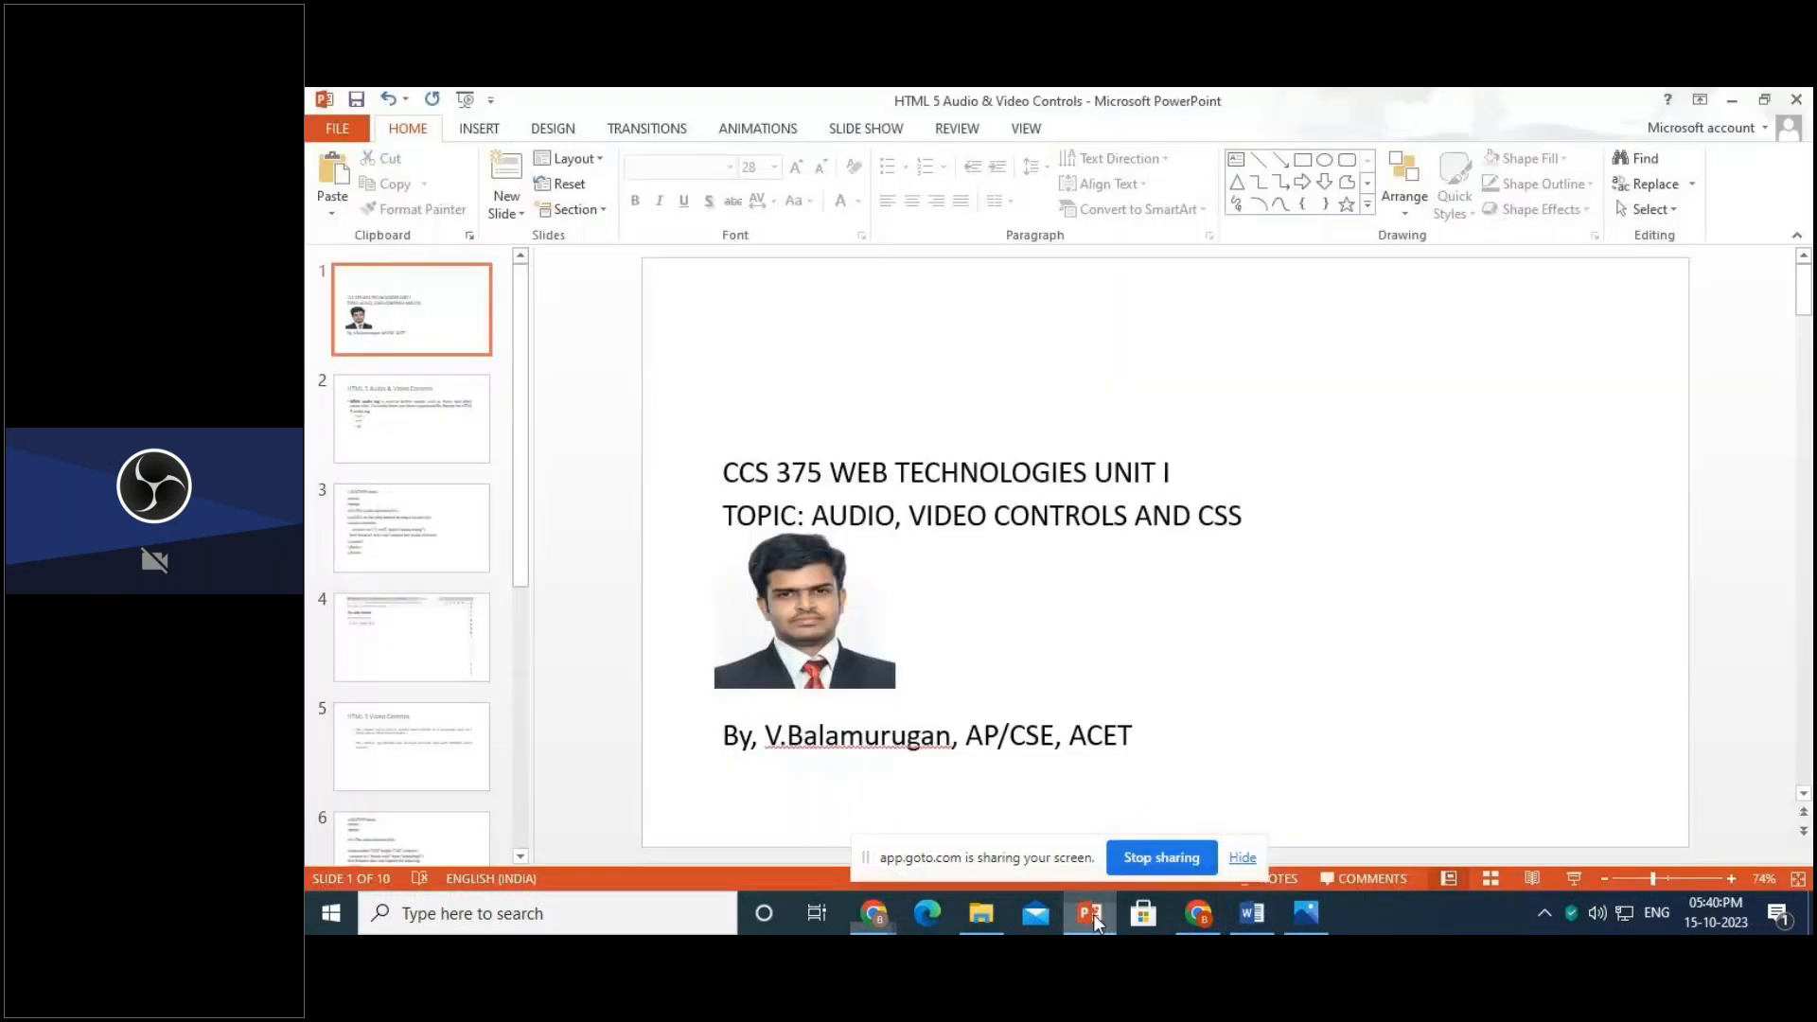
pyautogui.click(865, 127)
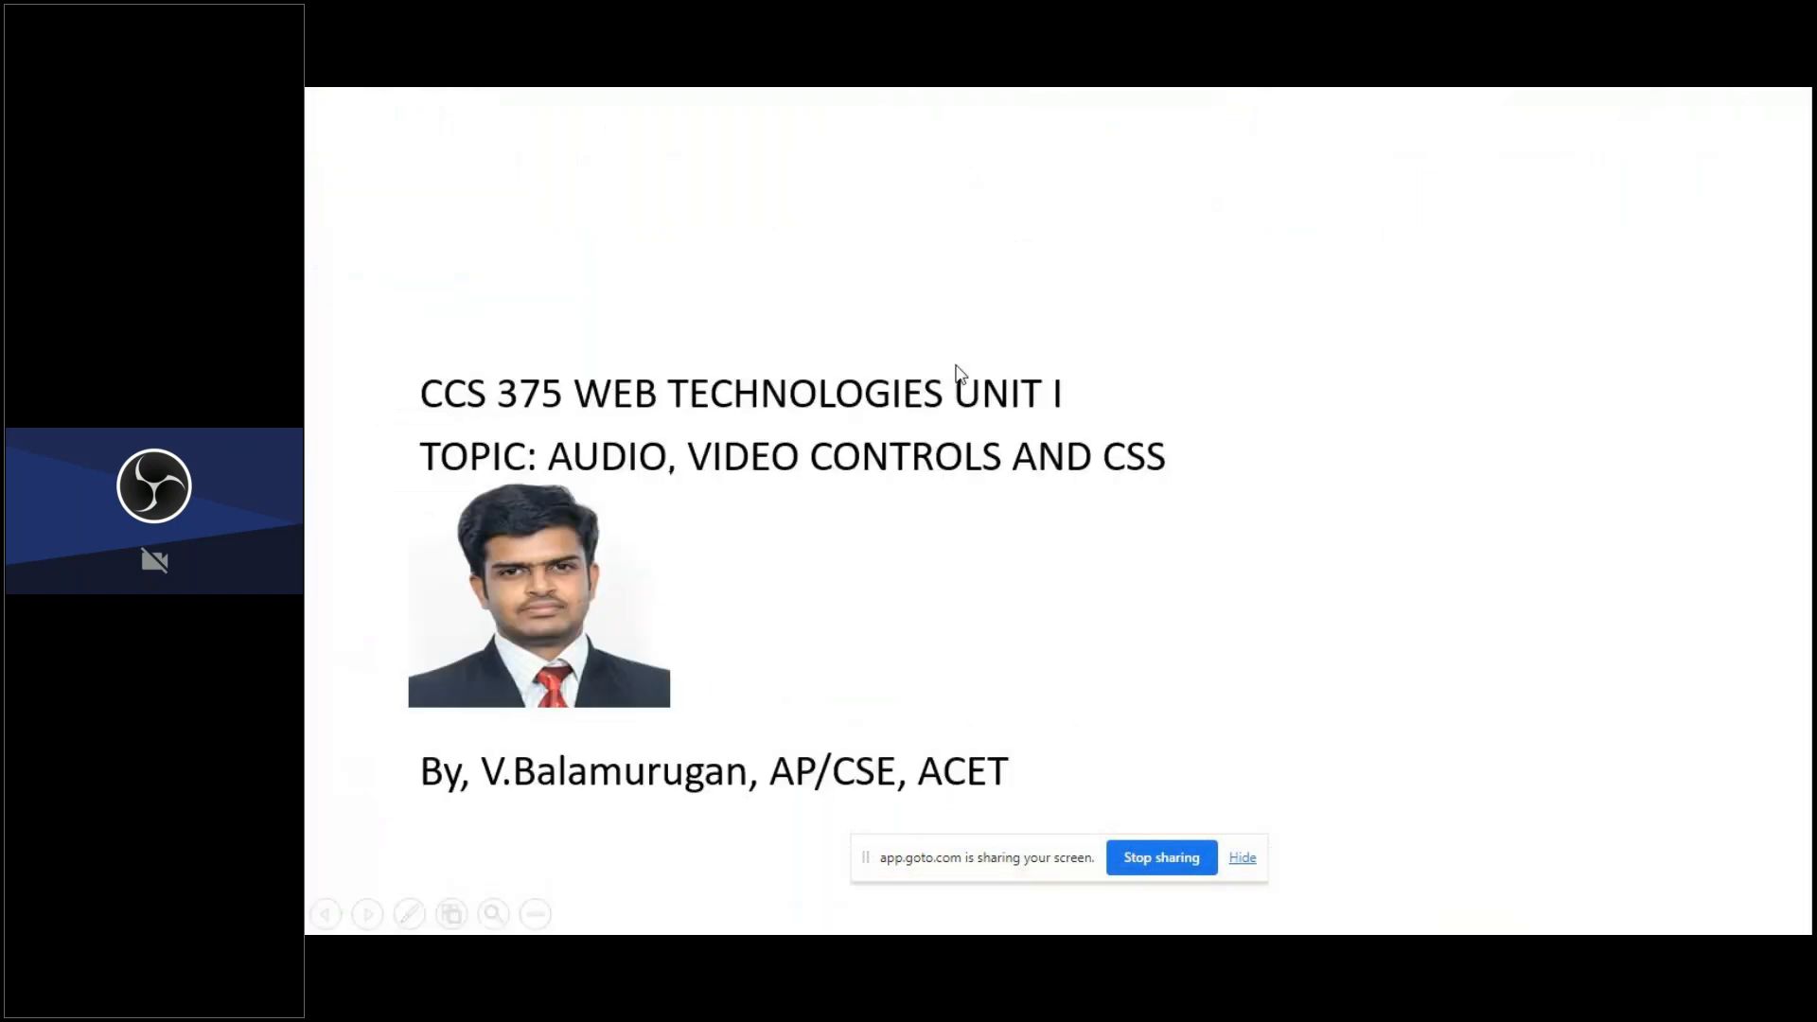
pyautogui.moveTo(991, 375)
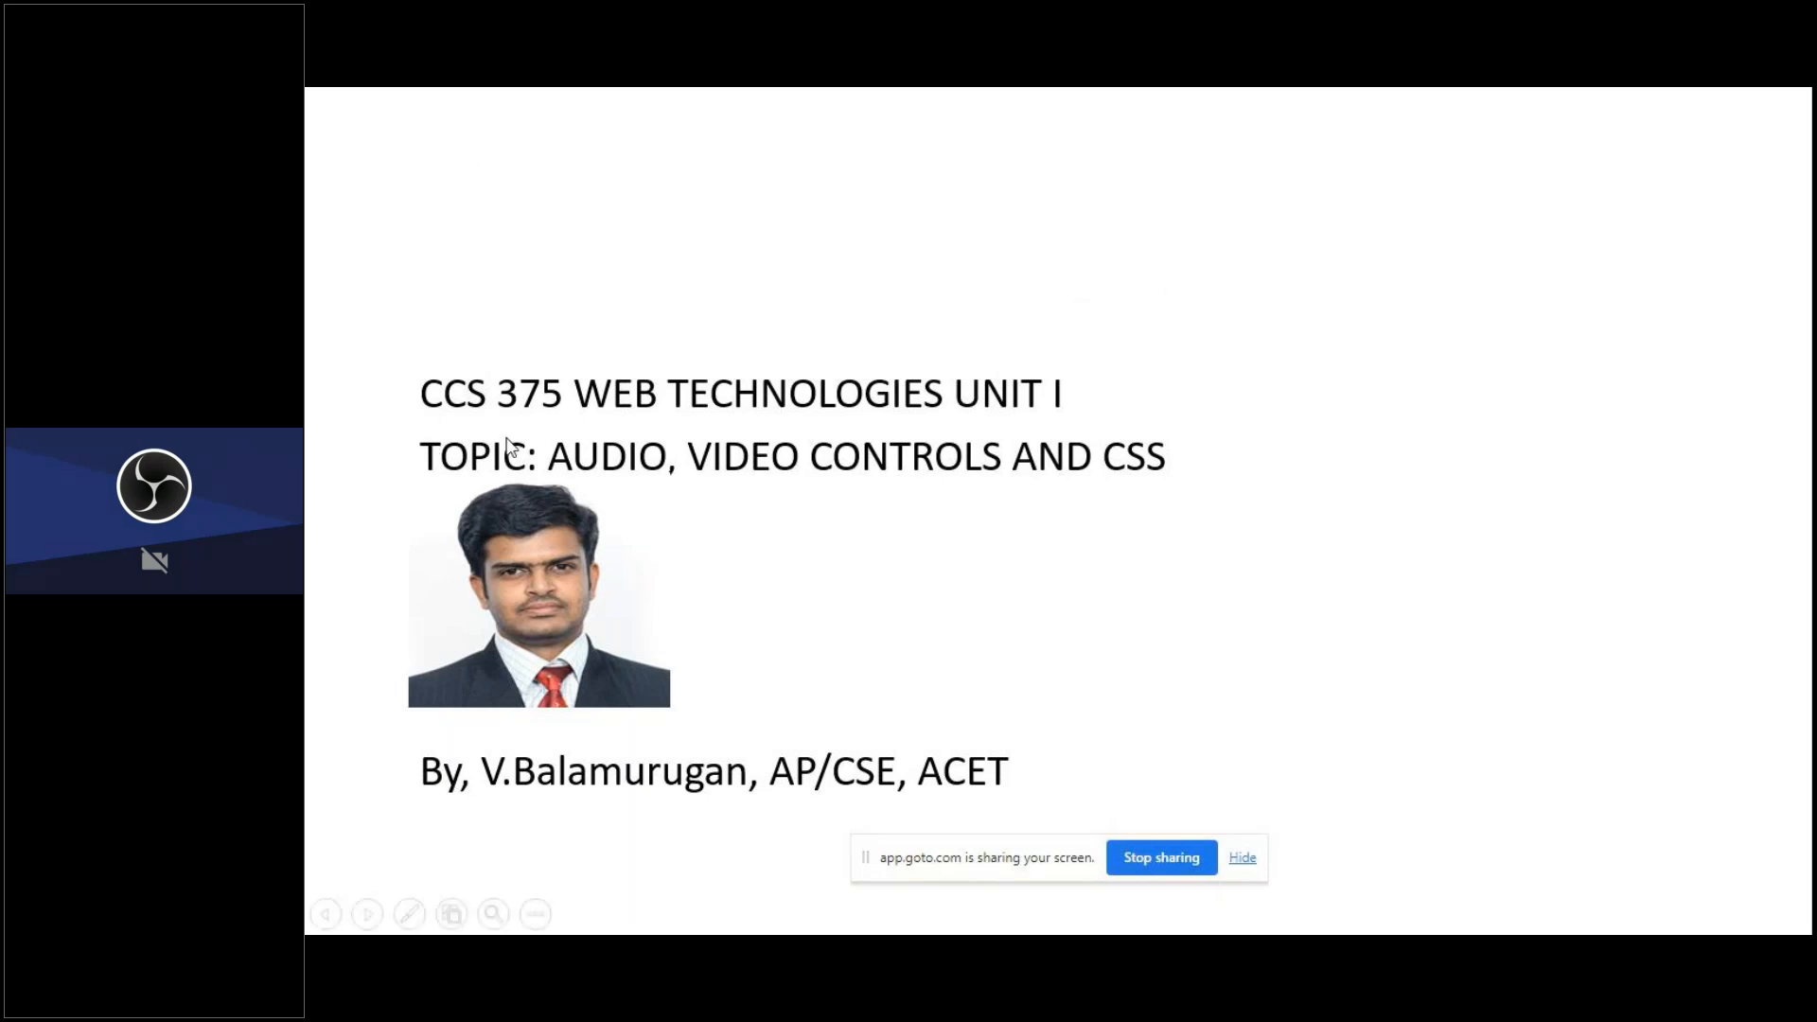
pyautogui.moveTo(731, 481)
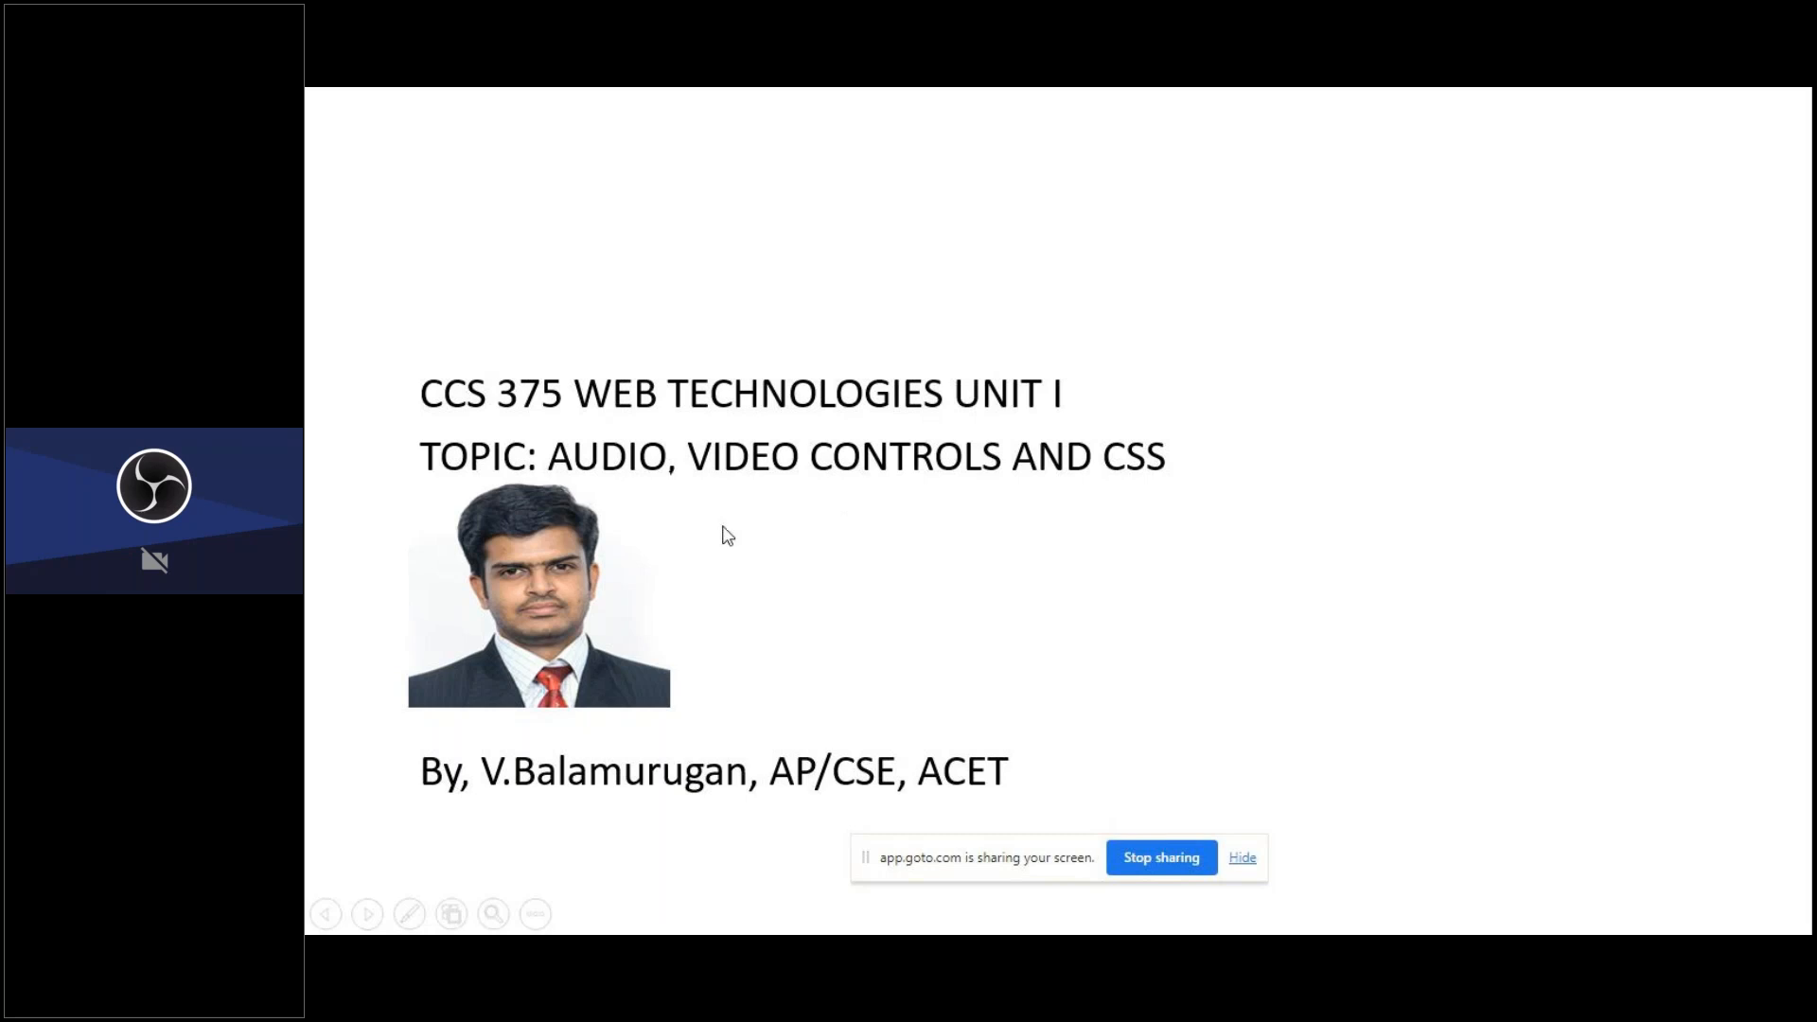
pyautogui.moveTo(683, 604)
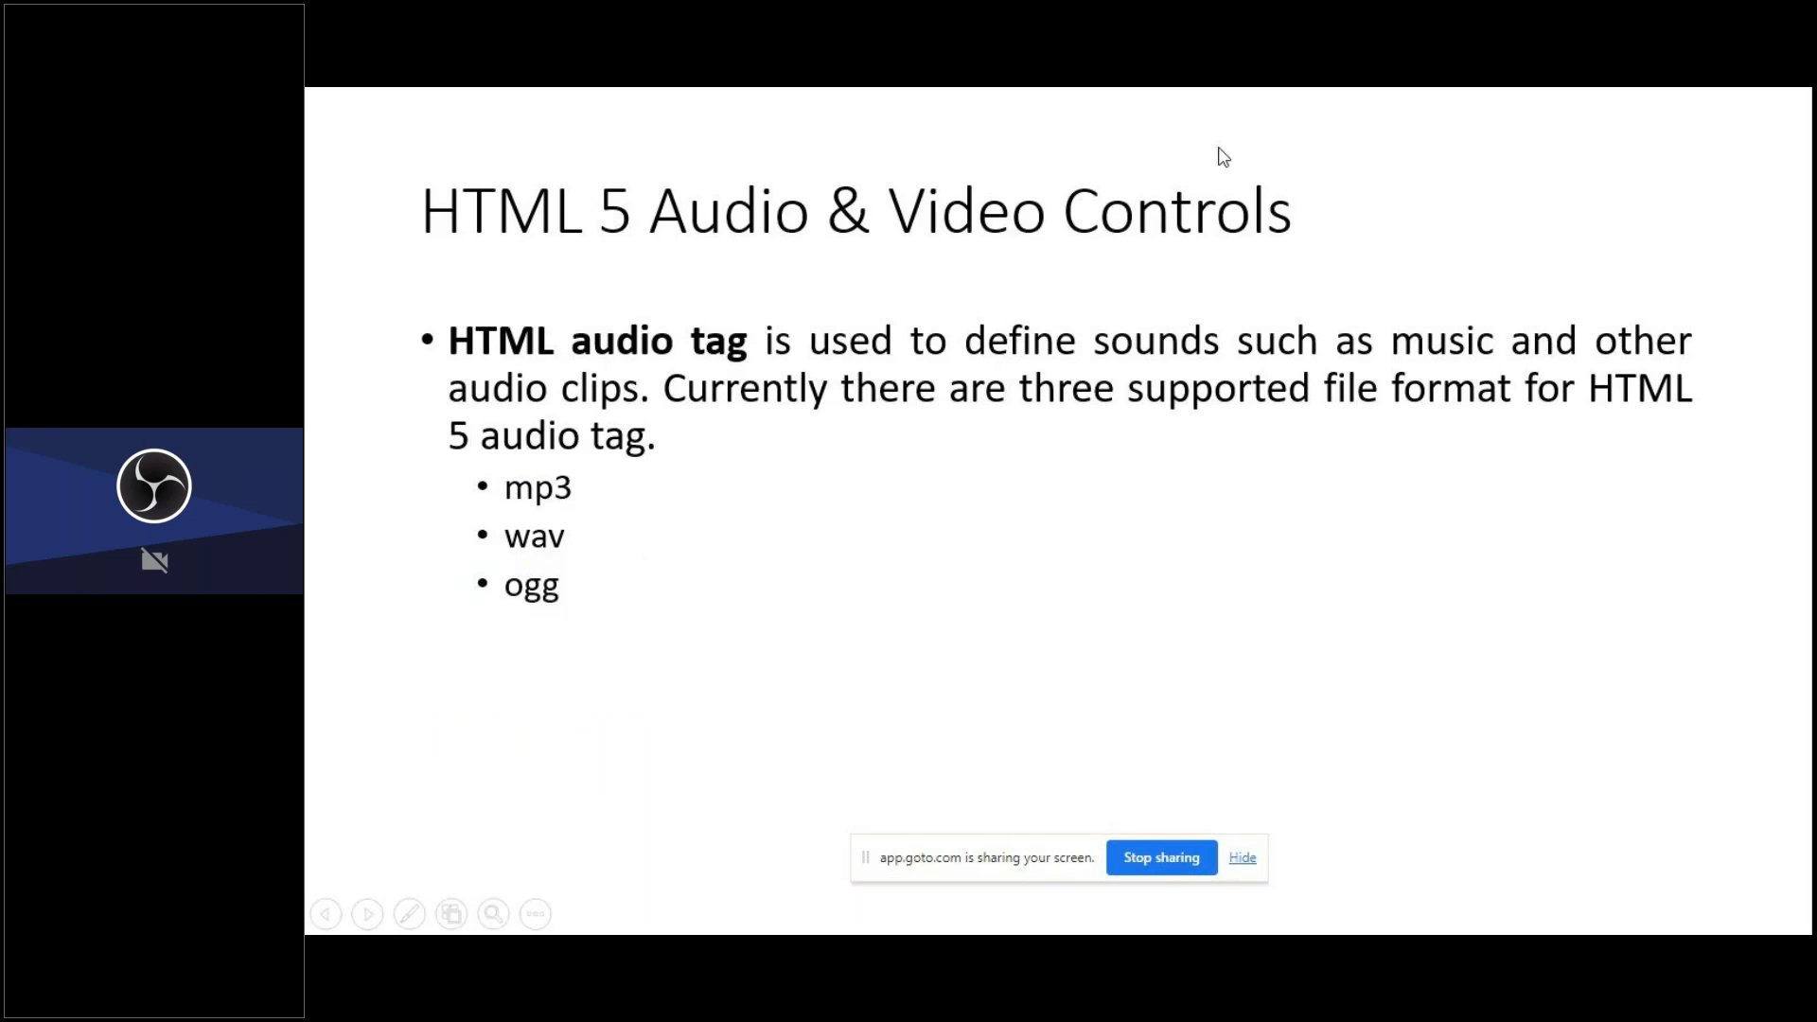
pyautogui.moveTo(399, 880)
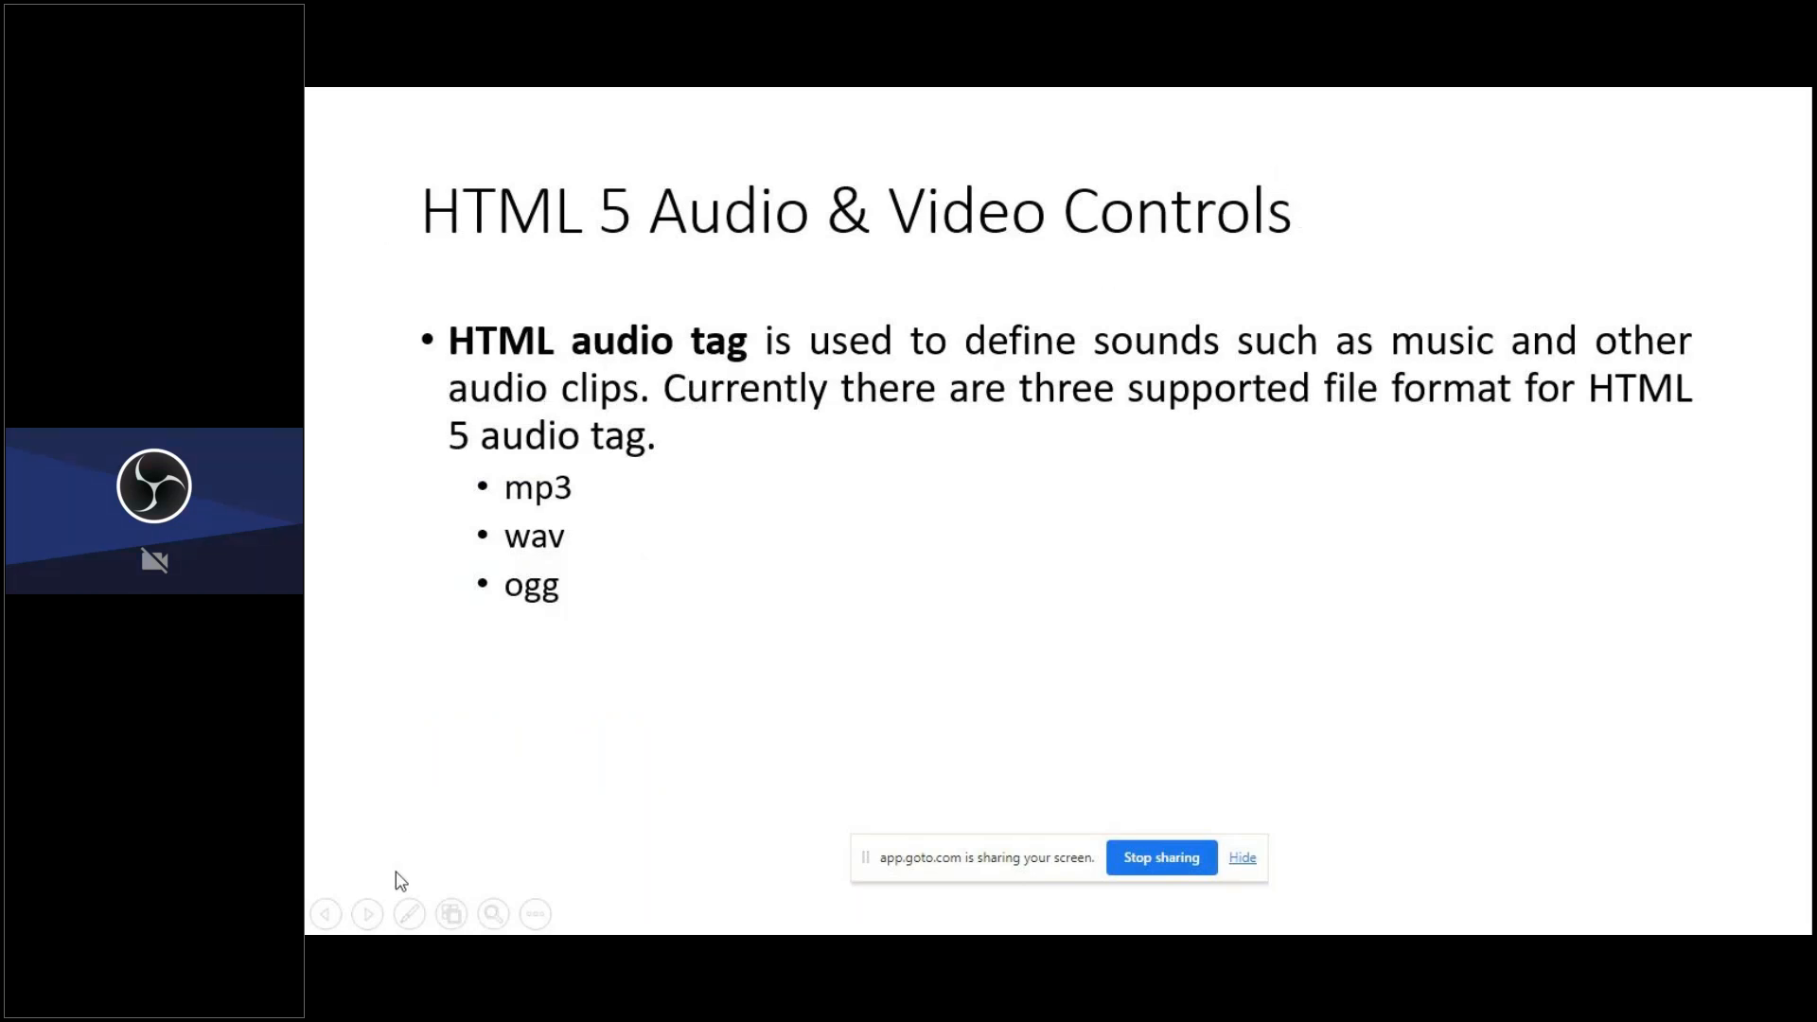
# - In red pen ink, circle HTML 5 in the title and add a circled handwritten 'HTML 5 / 4 x' note
pyautogui.click(409, 913)
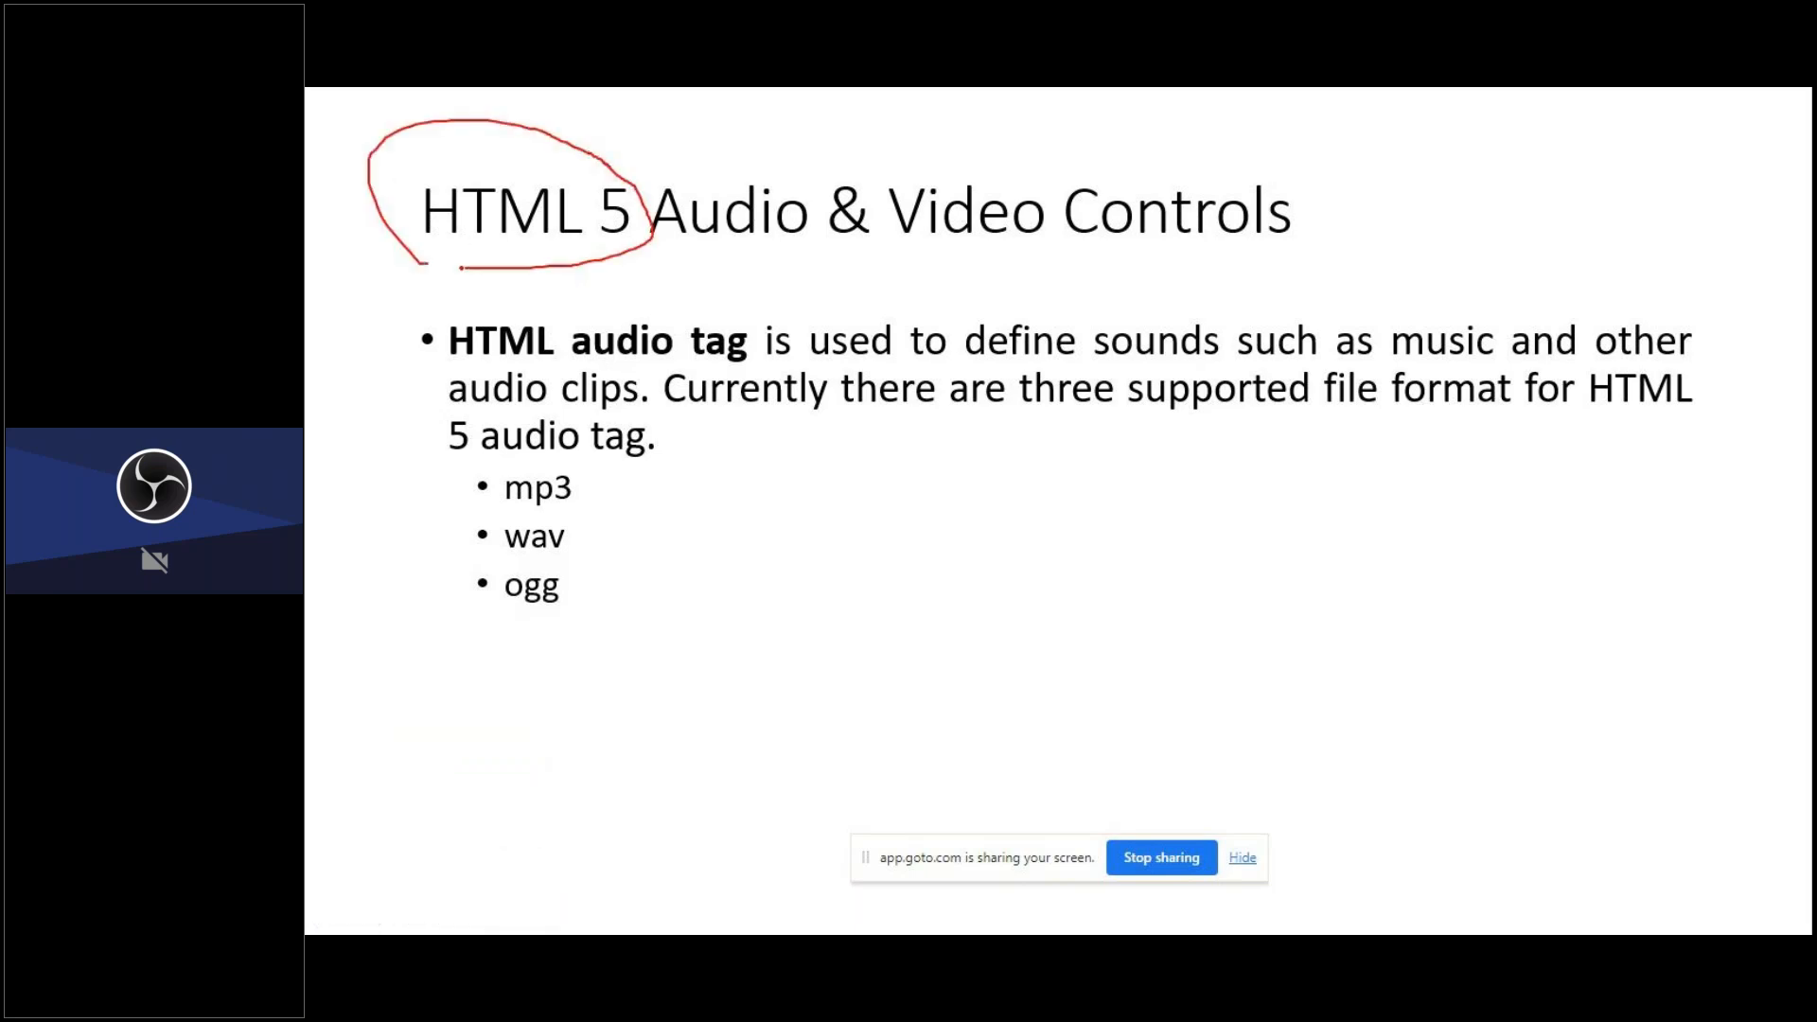
pyautogui.moveTo(734, 504); pyautogui.dragTo(750, 549)
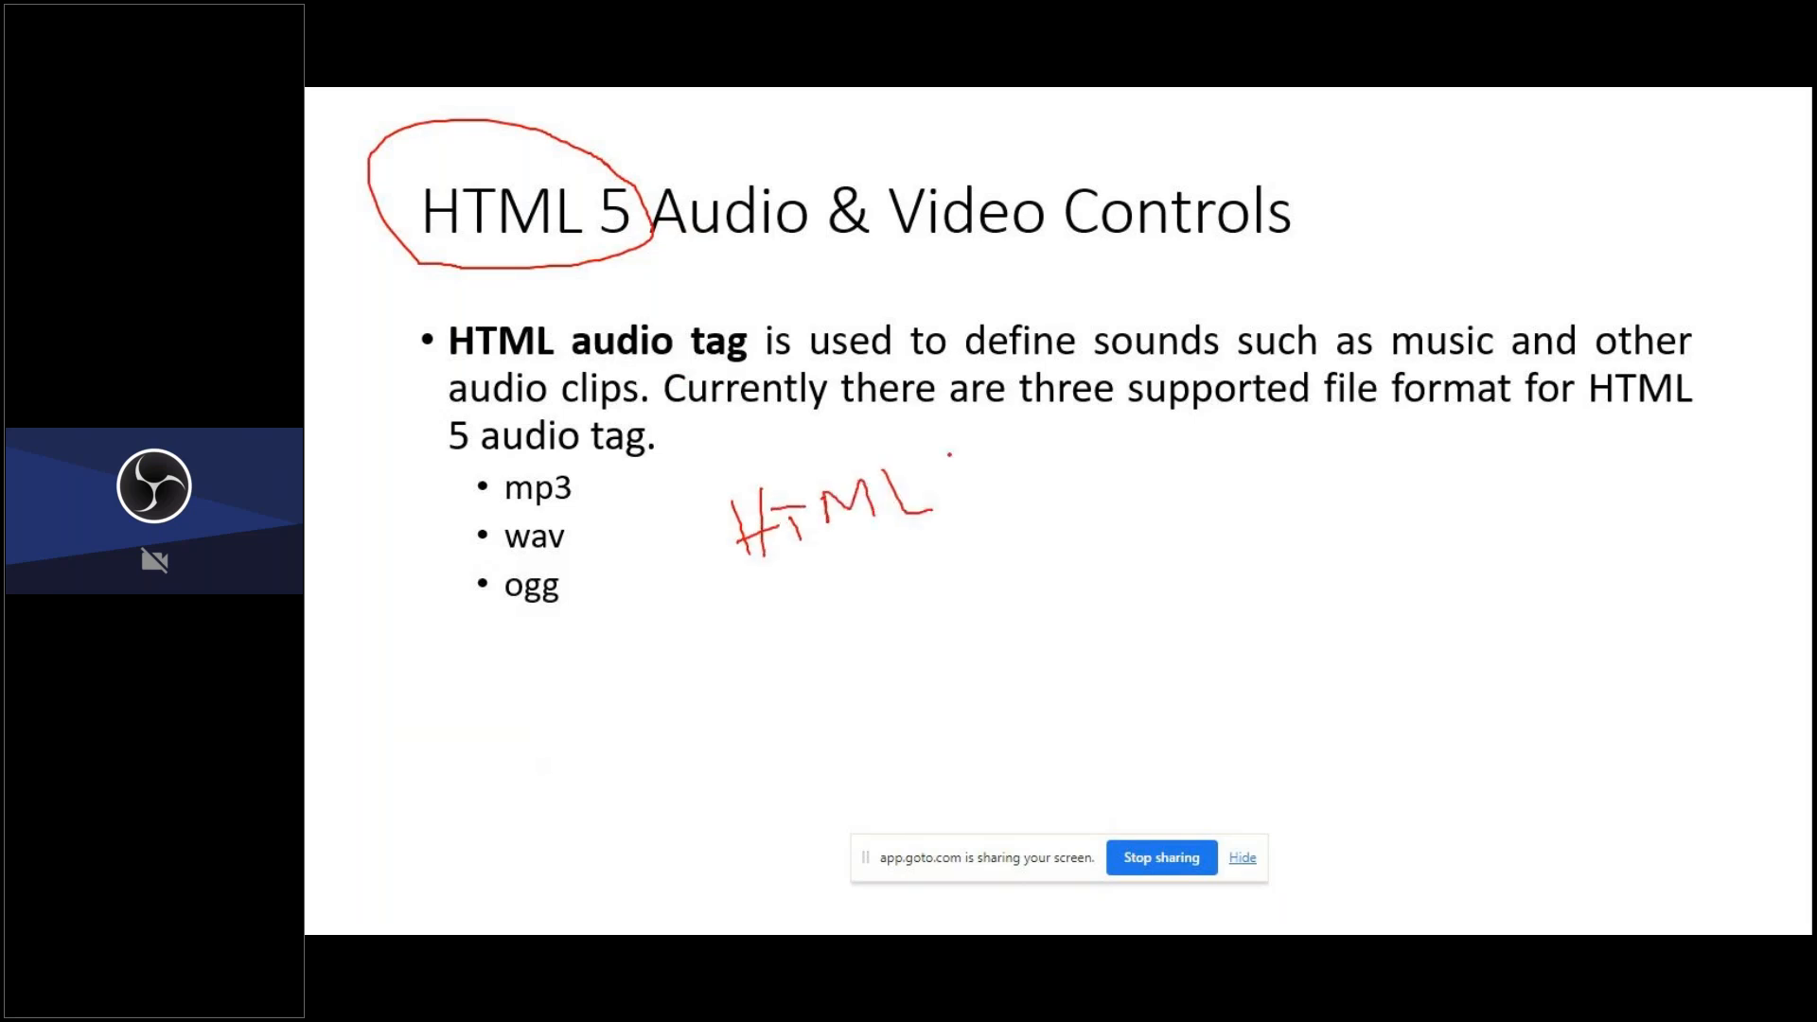
pyautogui.moveTo(950, 447); pyautogui.dragTo(991, 515)
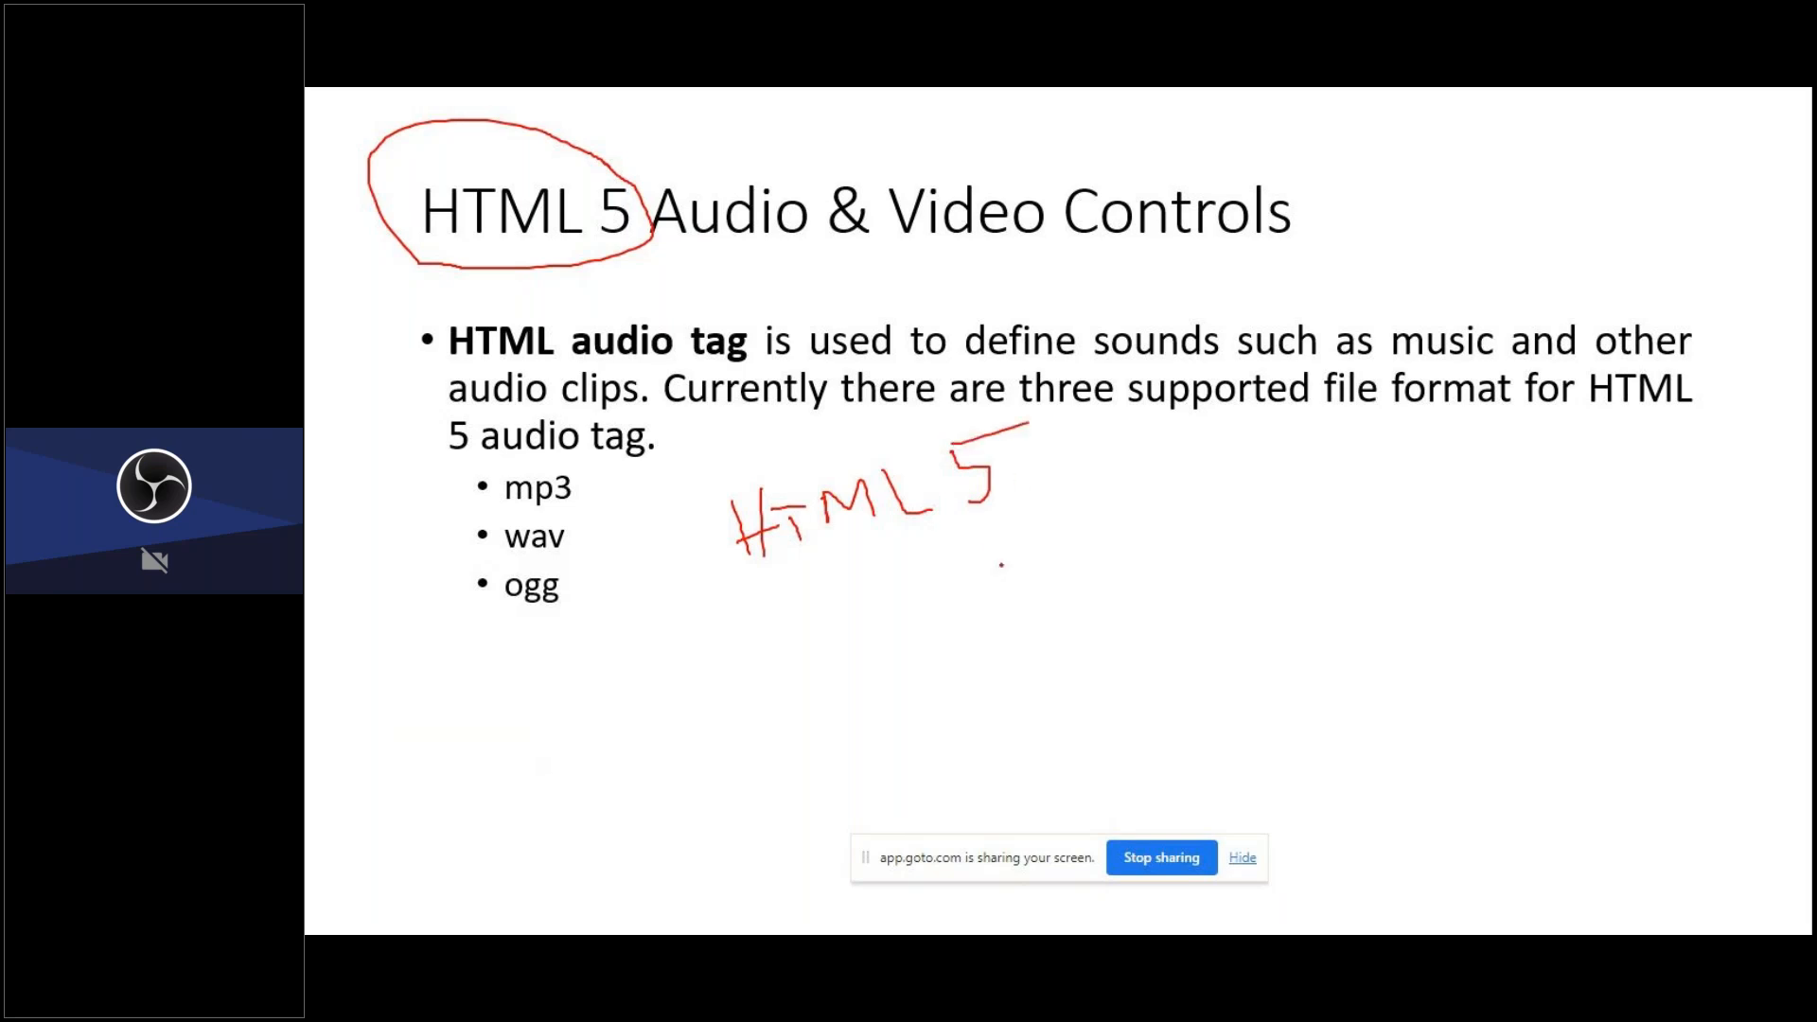
pyautogui.moveTo(990, 545); pyautogui.dragTo(1031, 633)
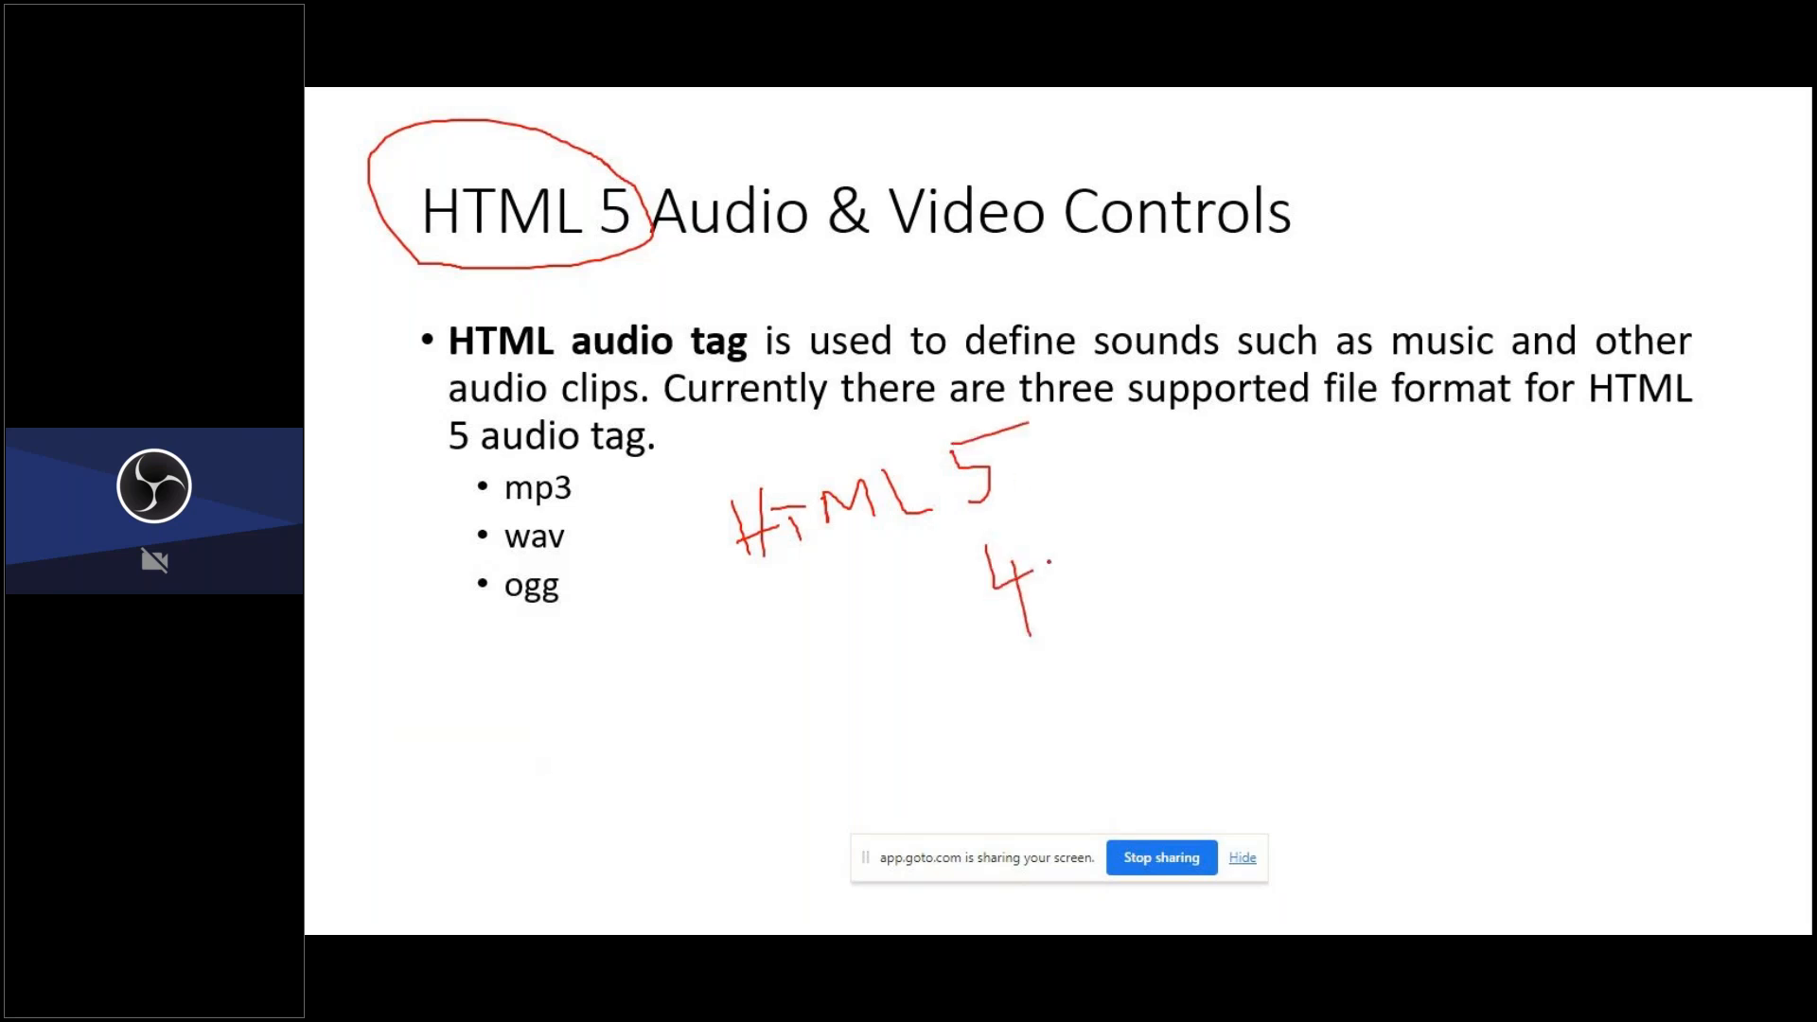
pyautogui.moveTo(1048, 545); pyautogui.dragTo(1119, 602)
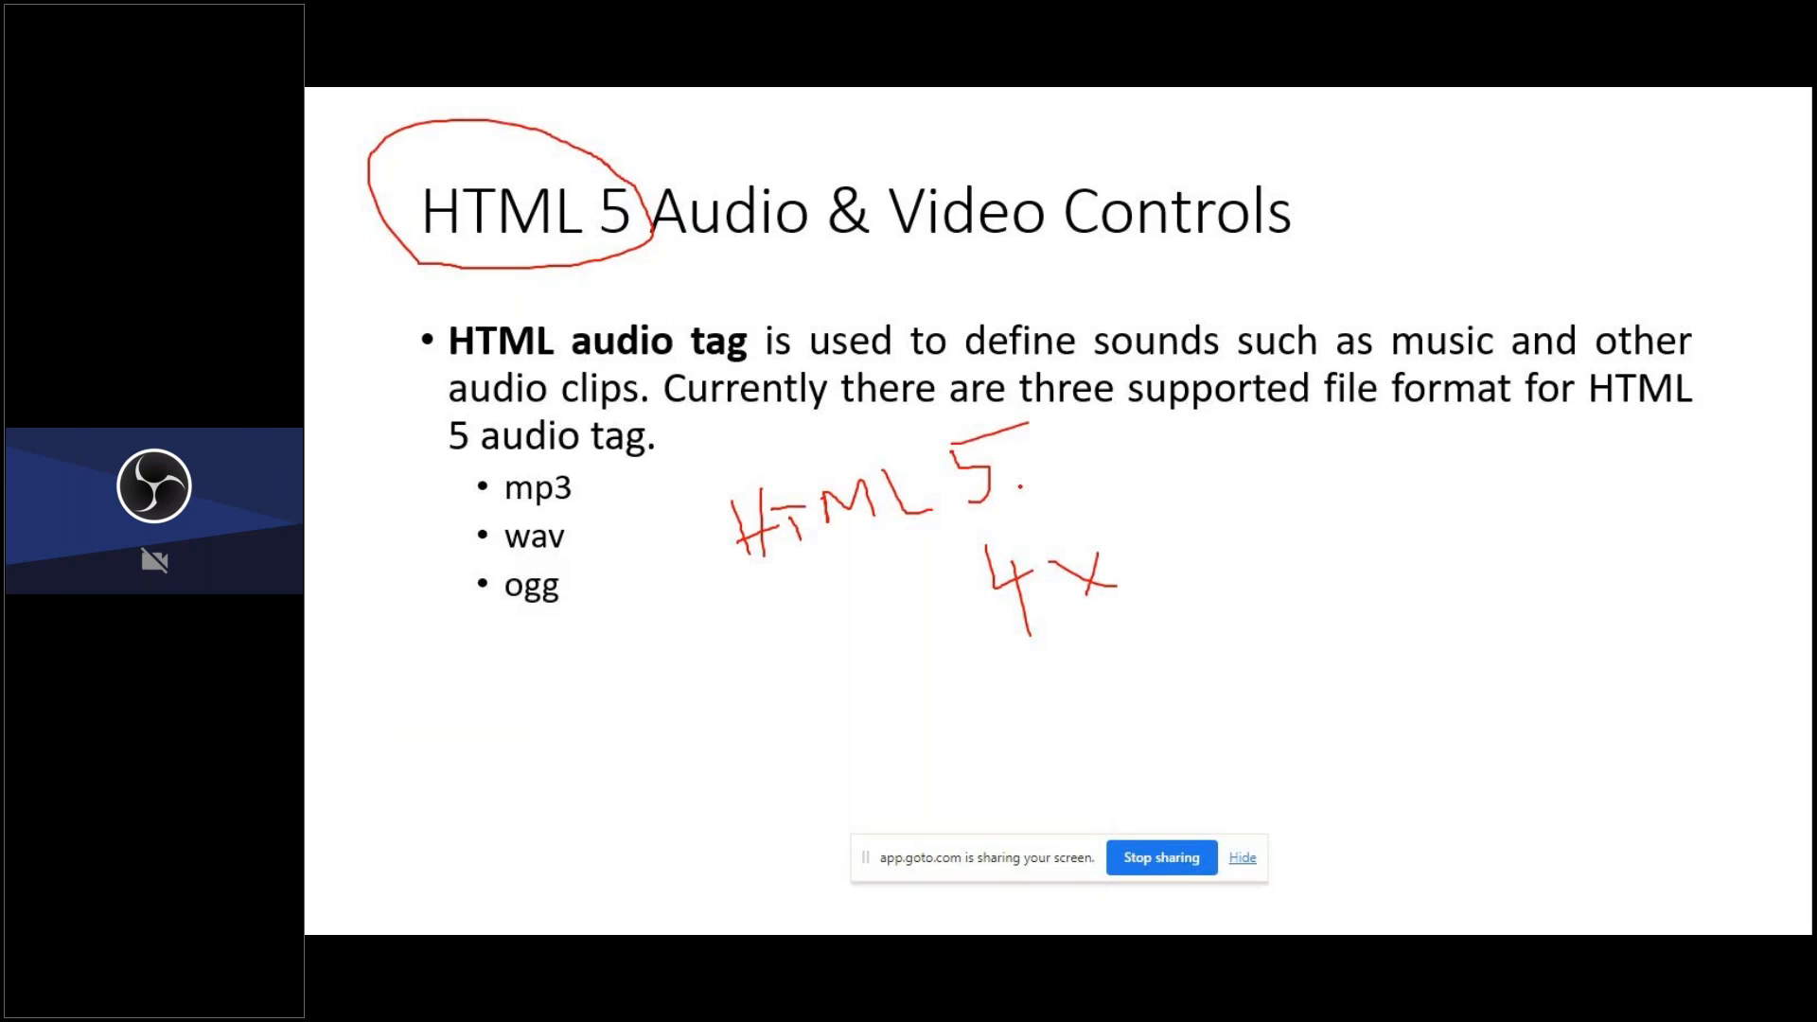
pyautogui.moveTo(1020, 493); pyautogui.dragTo(1165, 452)
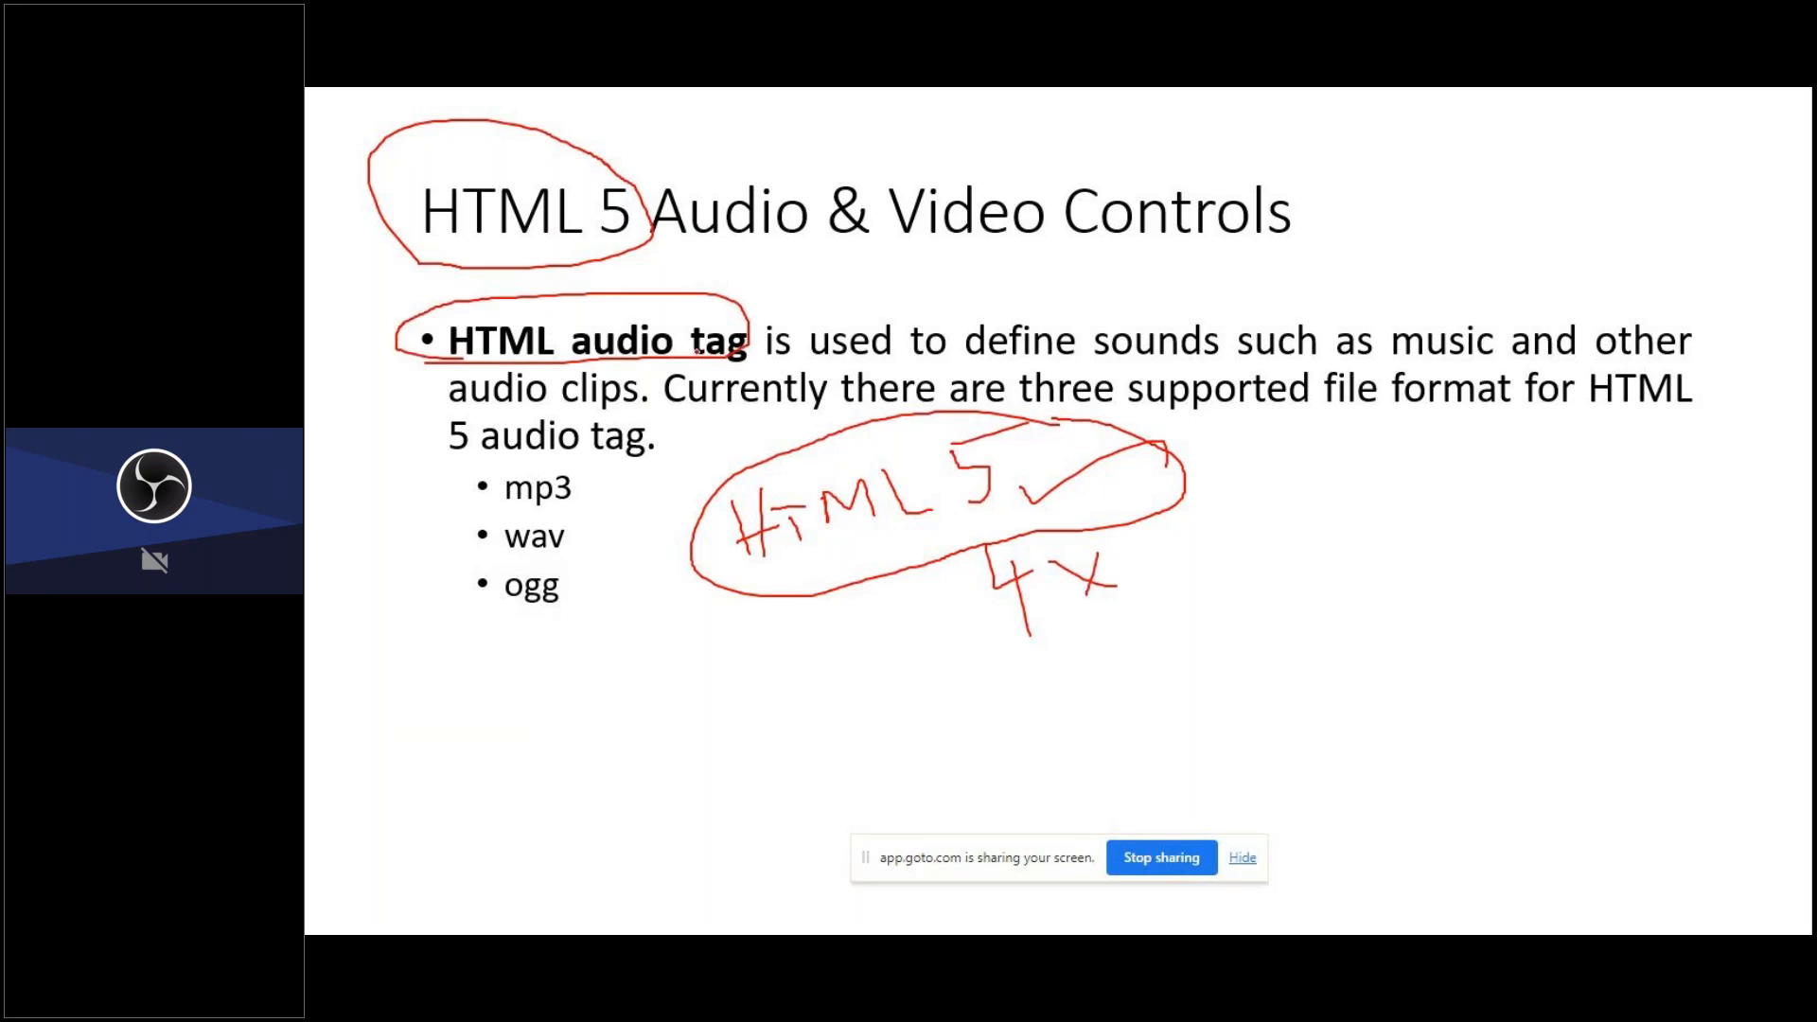
pyautogui.moveTo(967, 371); pyautogui.dragTo(1222, 369)
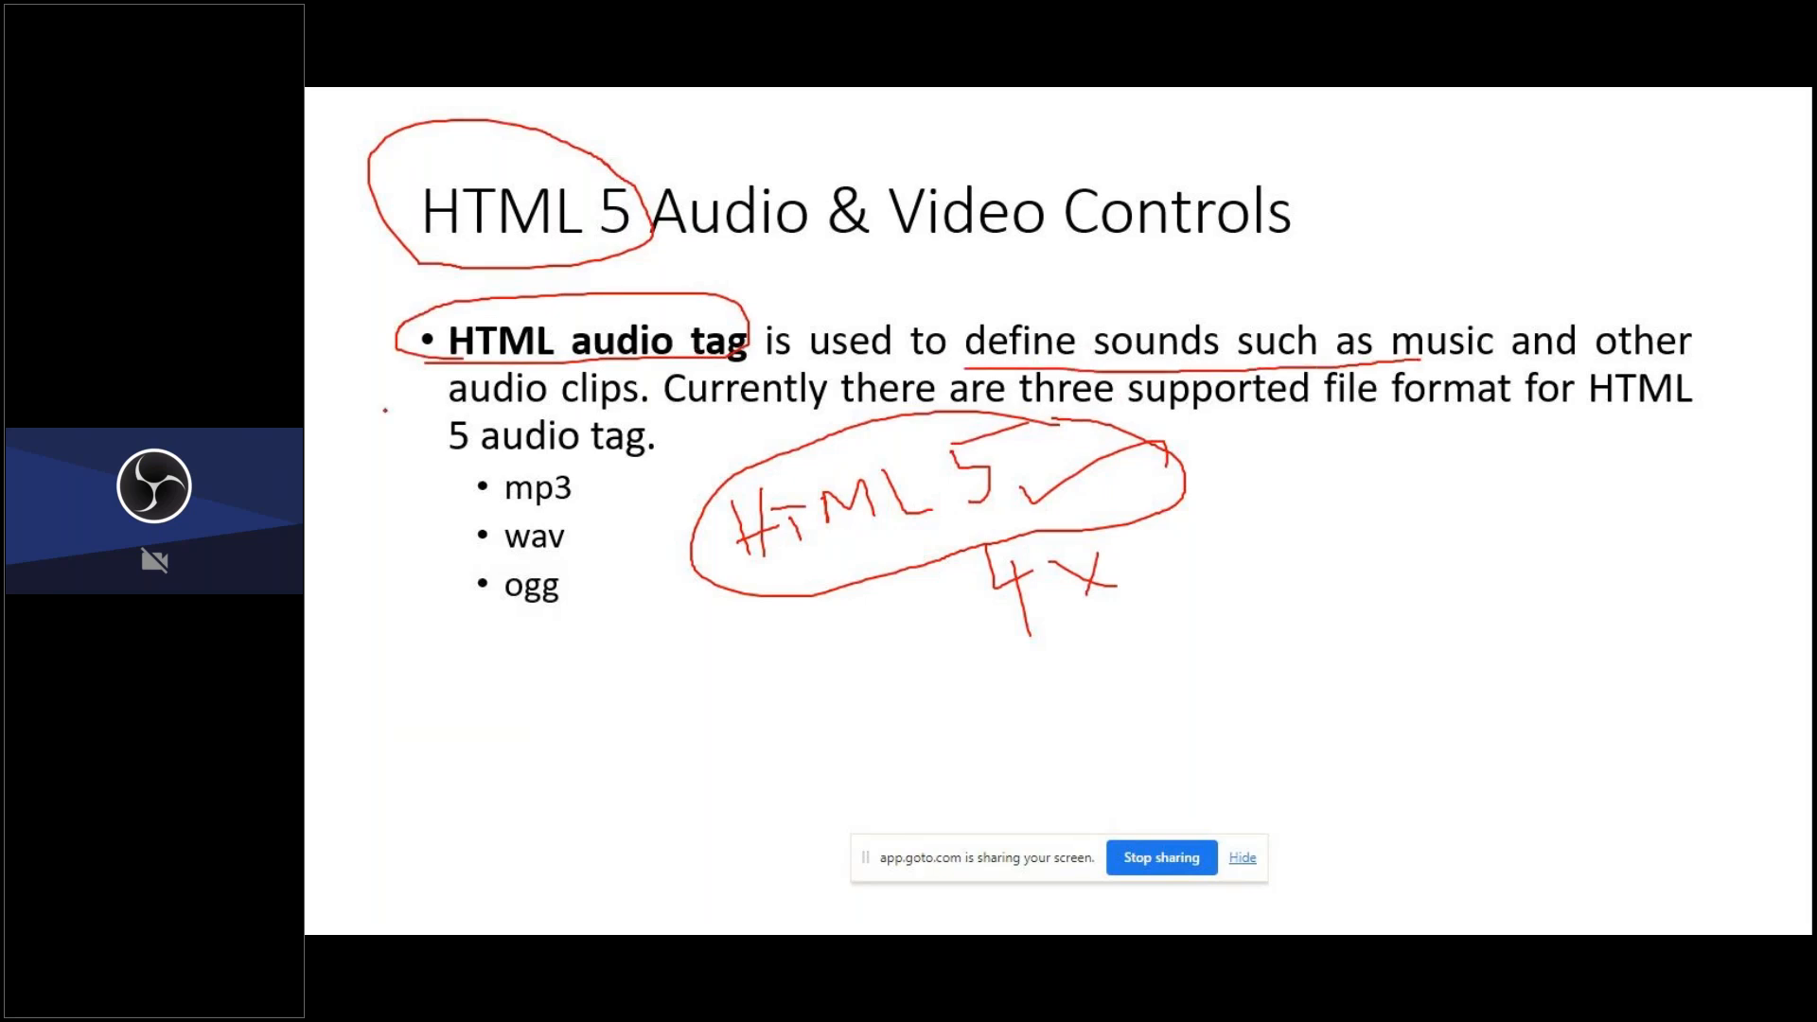
# - Underline 'define sounds such as music', circle the mp3, wav, ogg formats and tick the list
pyautogui.moveTo(383, 409); pyautogui.dragTo(655, 409)
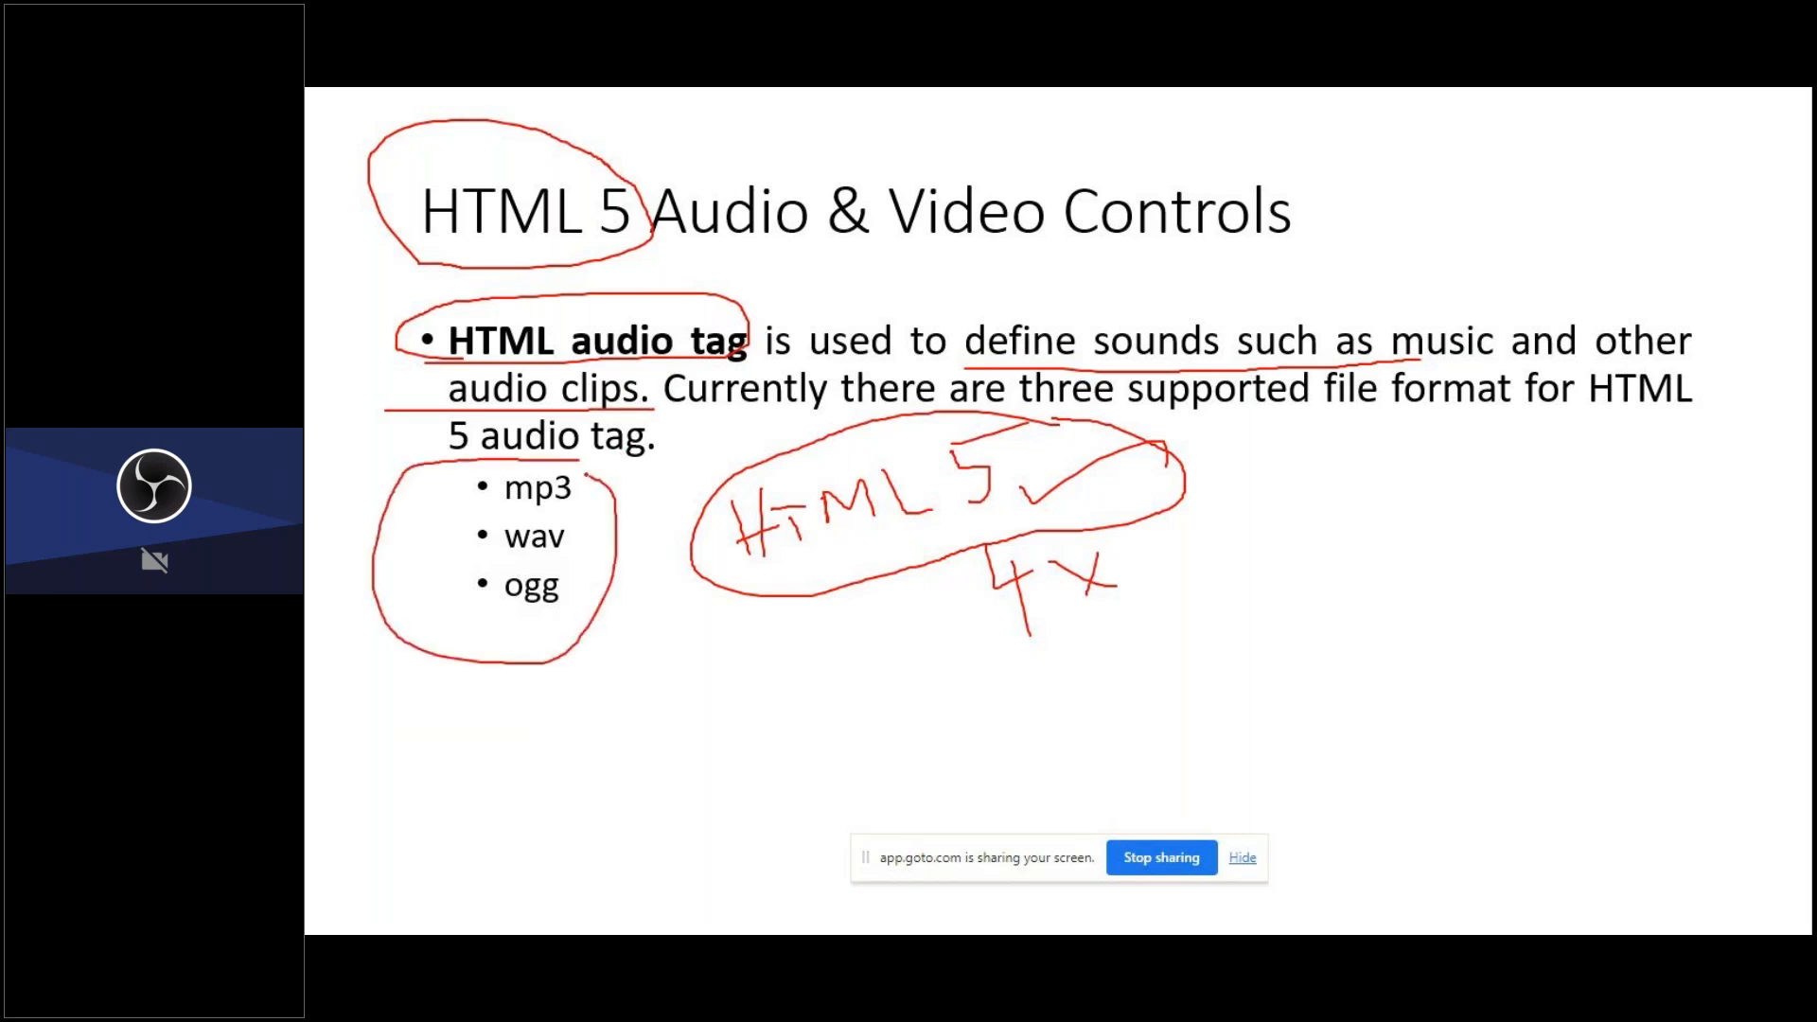
pyautogui.moveTo(557, 464); pyautogui.dragTo(649, 557)
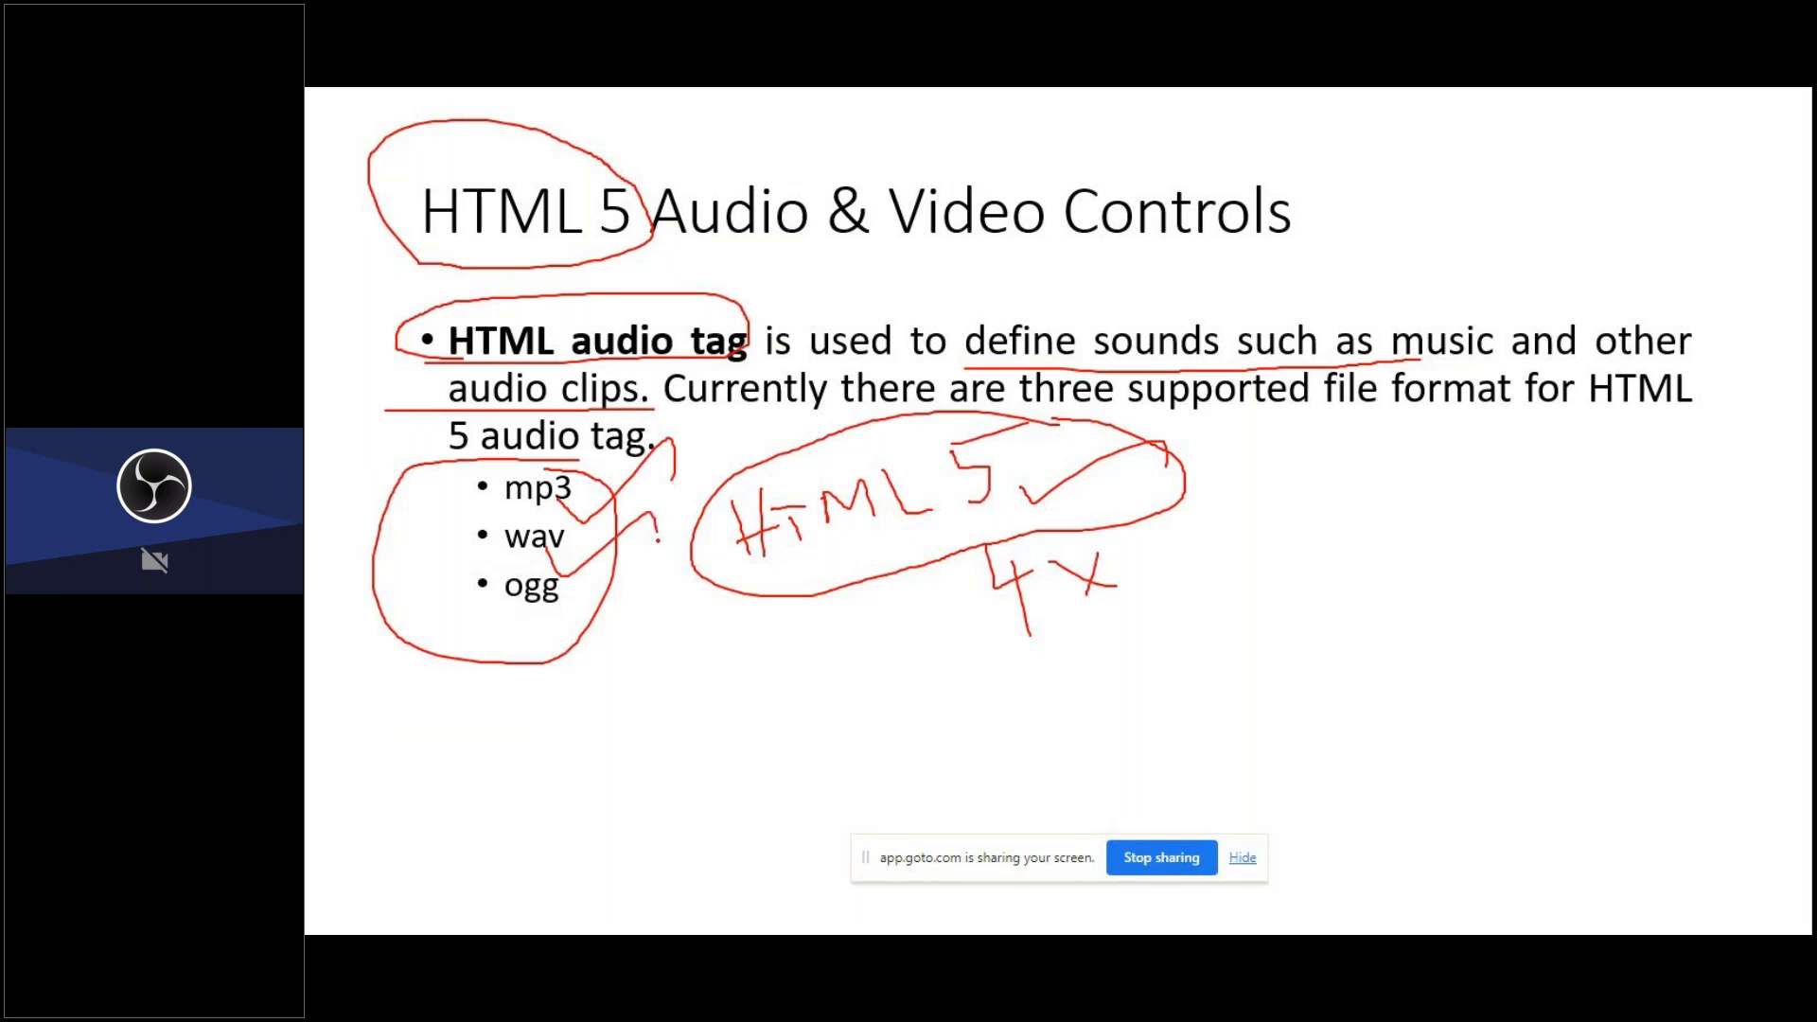
pyautogui.moveTo(545, 592); pyautogui.dragTo(706, 613)
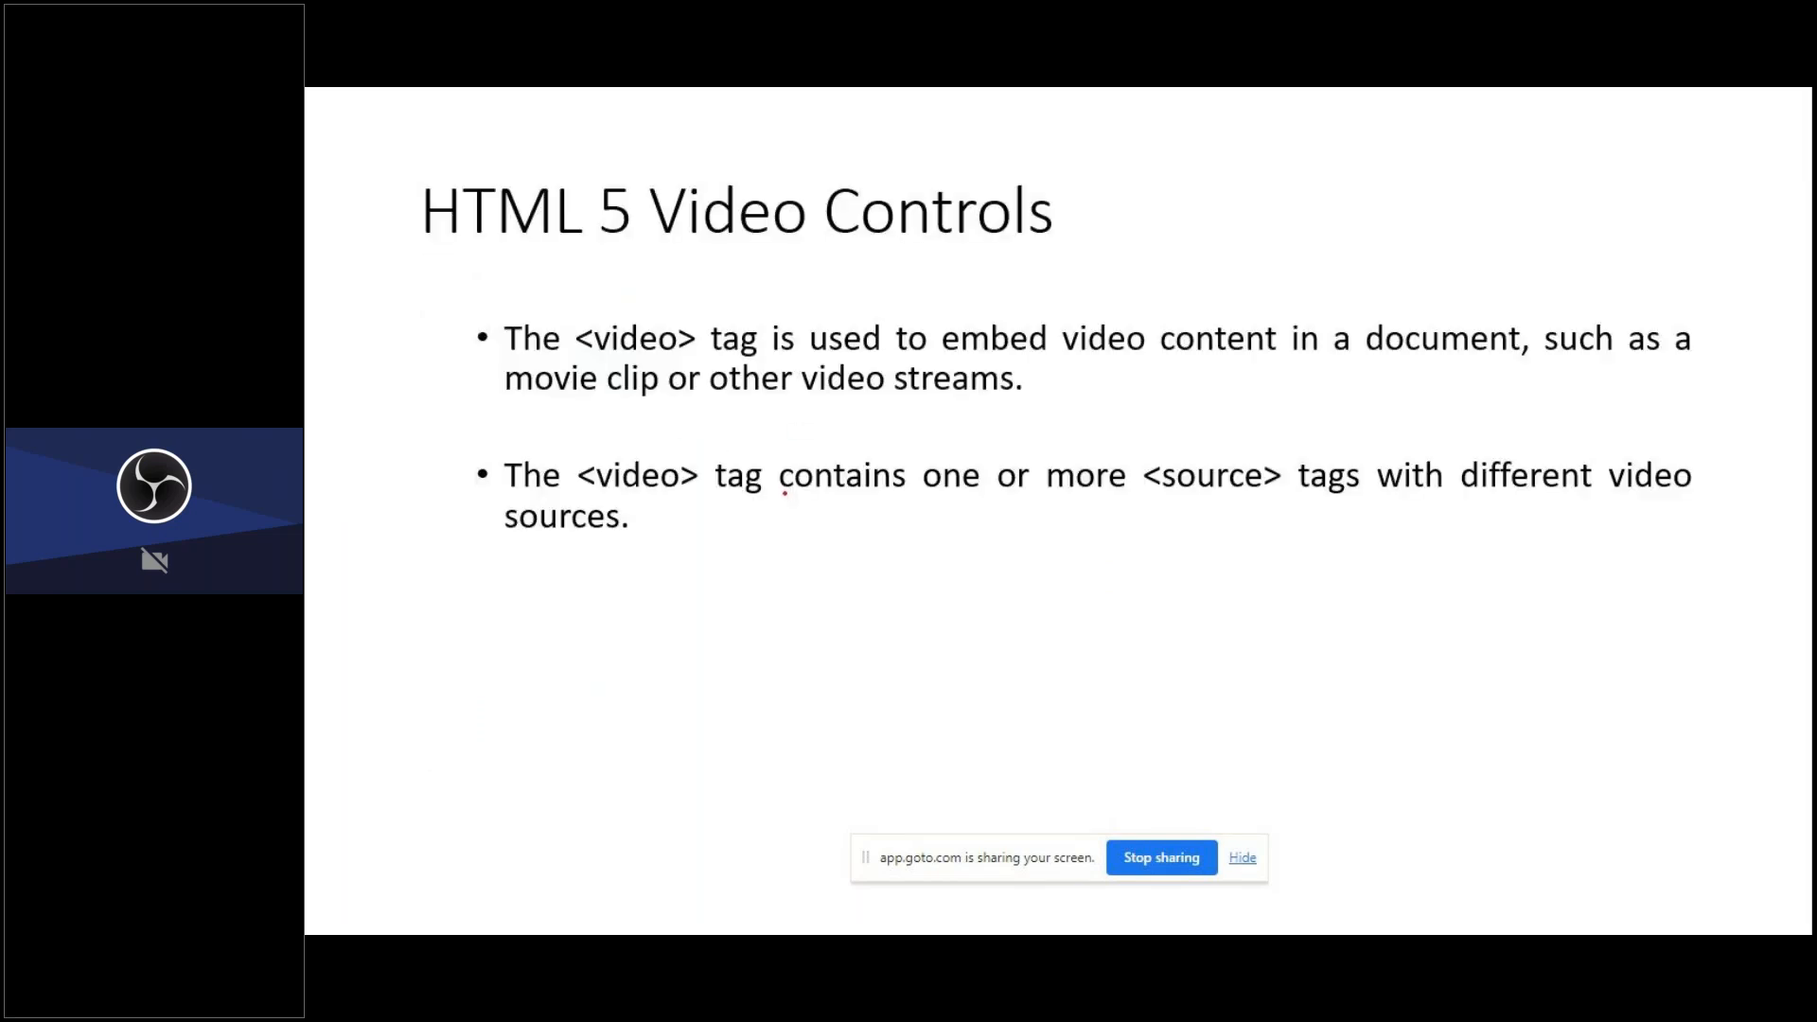
# - Annotate the Video Controls title and circle the video tags and video/mp4 type in the code example
pyautogui.moveTo(651, 225); pyautogui.dragTo(672, 252)
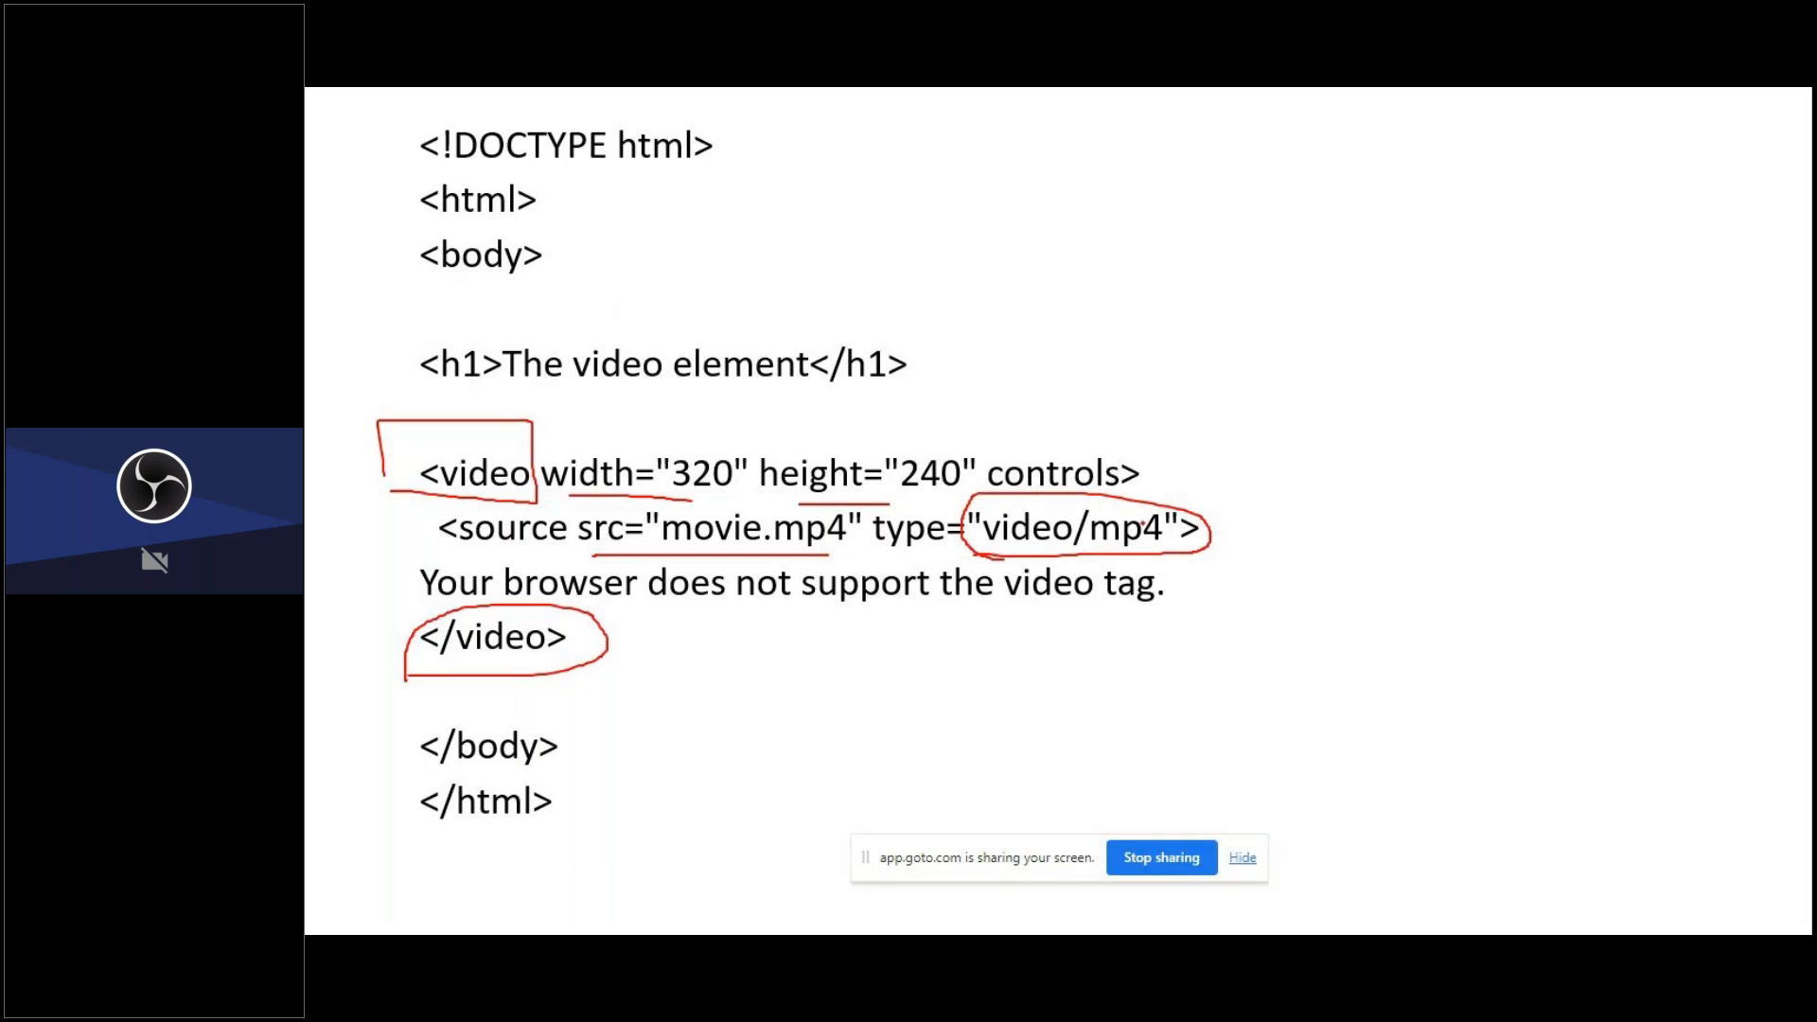
pyautogui.moveTo(1176, 515); pyautogui.dragTo(1282, 430)
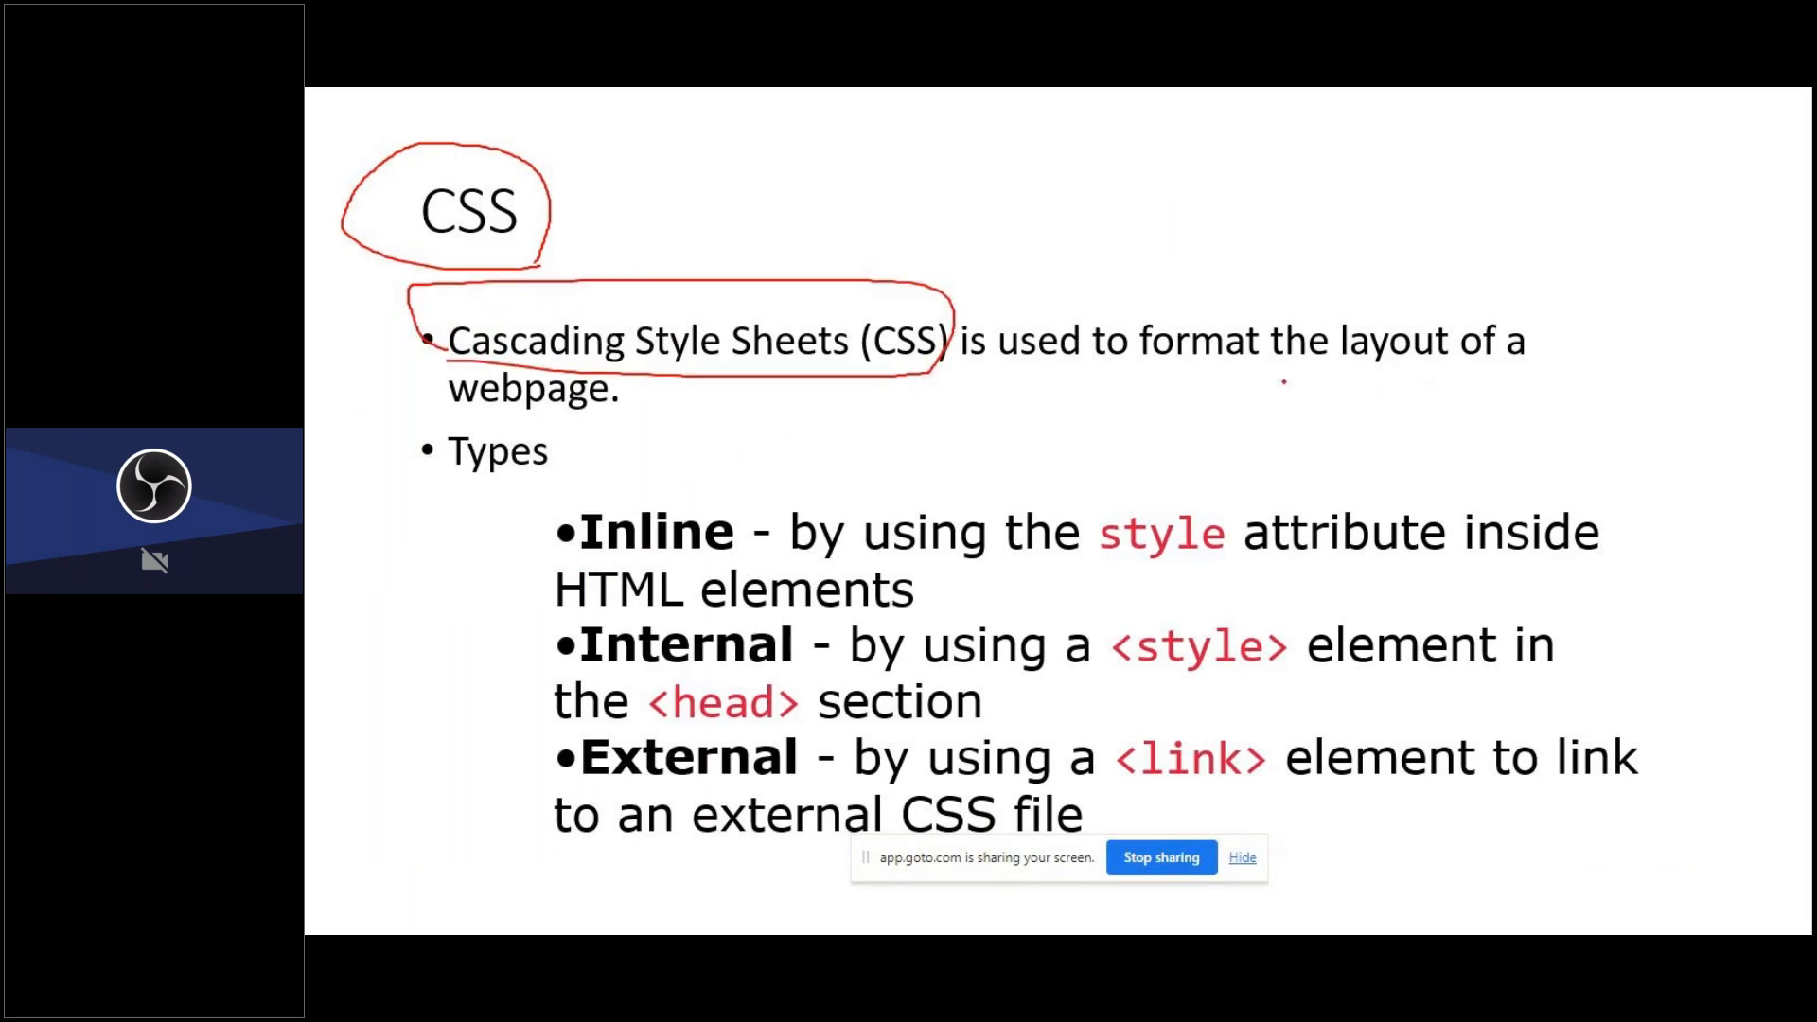
# - Underline 'webpage' in the CSS definition and the Inline CSS type below it
pyautogui.moveTo(447, 409); pyautogui.dragTo(627, 408)
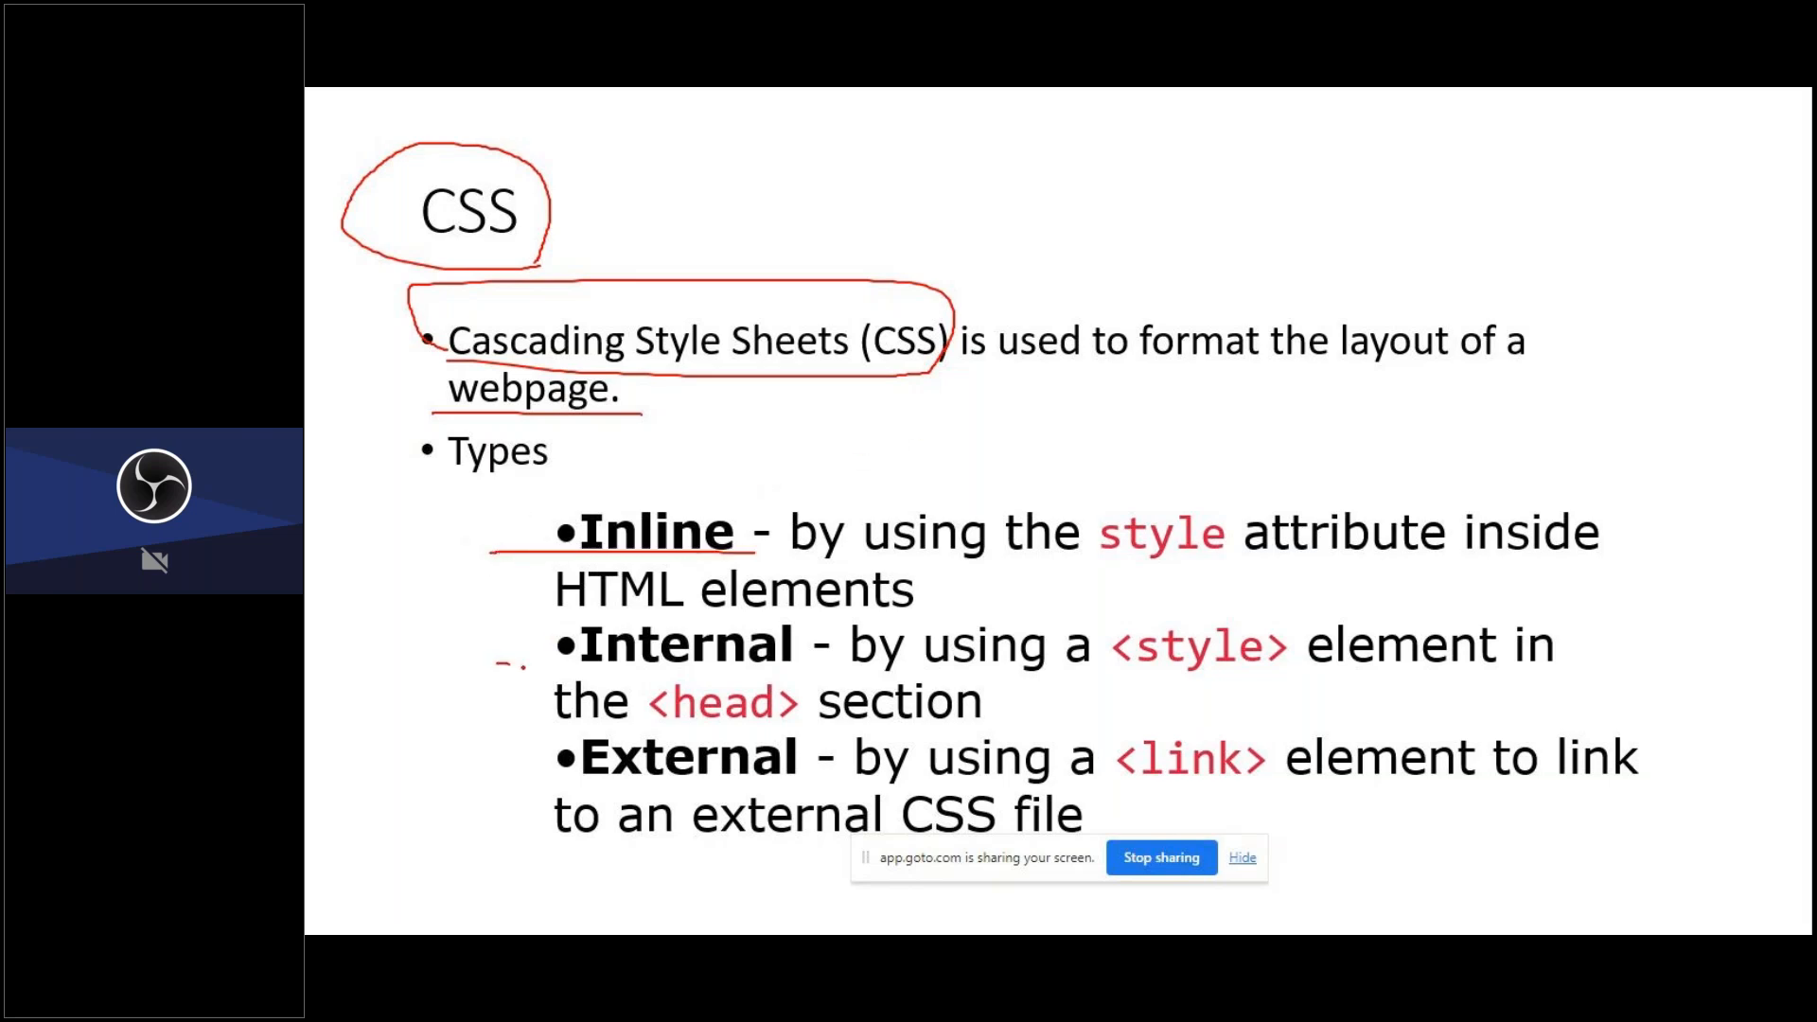
pyautogui.moveTo(508, 666); pyautogui.dragTo(799, 797)
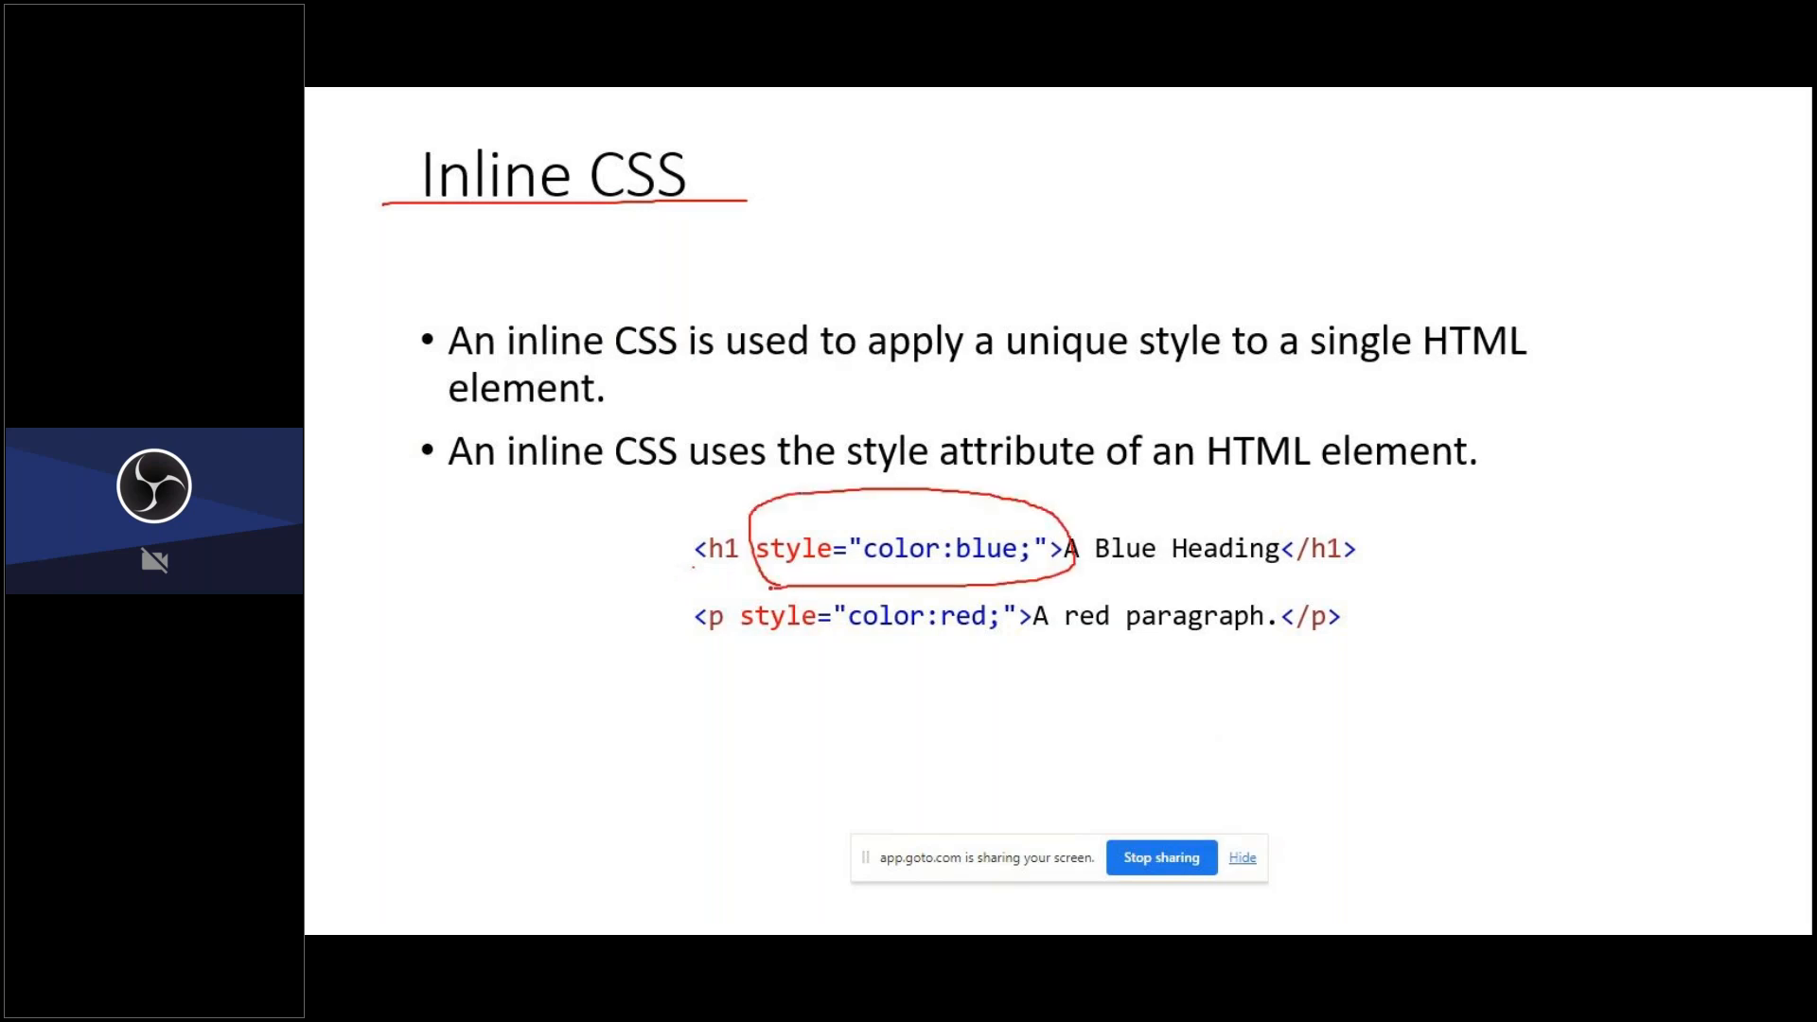
# - Underline the p tag and circle the red paragraph example, then keep the ink annotations on ending the show
pyautogui.moveTo(688, 638); pyautogui.dragTo(742, 638)
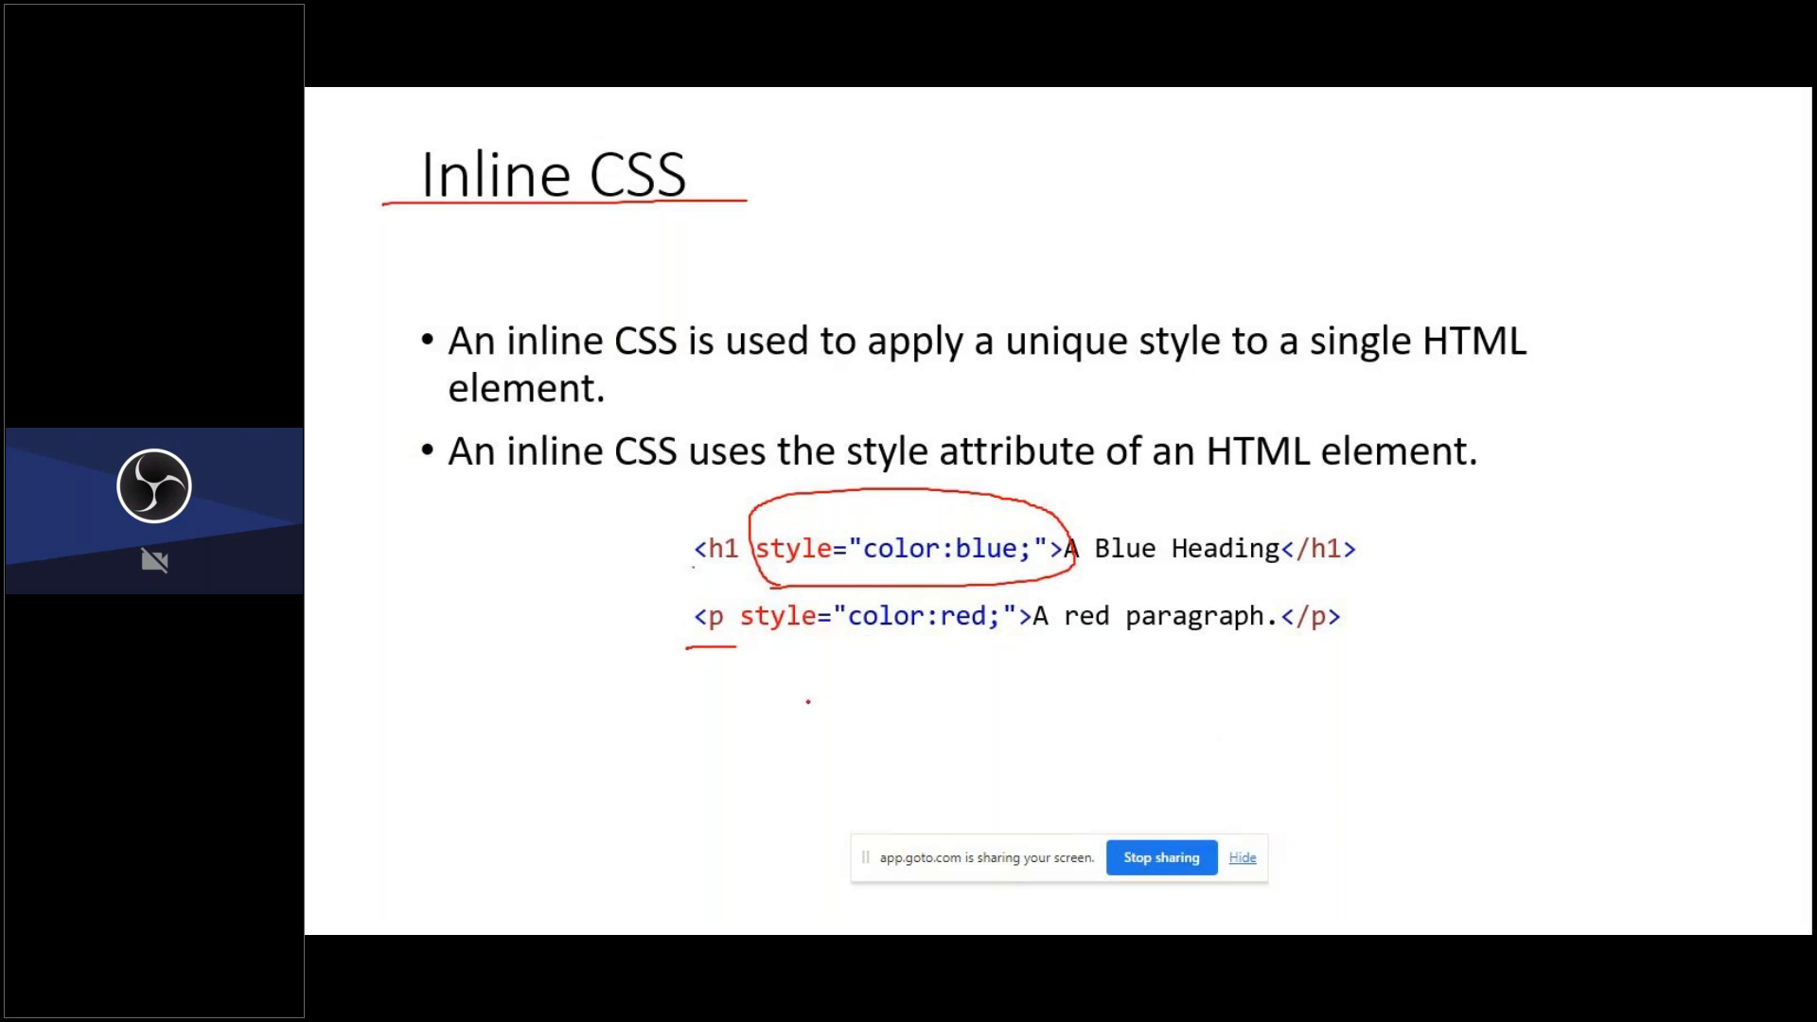
pyautogui.moveTo(898, 632); pyautogui.dragTo(892, 678)
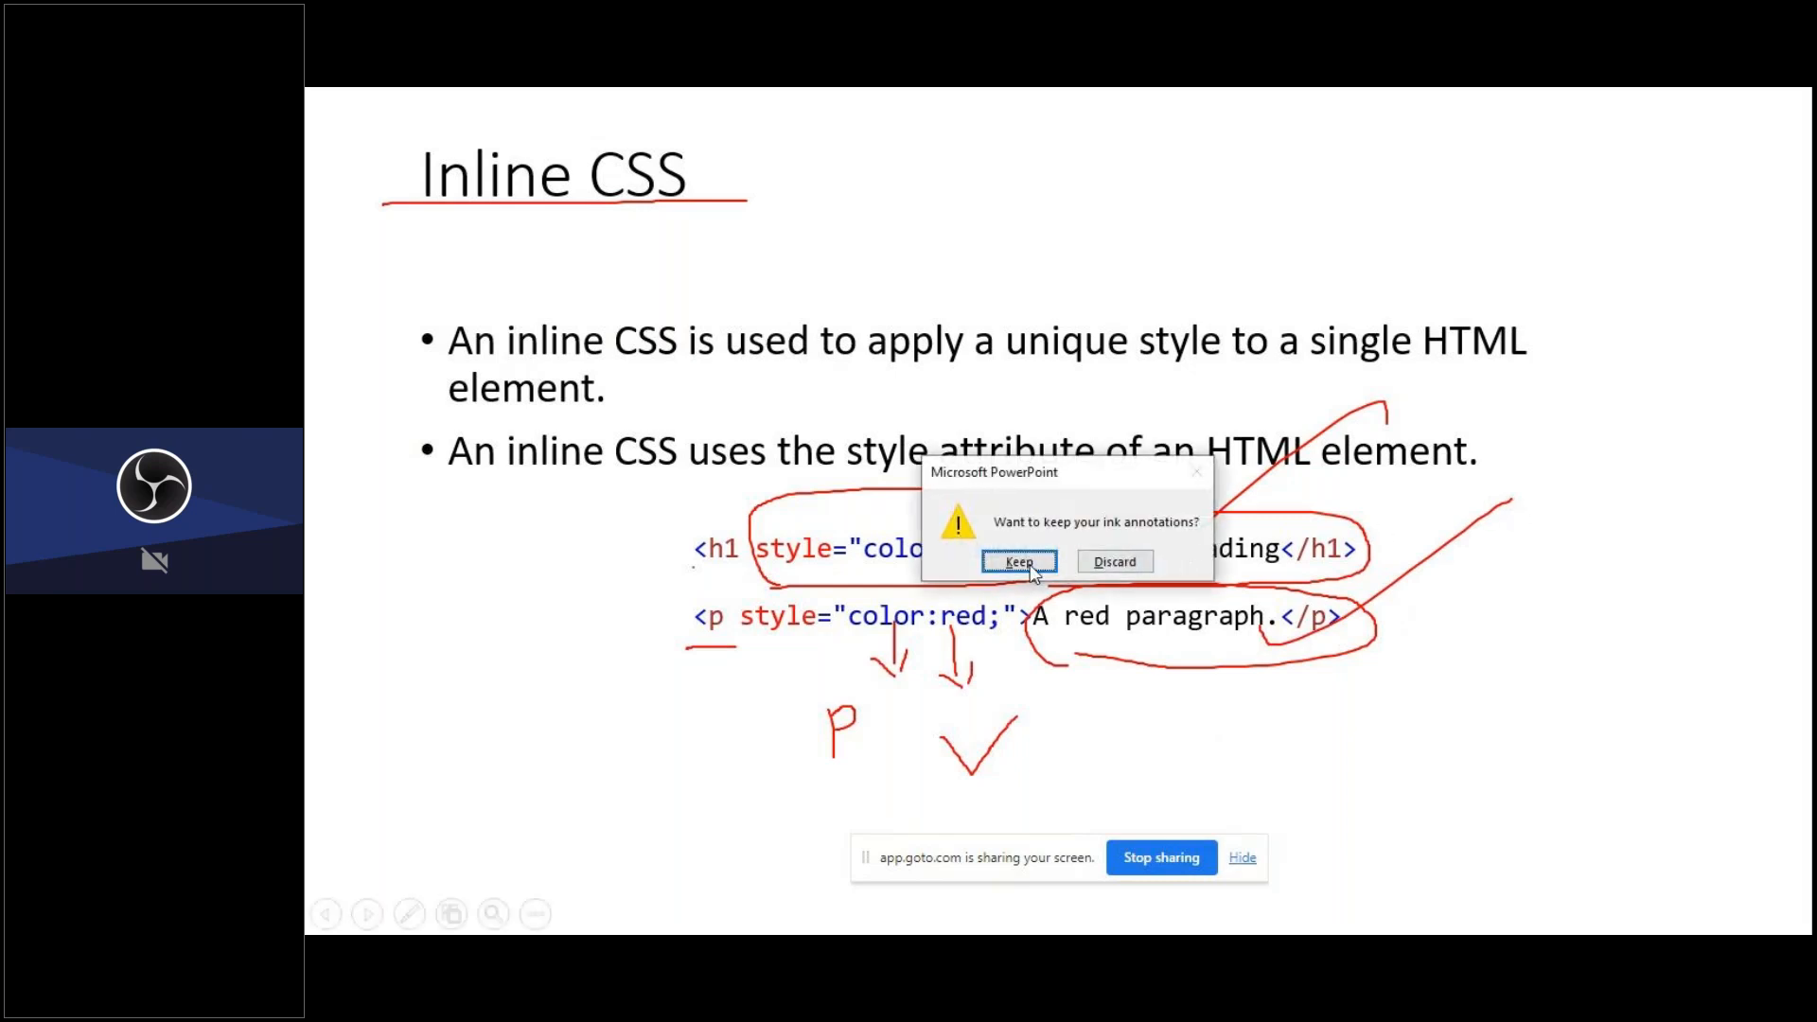
pyautogui.click(1111, 560)
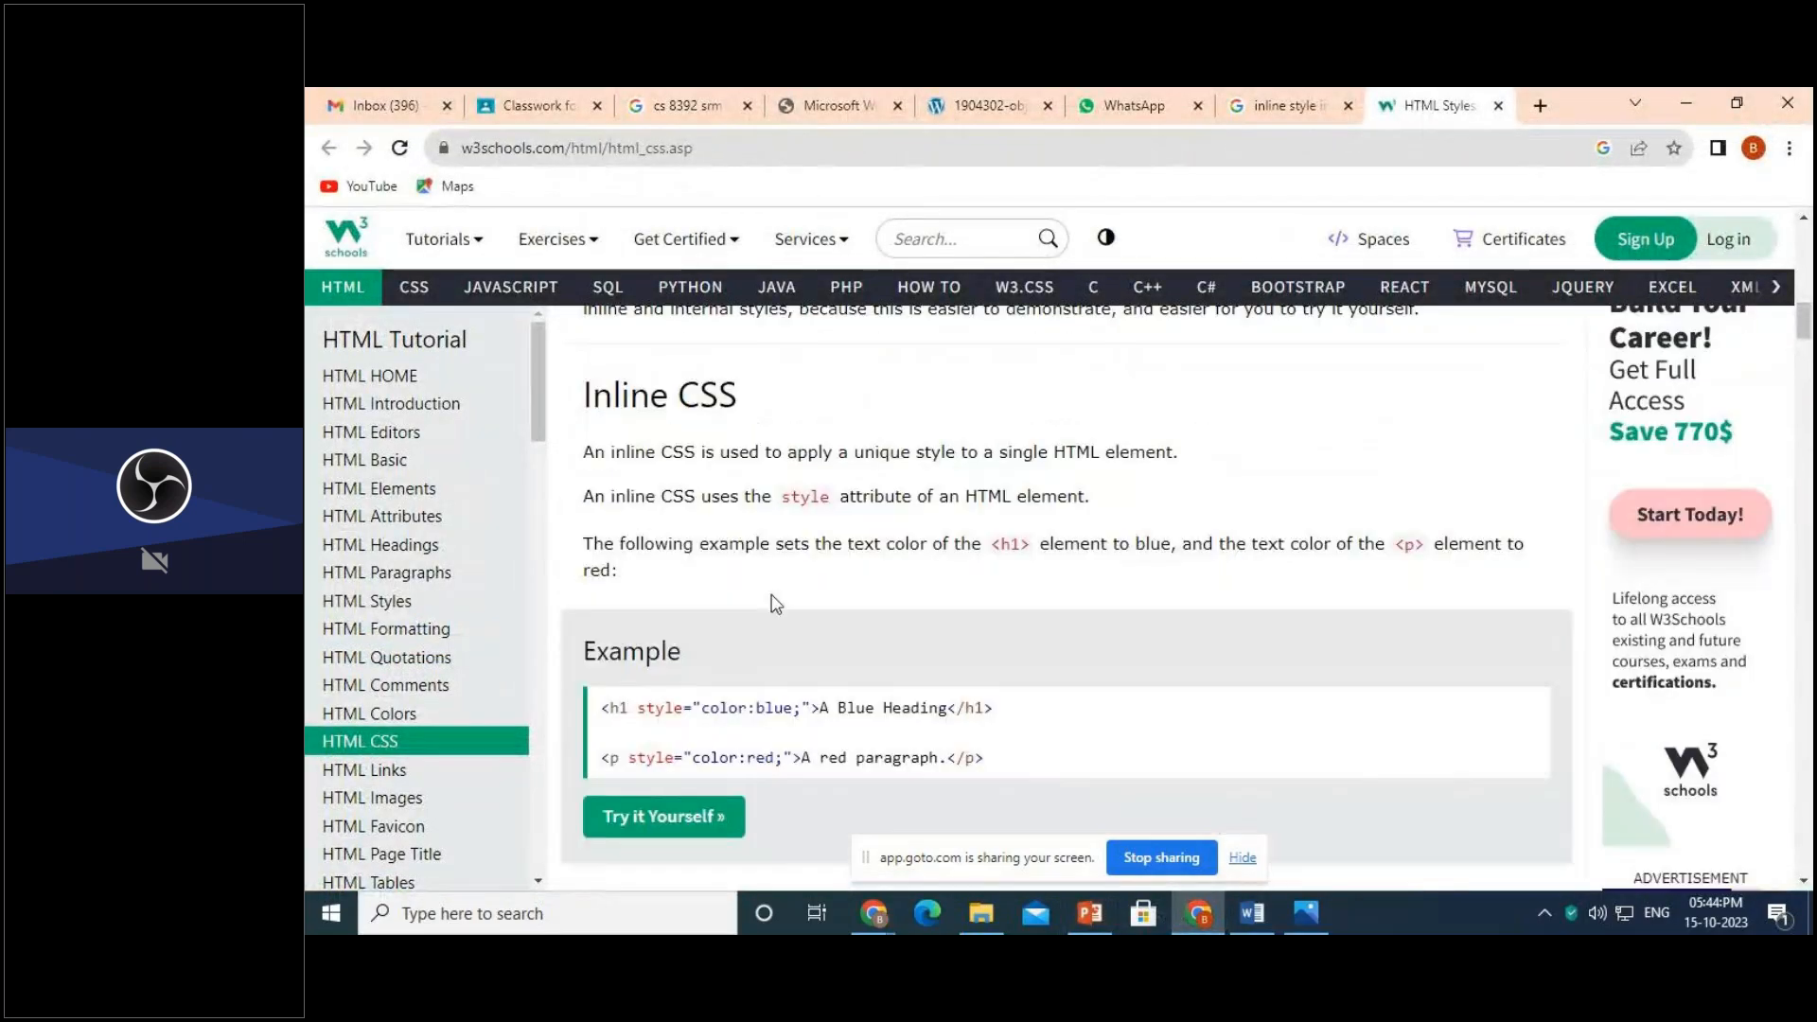
# - Run the Inline CSS 'Try it Yourself' example and highlight 'A red paragraph' in the code pane
pyautogui.click(662, 816)
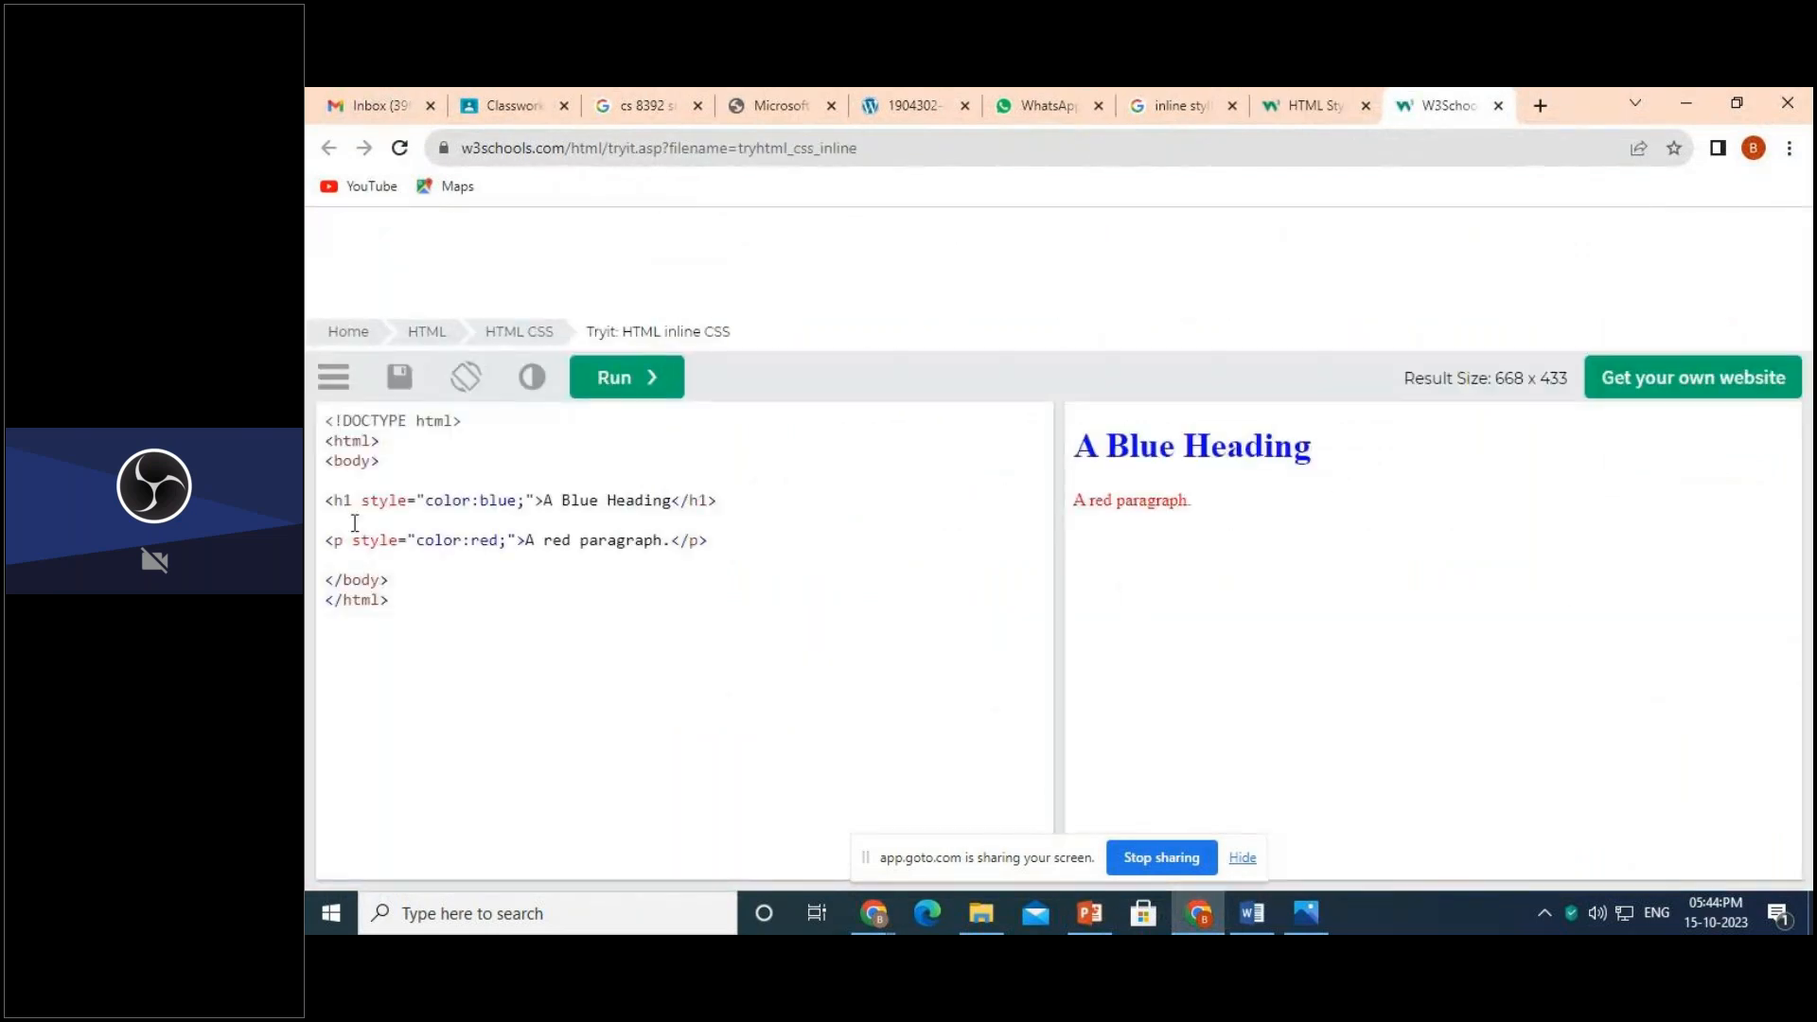
pyautogui.moveTo(540, 494)
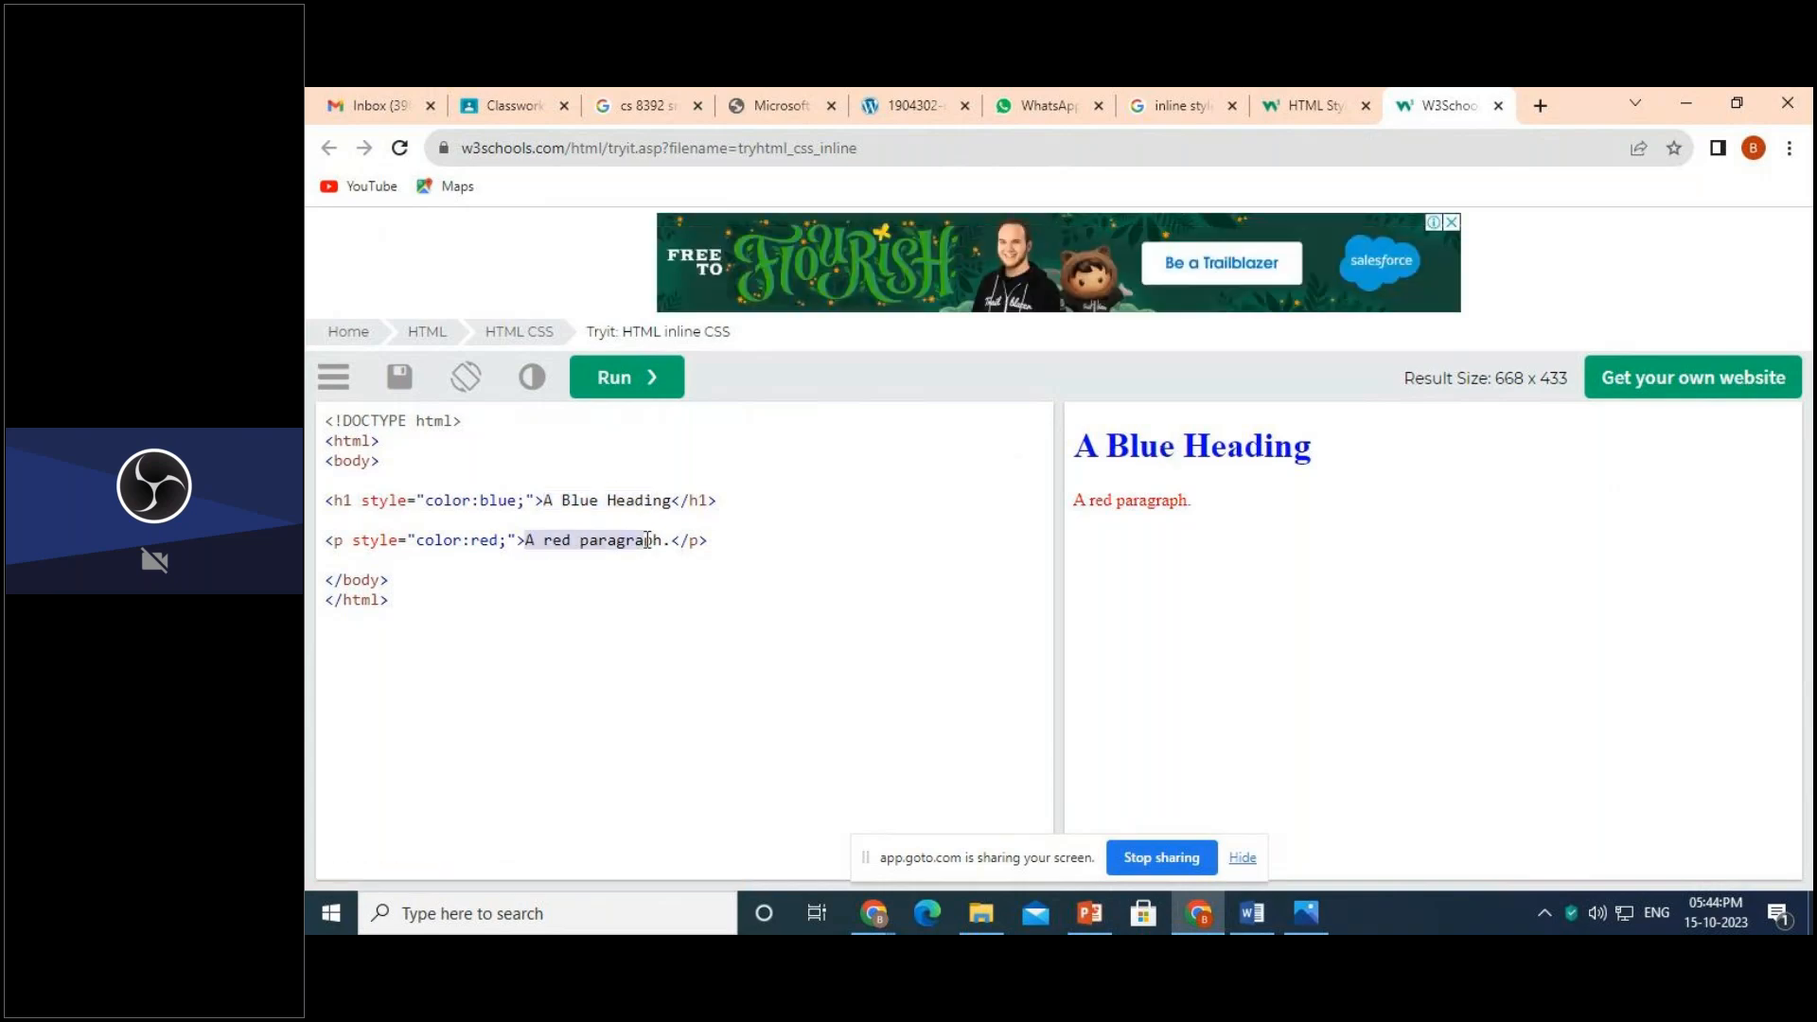
pyautogui.doubleClick(1130, 500)
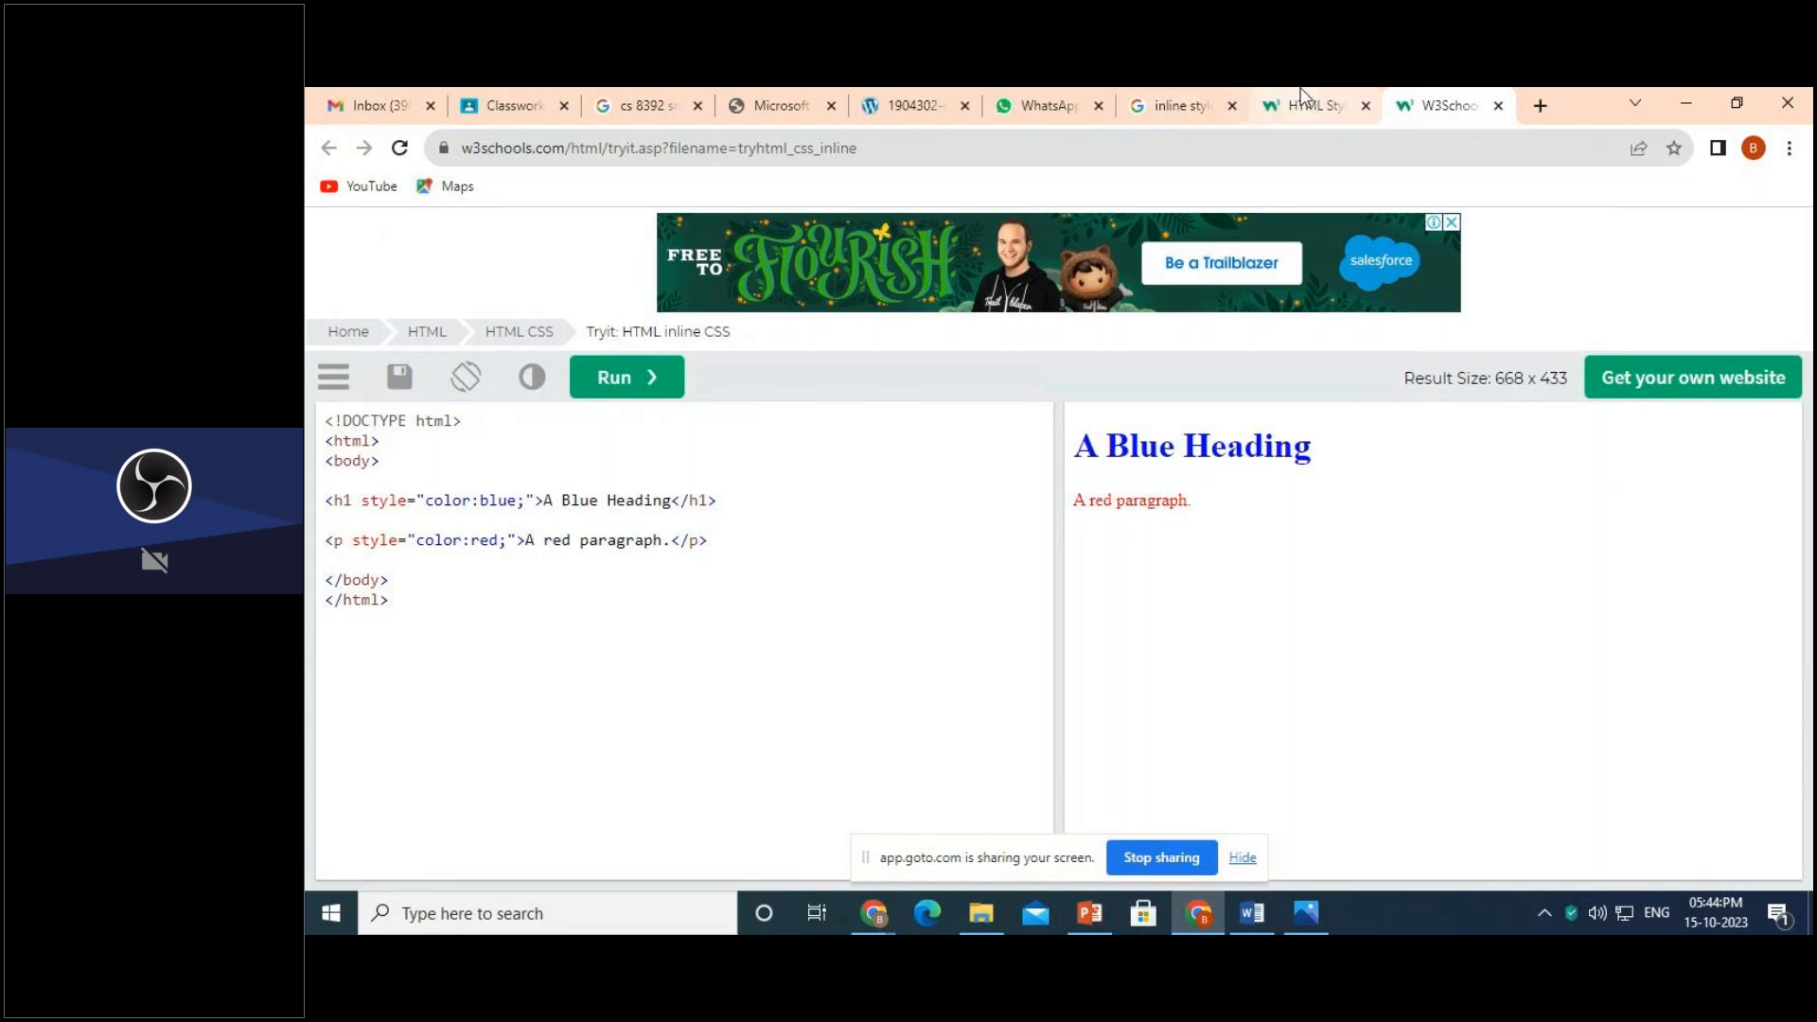
# - Back on the HTML CSS tutorial, run the Internal CSS 'Try it Yourself' example
pyautogui.click(1310, 106)
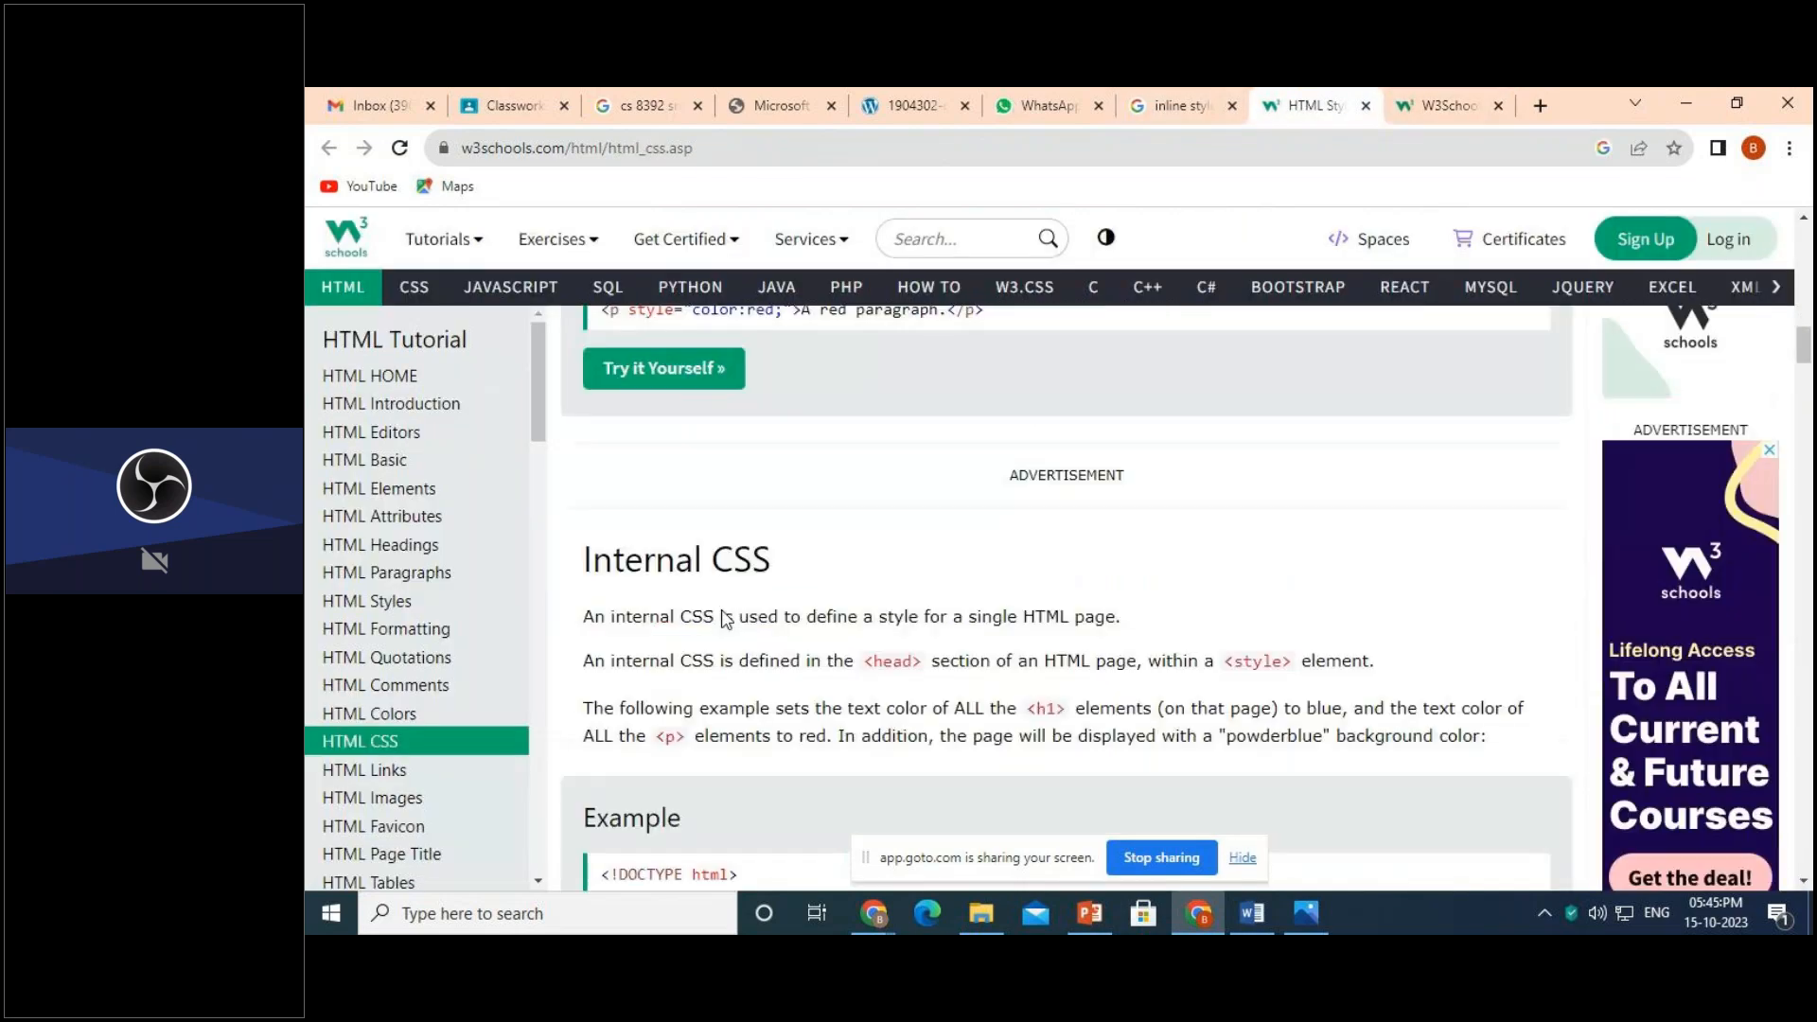
pyautogui.scroll(-3)
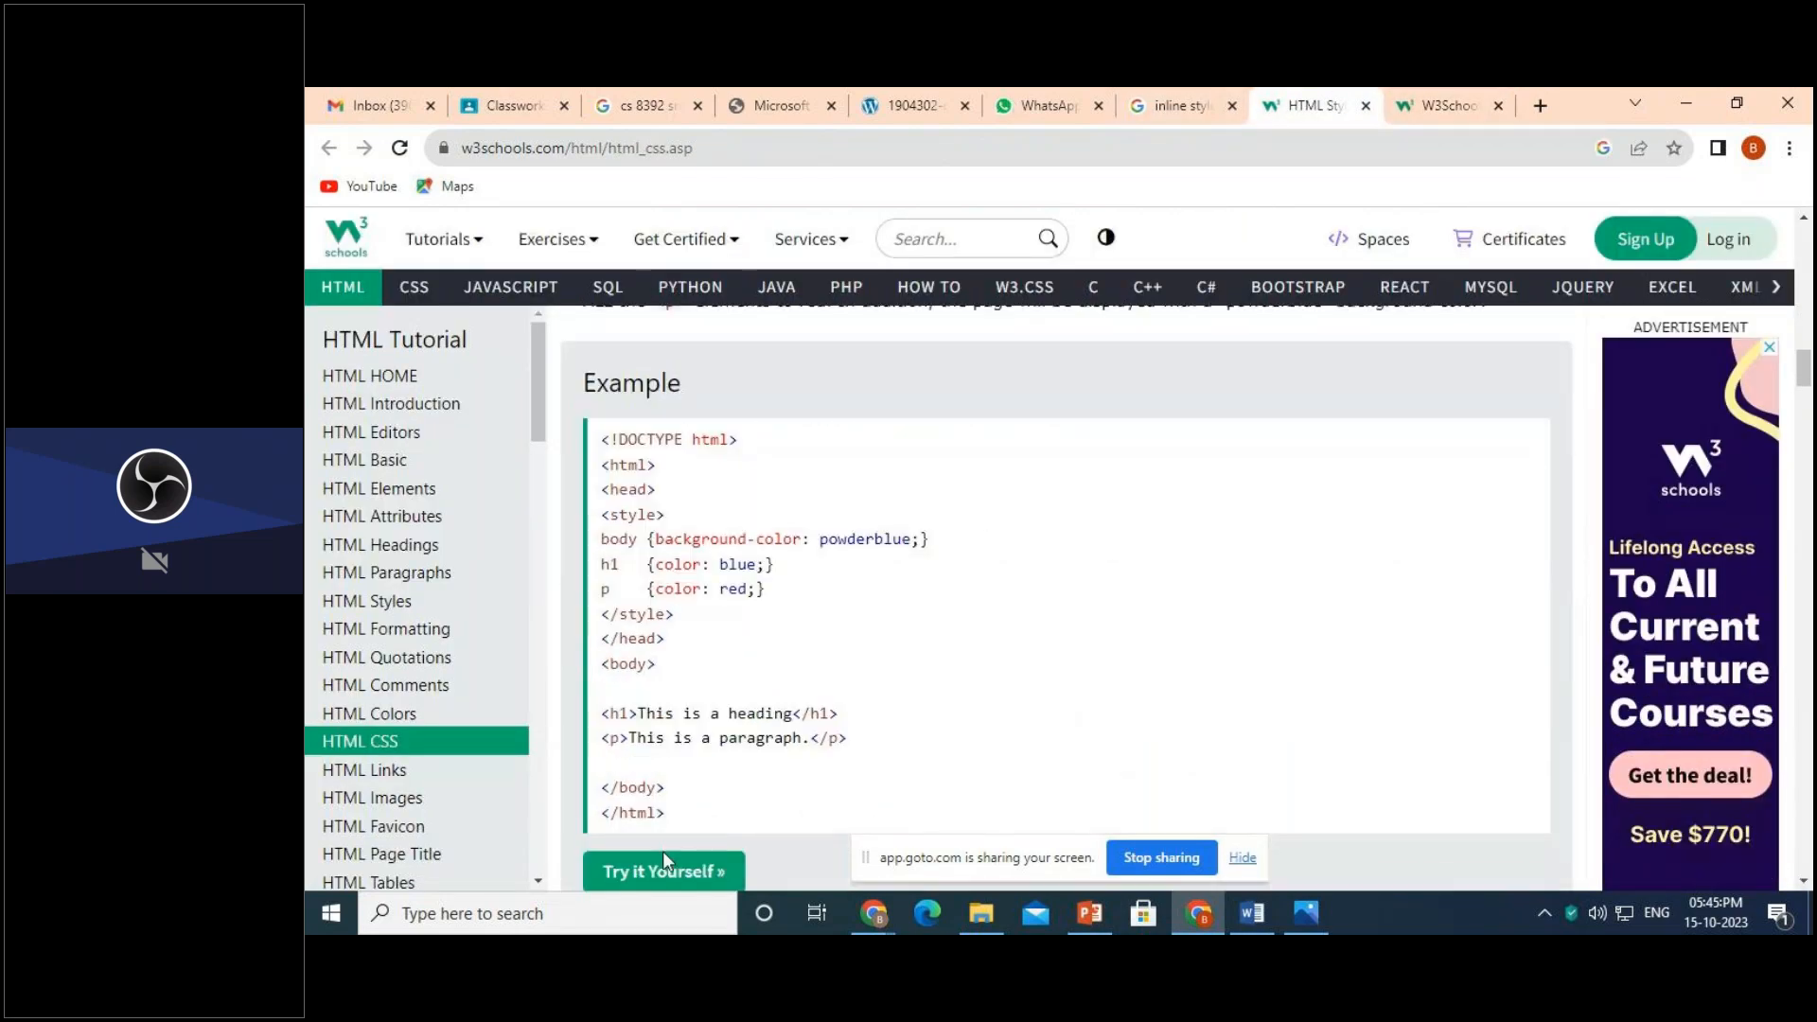
pyautogui.click(665, 871)
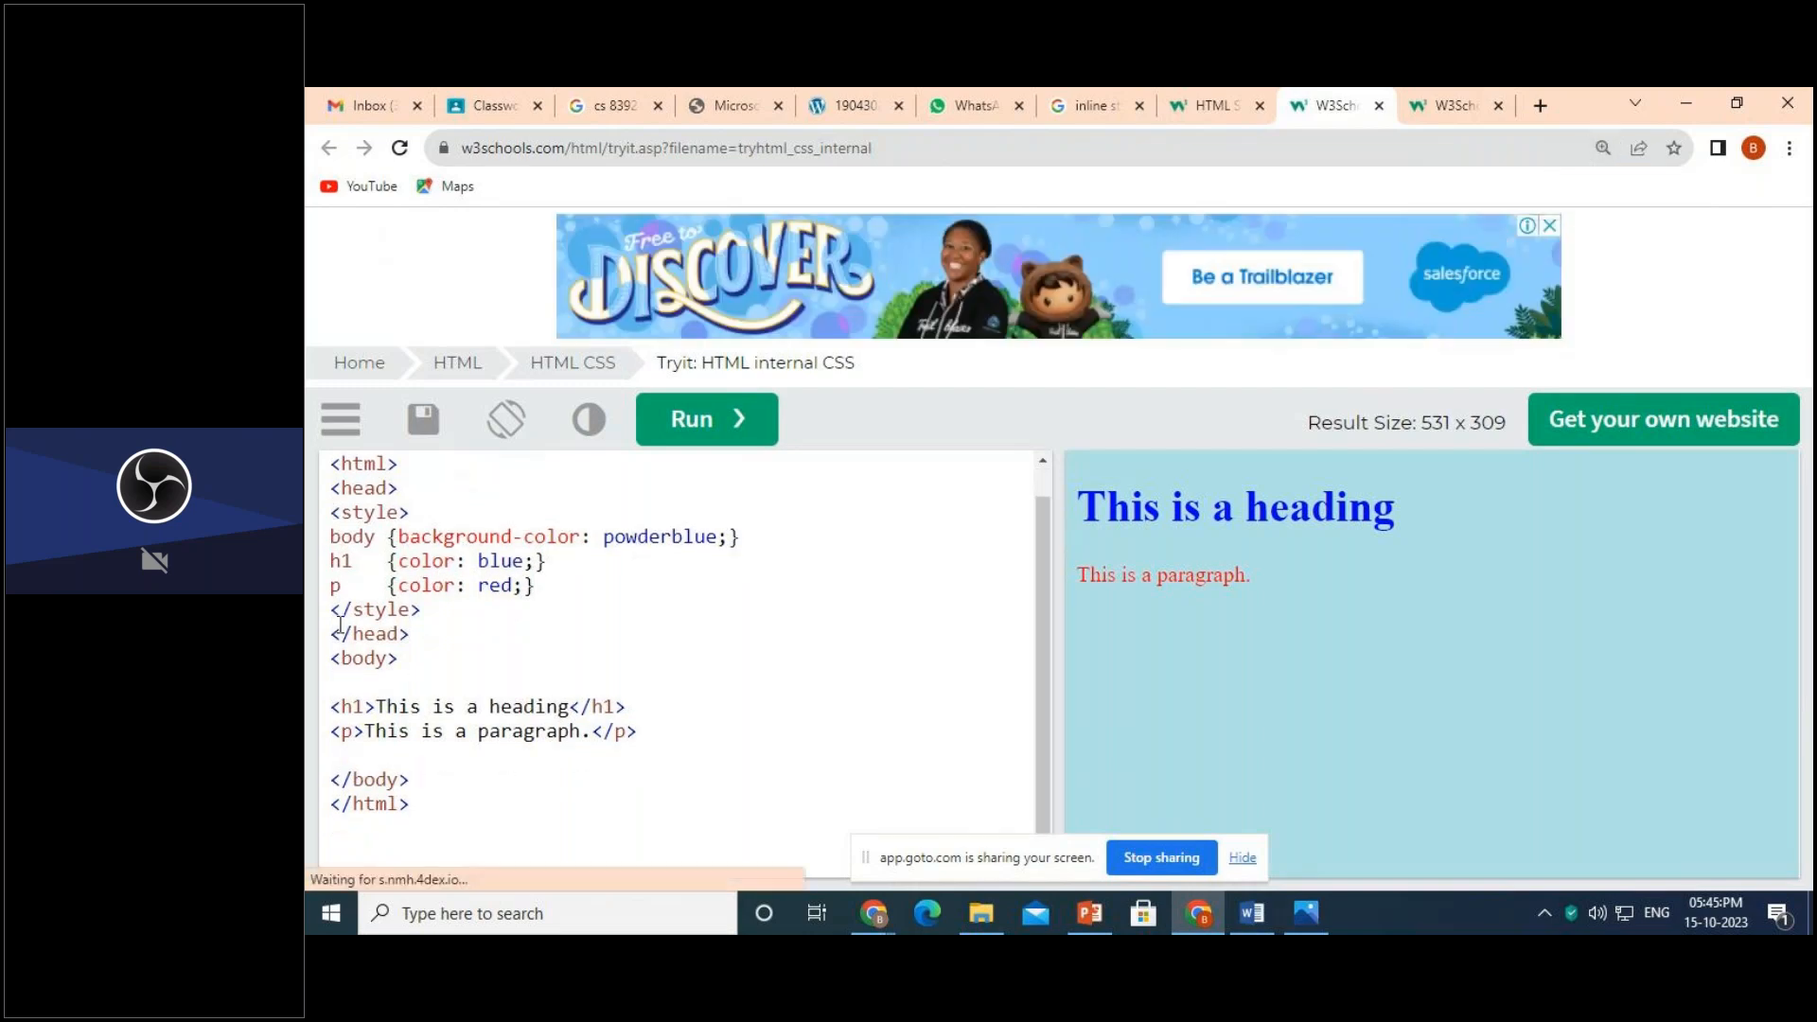
# - Highlight the style block in the head, its closing style tag and the body selector rule
pyautogui.moveTo(331, 488); pyautogui.dragTo(422, 609)
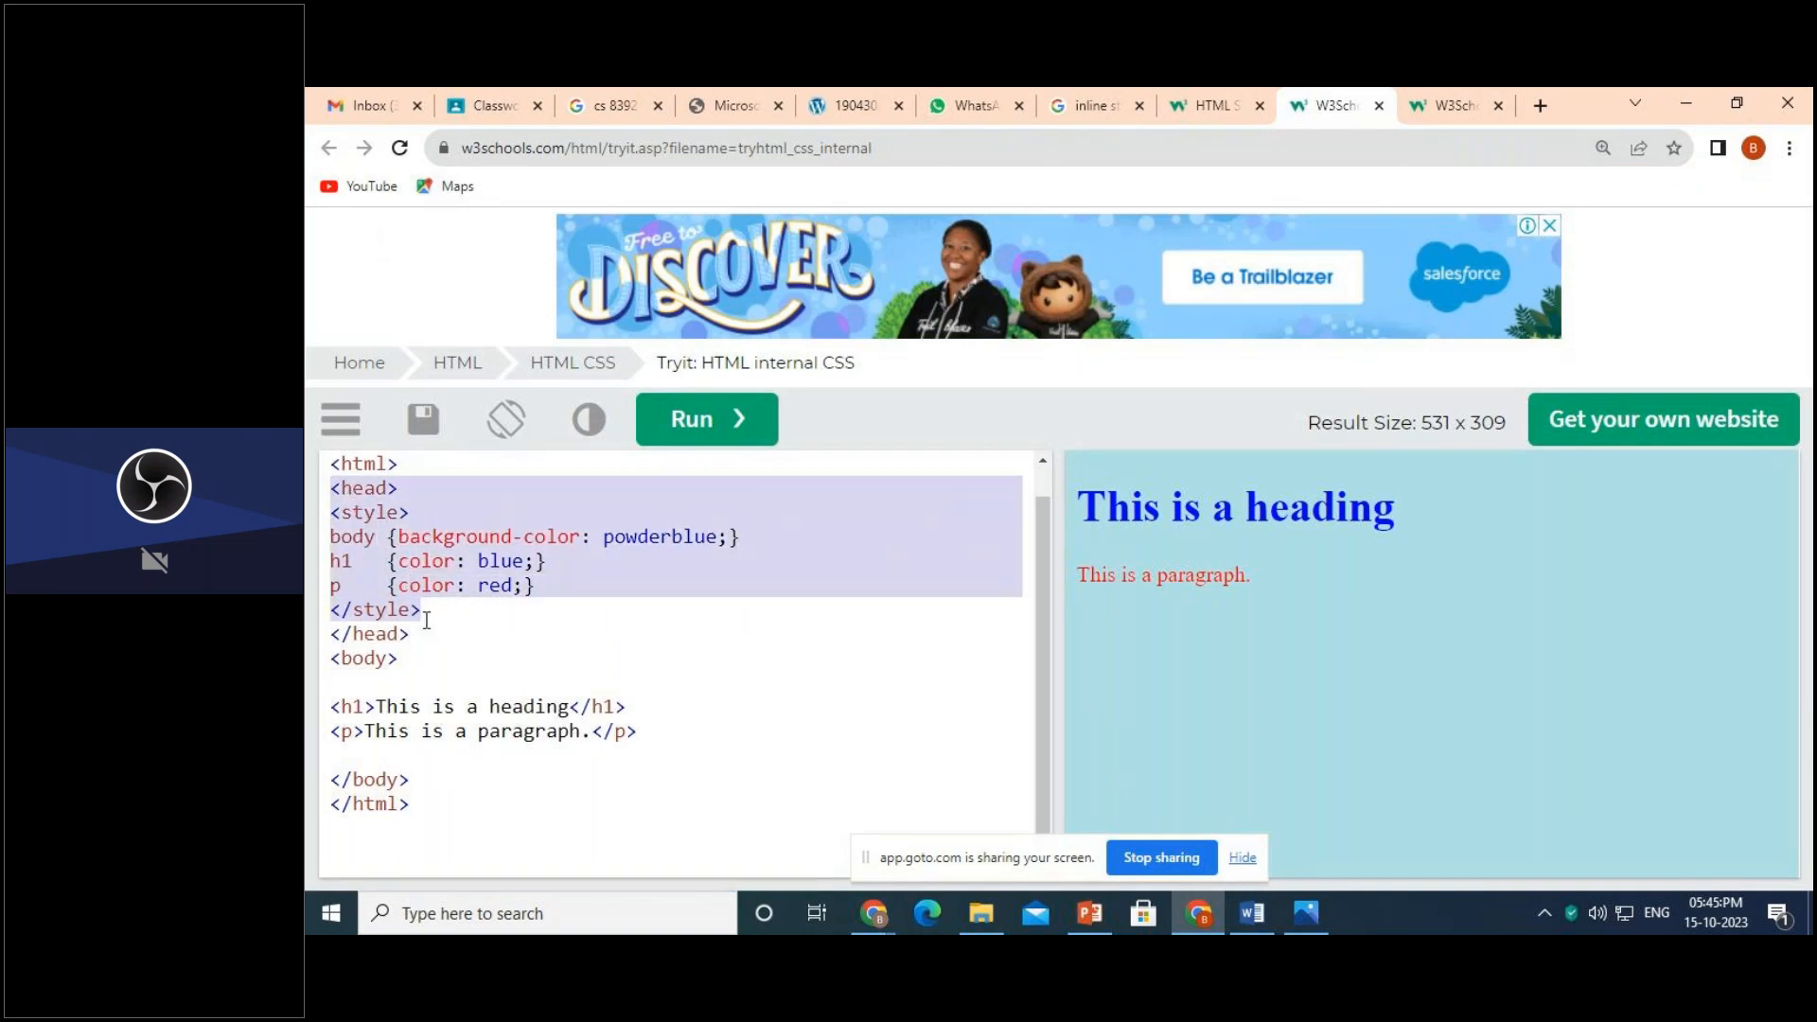
pyautogui.click(394, 513)
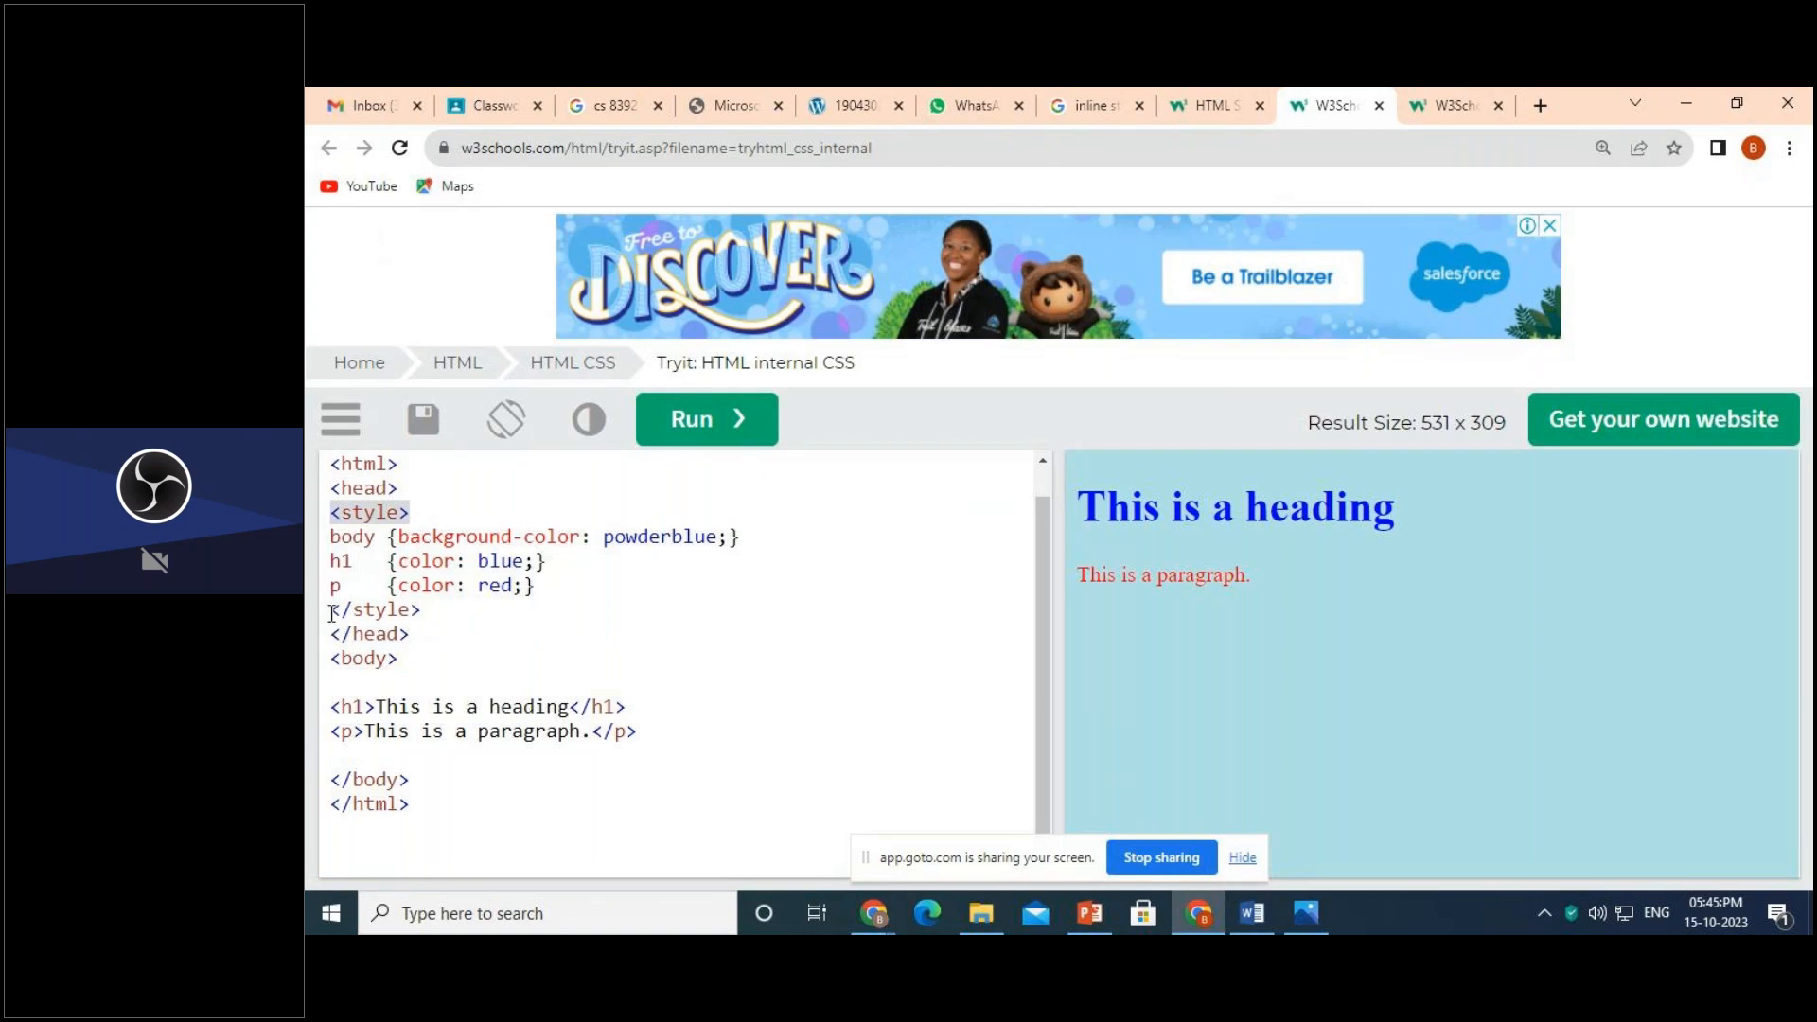
pyautogui.click(382, 512)
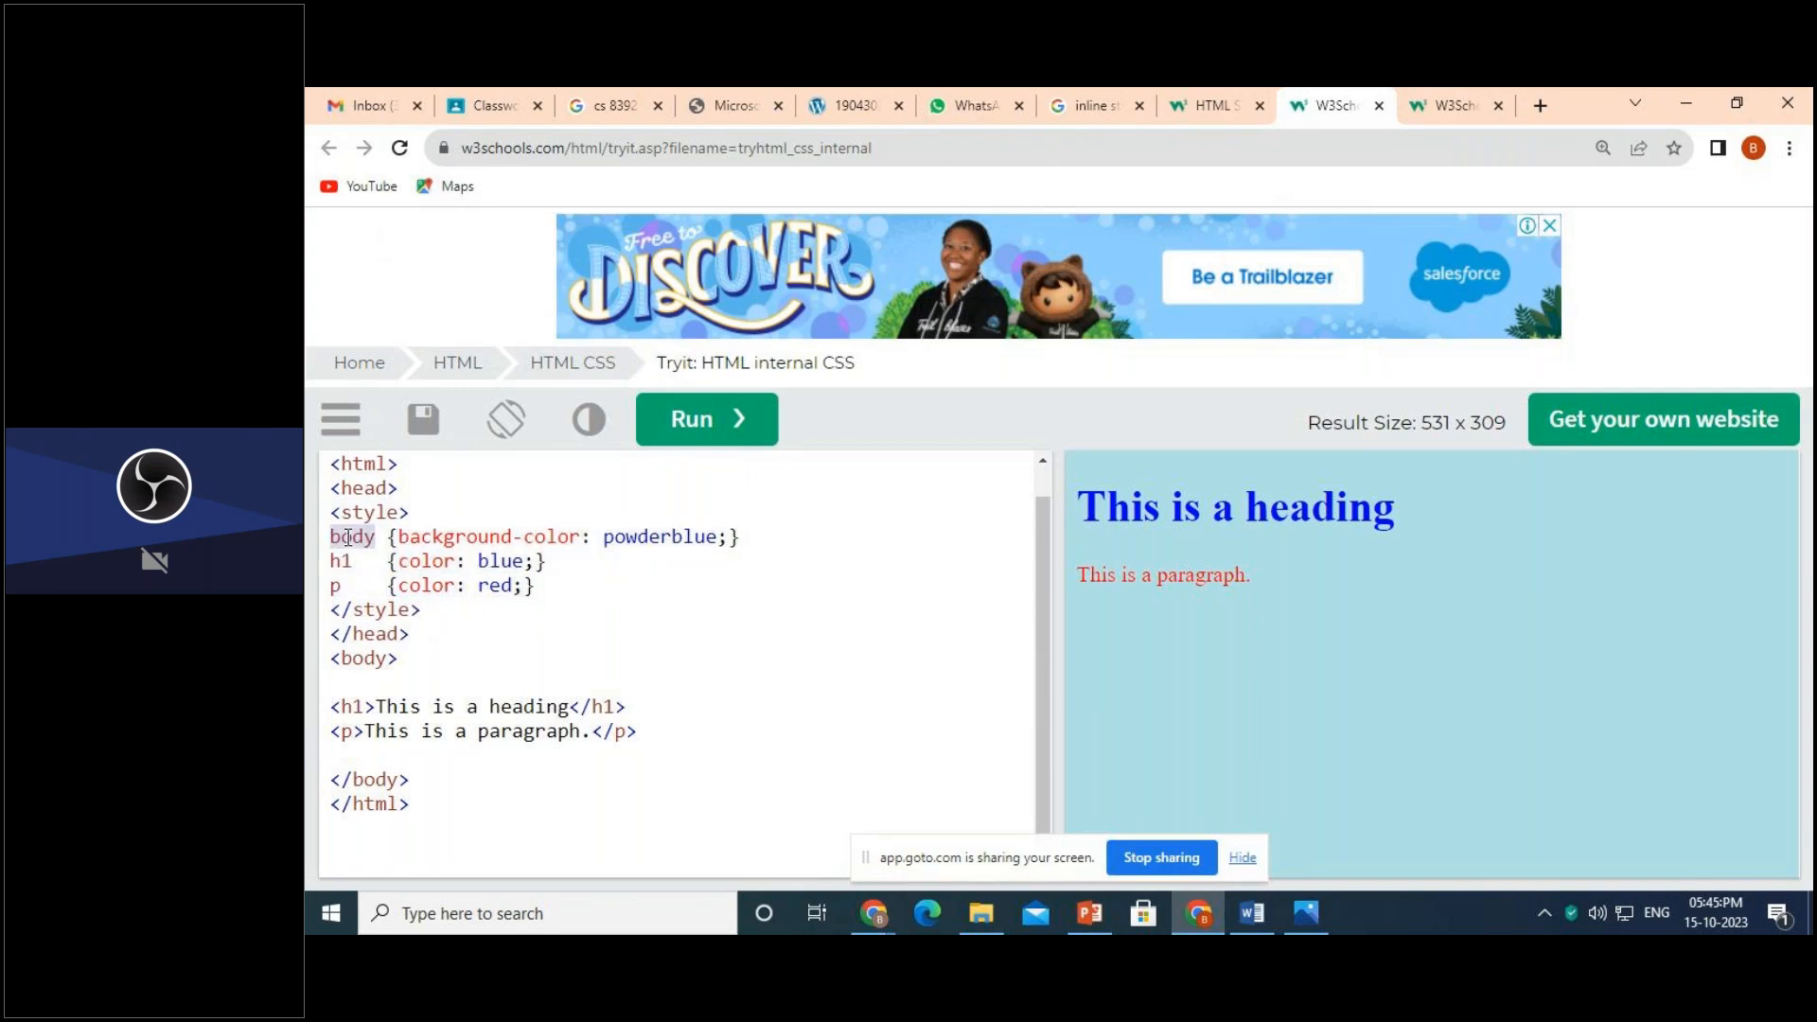
pyautogui.doubleClick(352, 535)
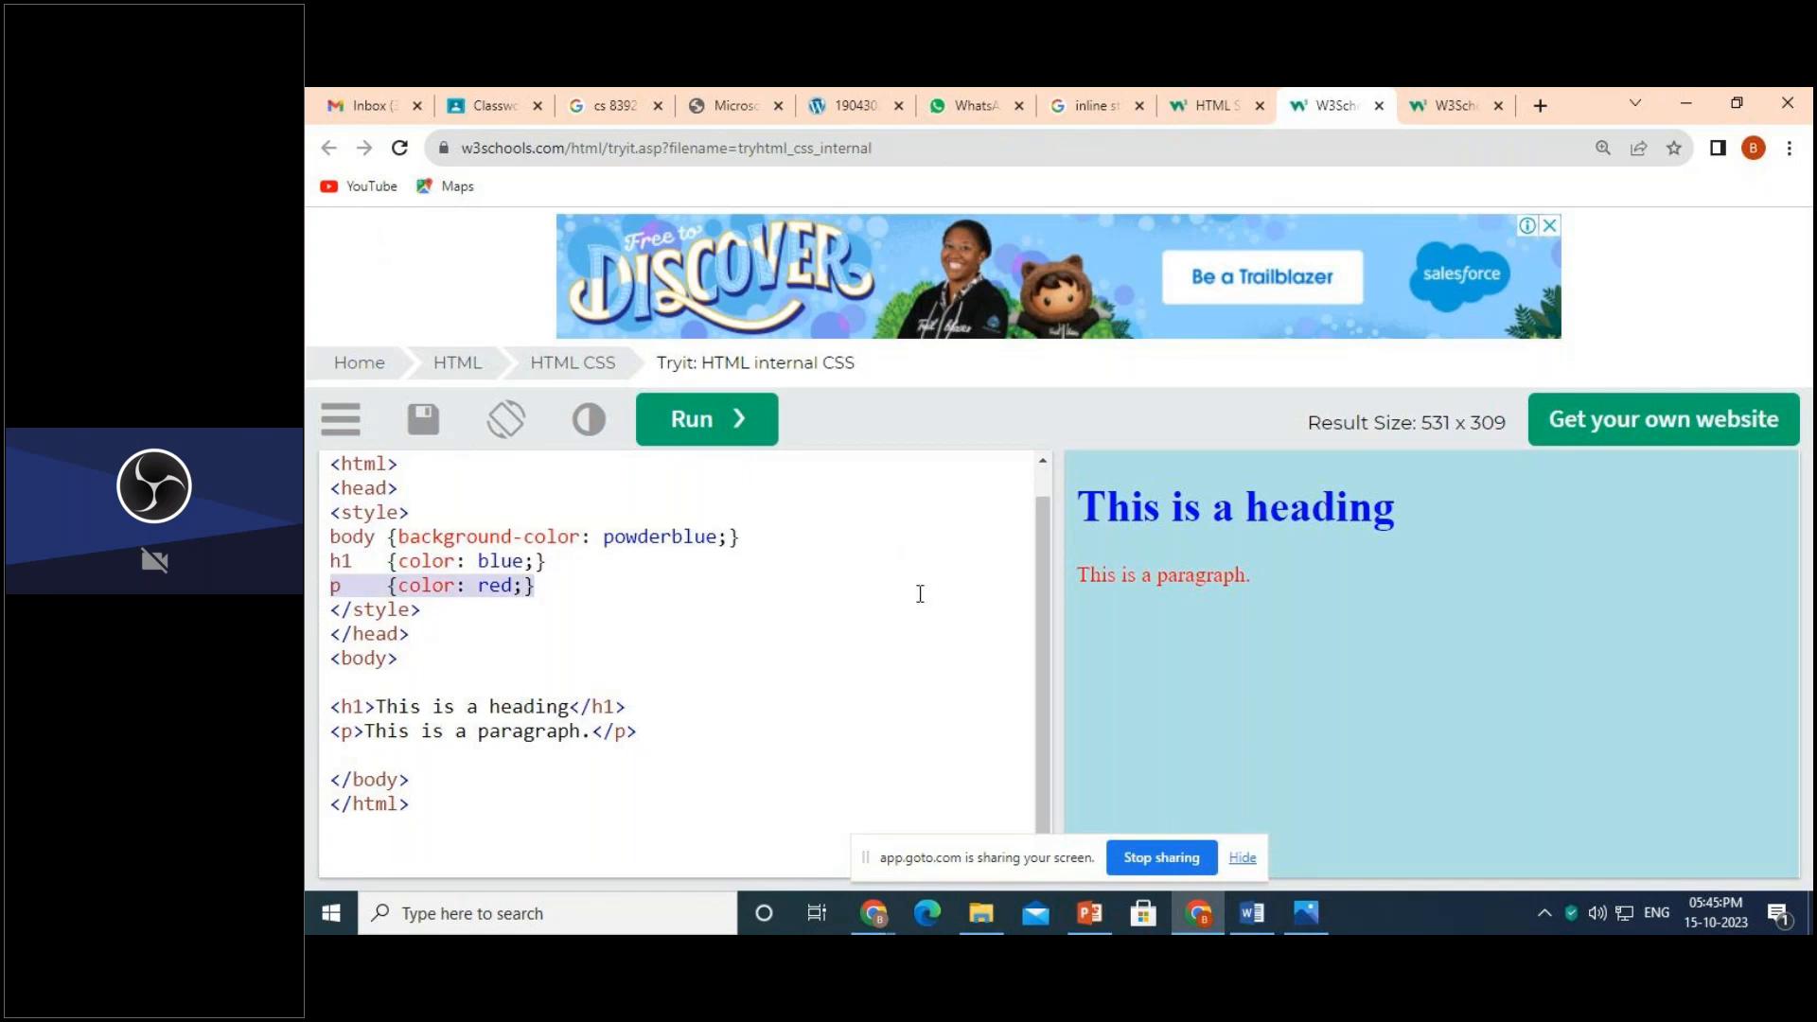
pyautogui.moveTo(845, 513)
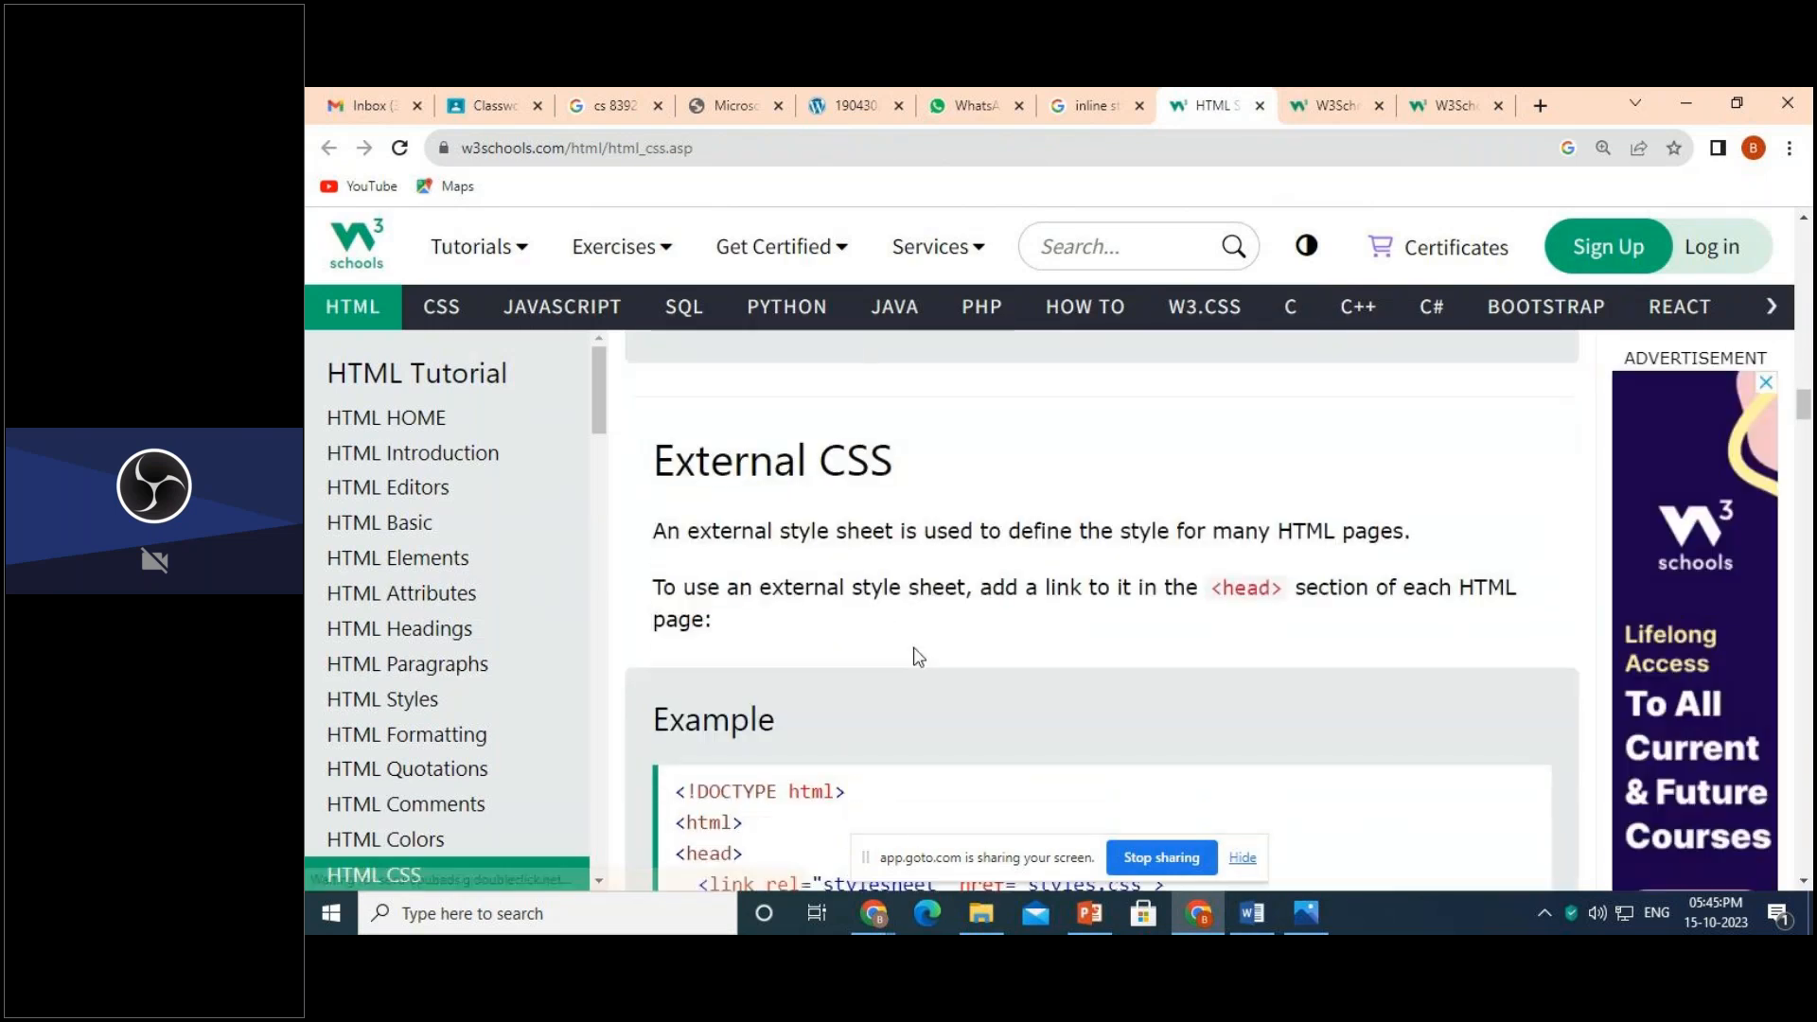
pyautogui.scroll(-3)
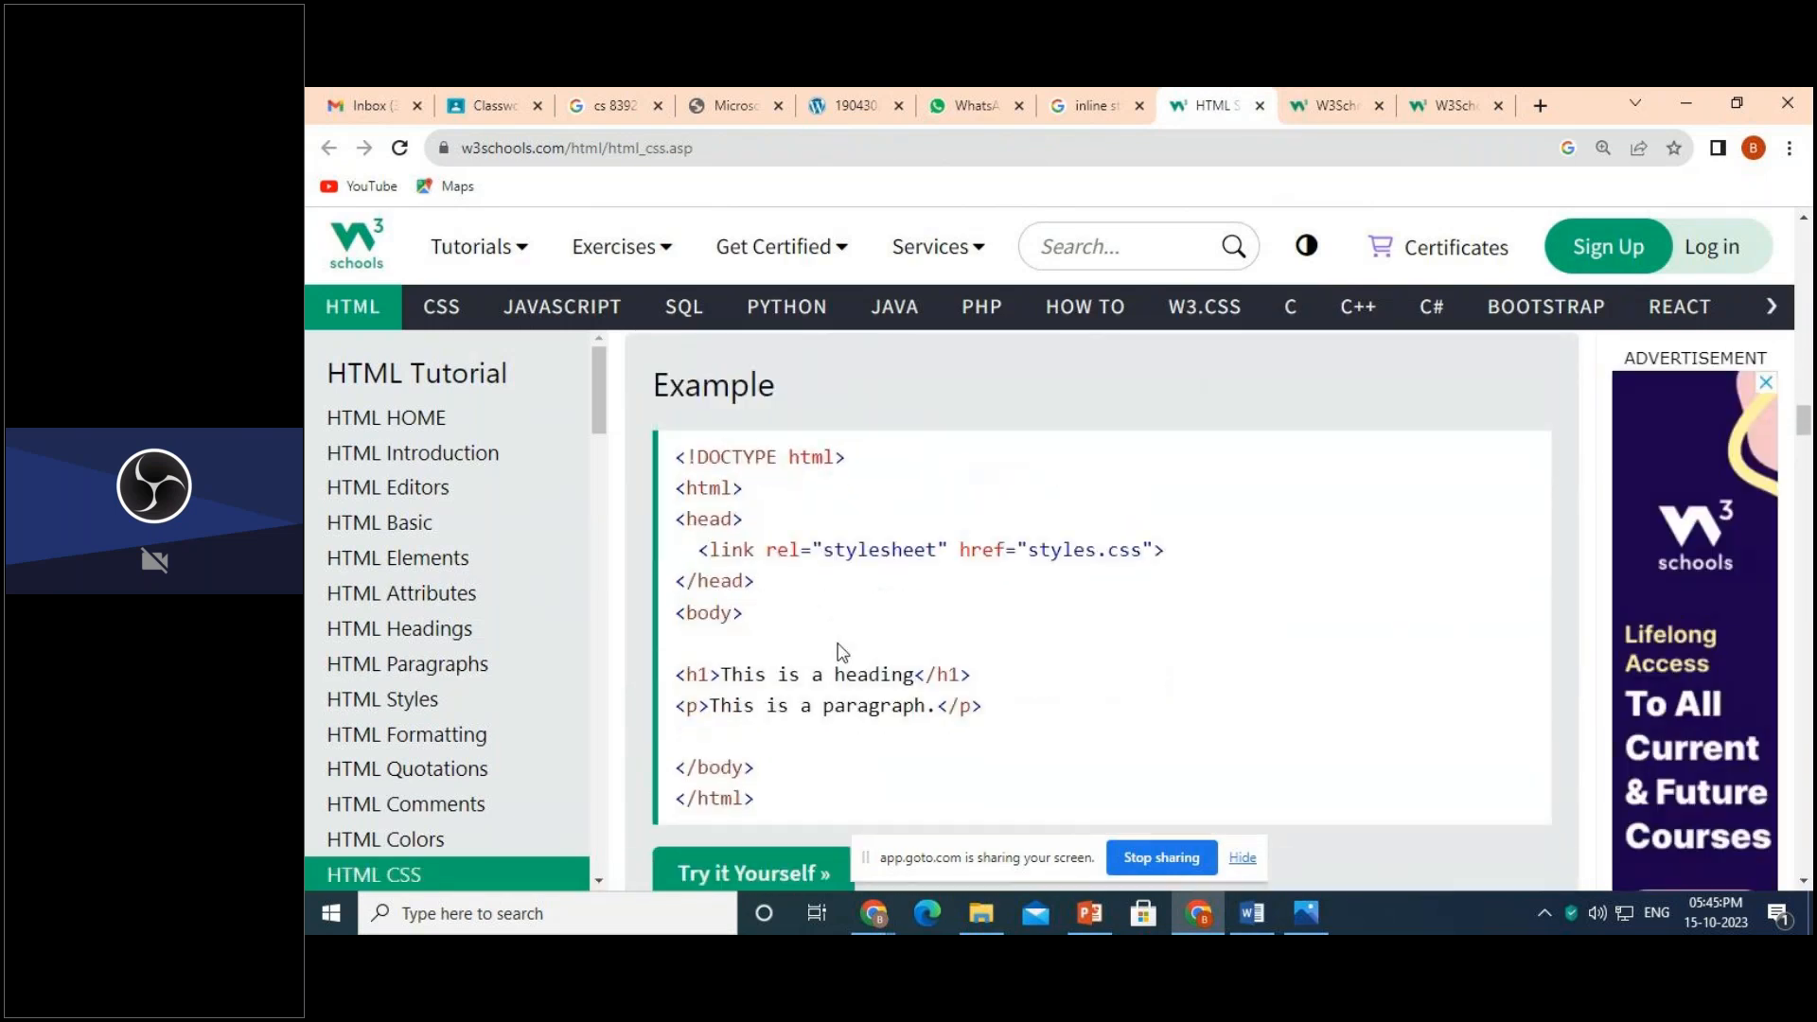
pyautogui.scroll(-3)
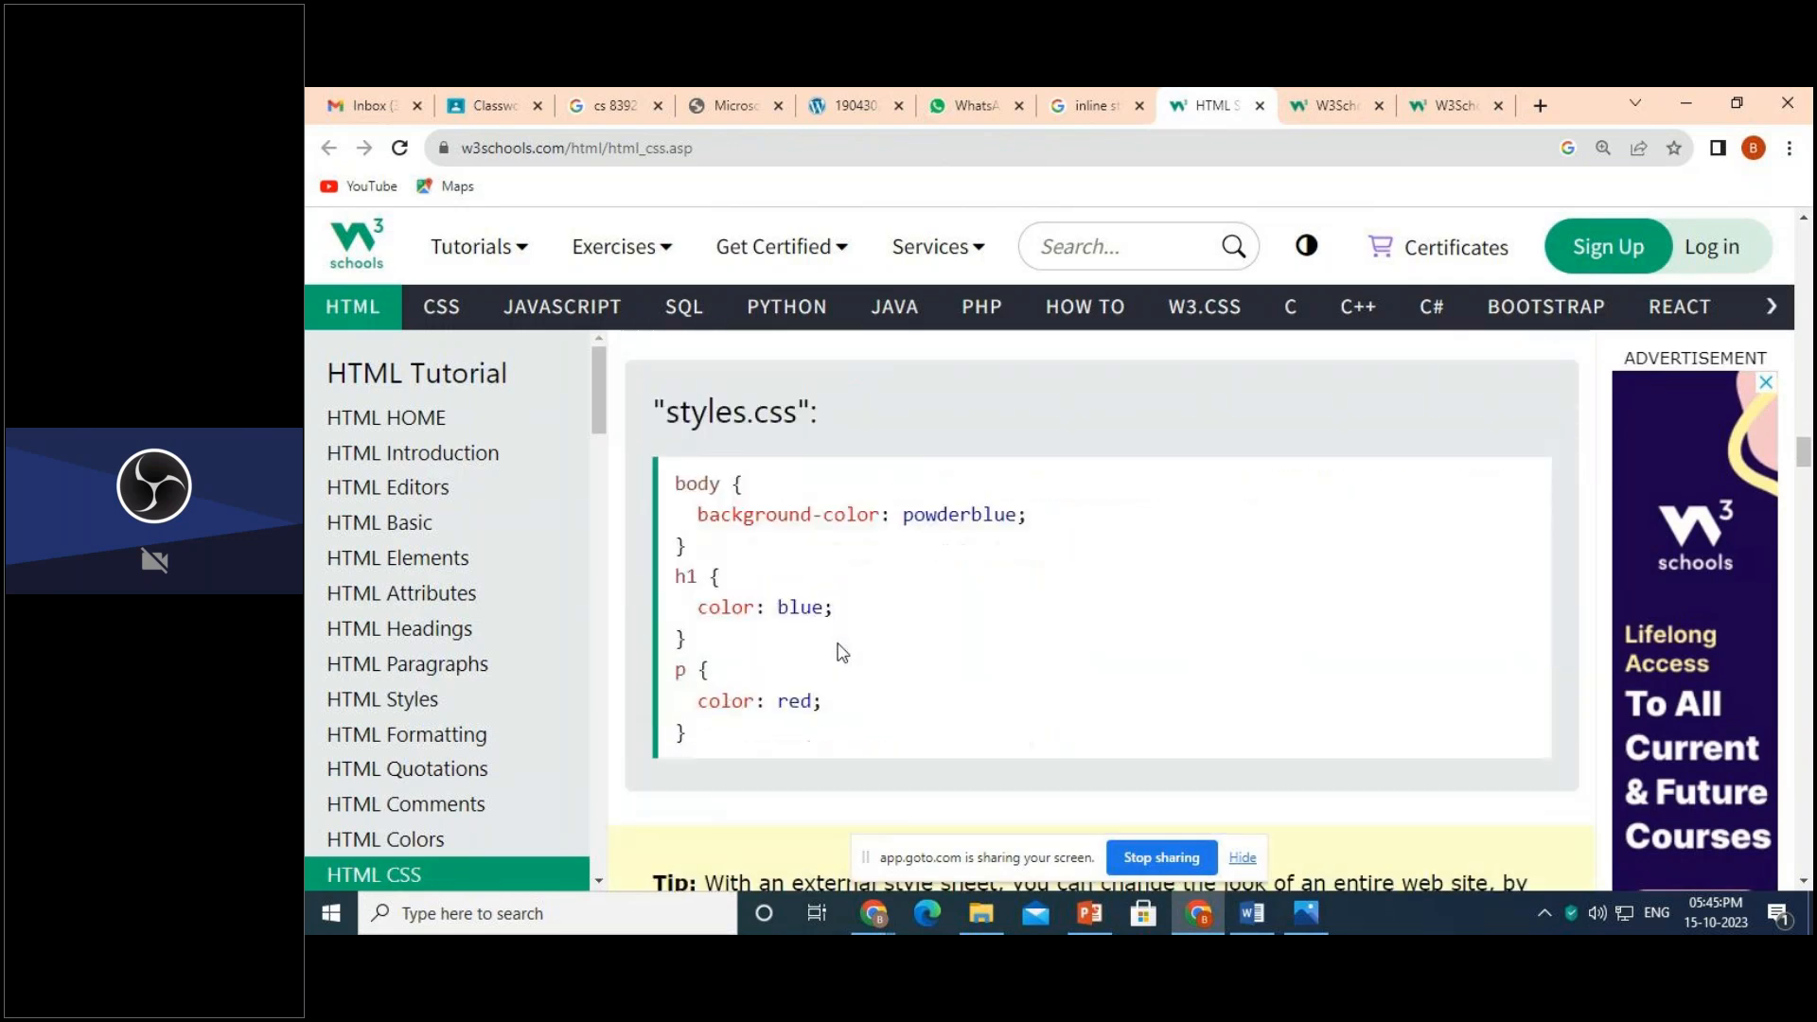
pyautogui.scroll(-3)
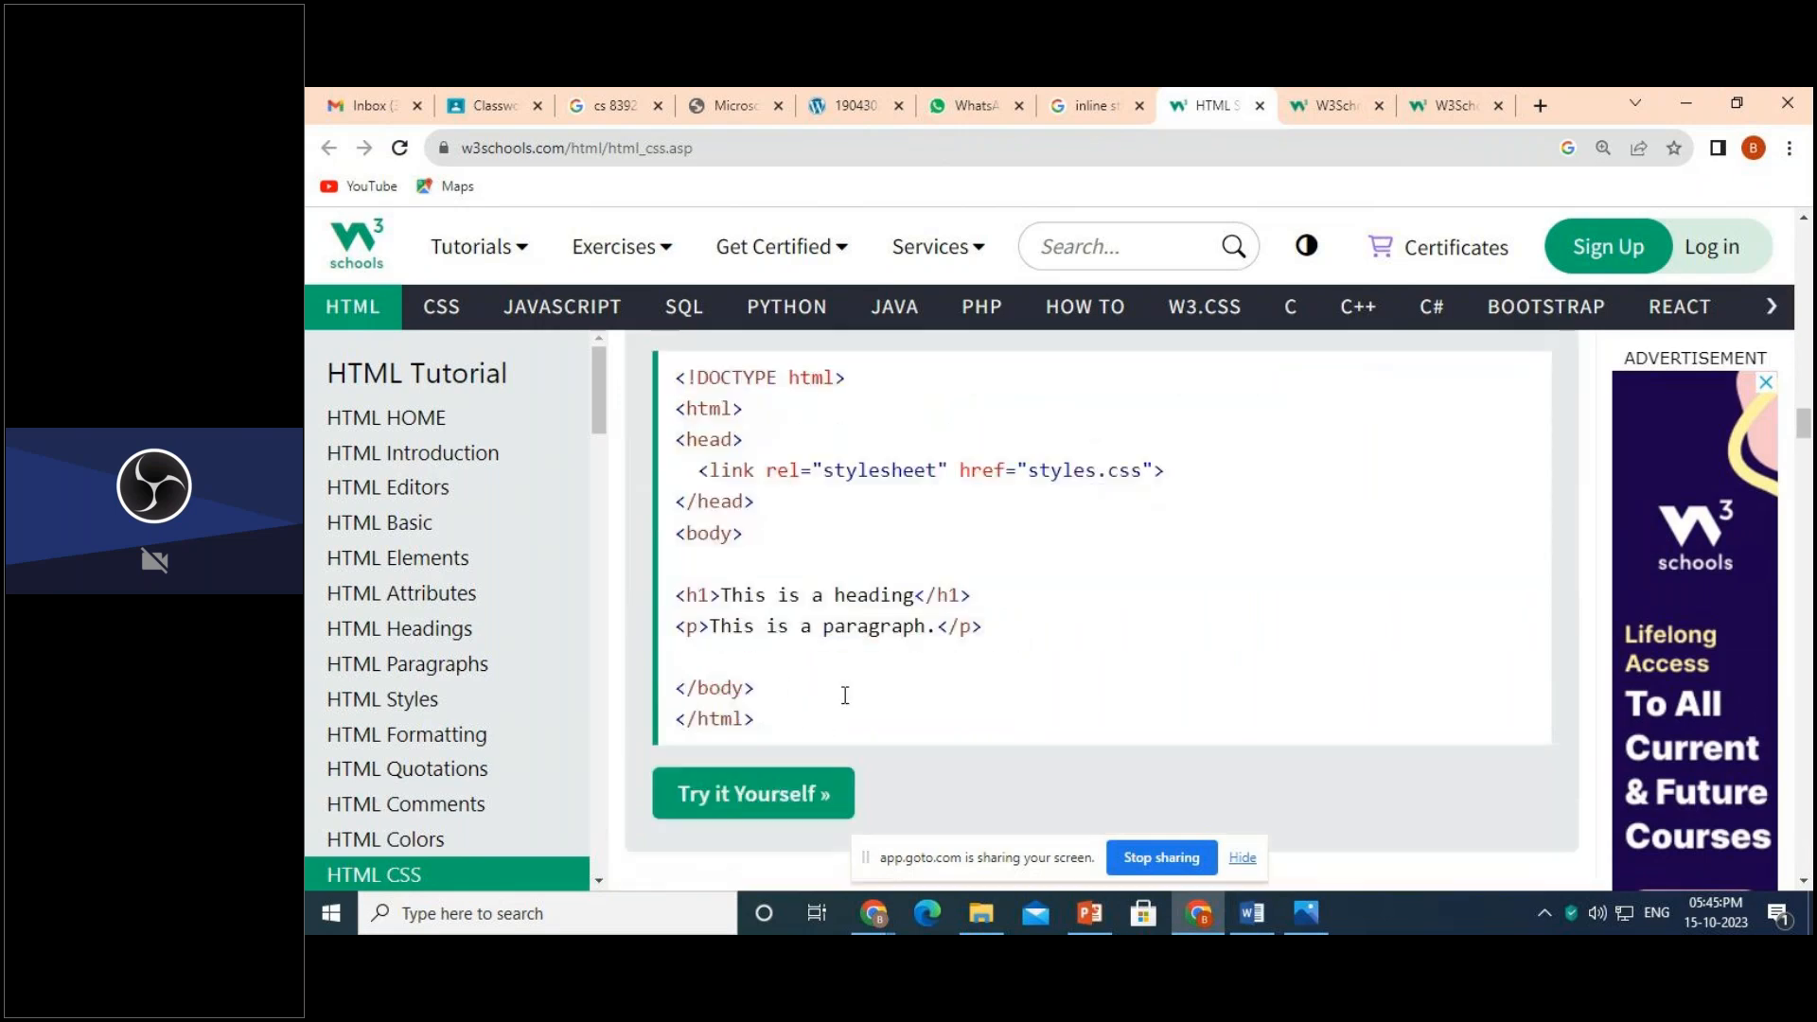
pyautogui.scroll(-3)
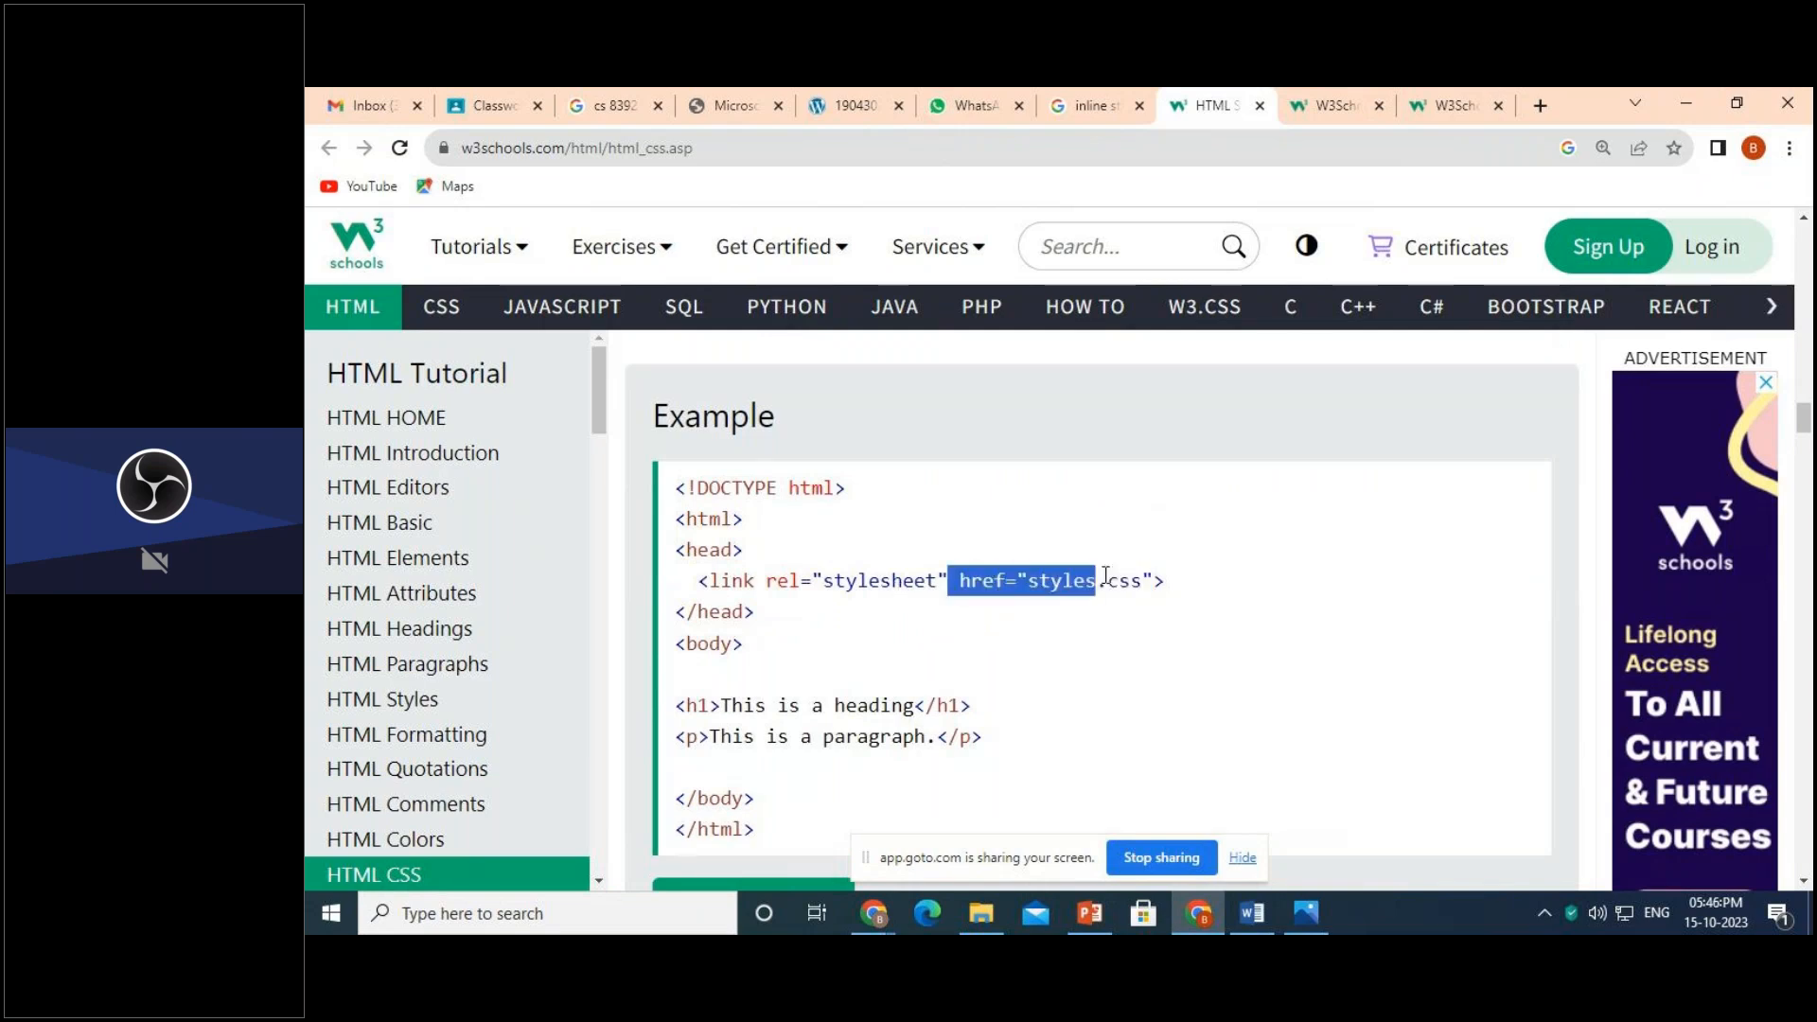
pyautogui.click(1054, 579)
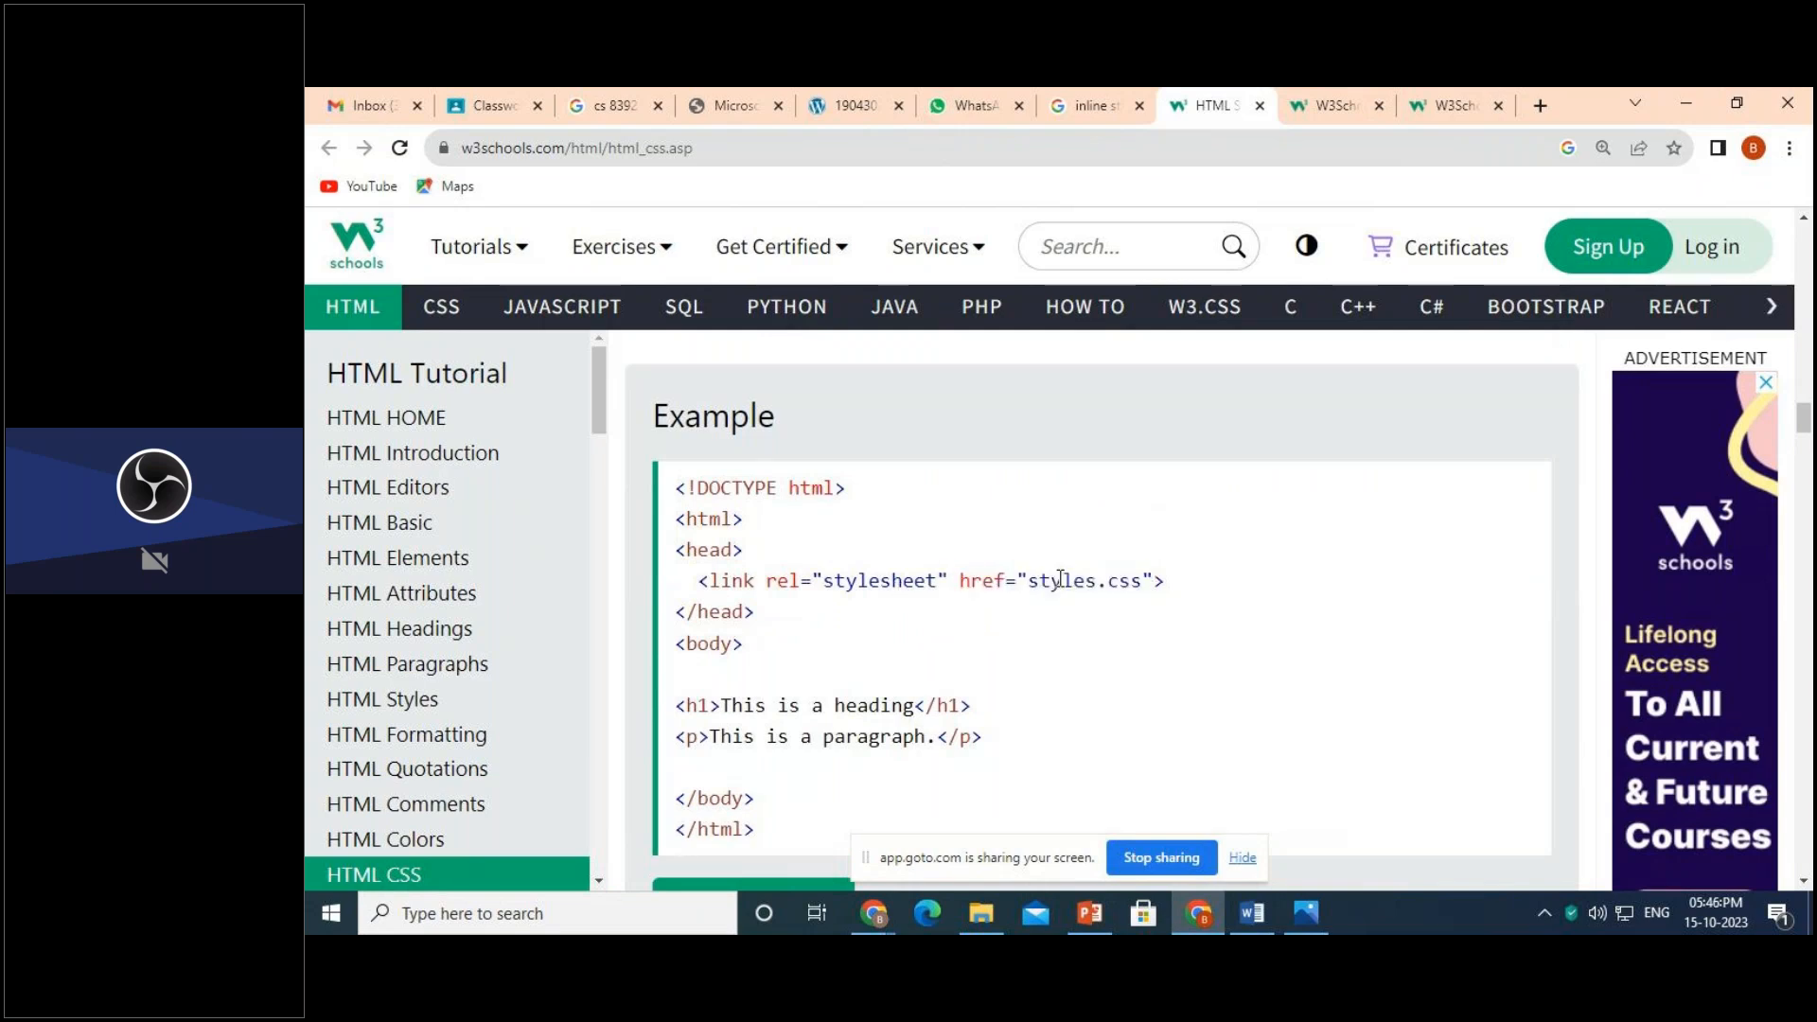
pyautogui.doubleClick(979, 581)
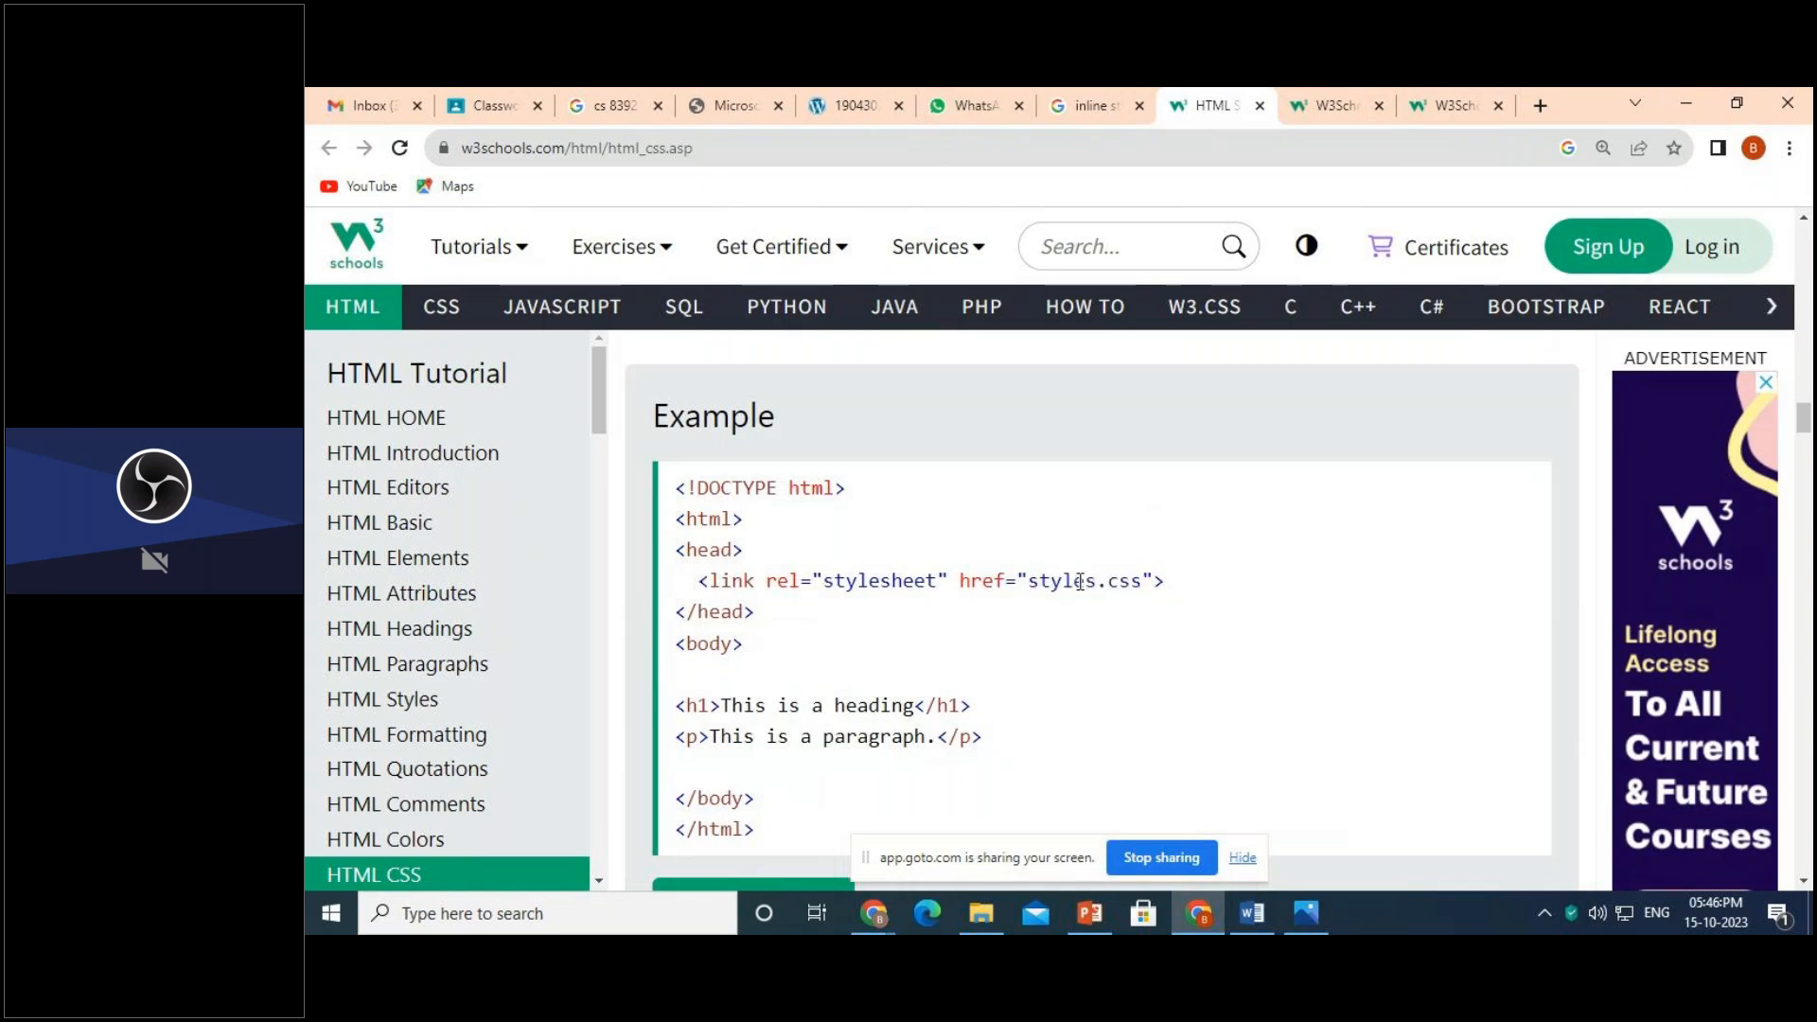
pyautogui.moveTo(1011, 650)
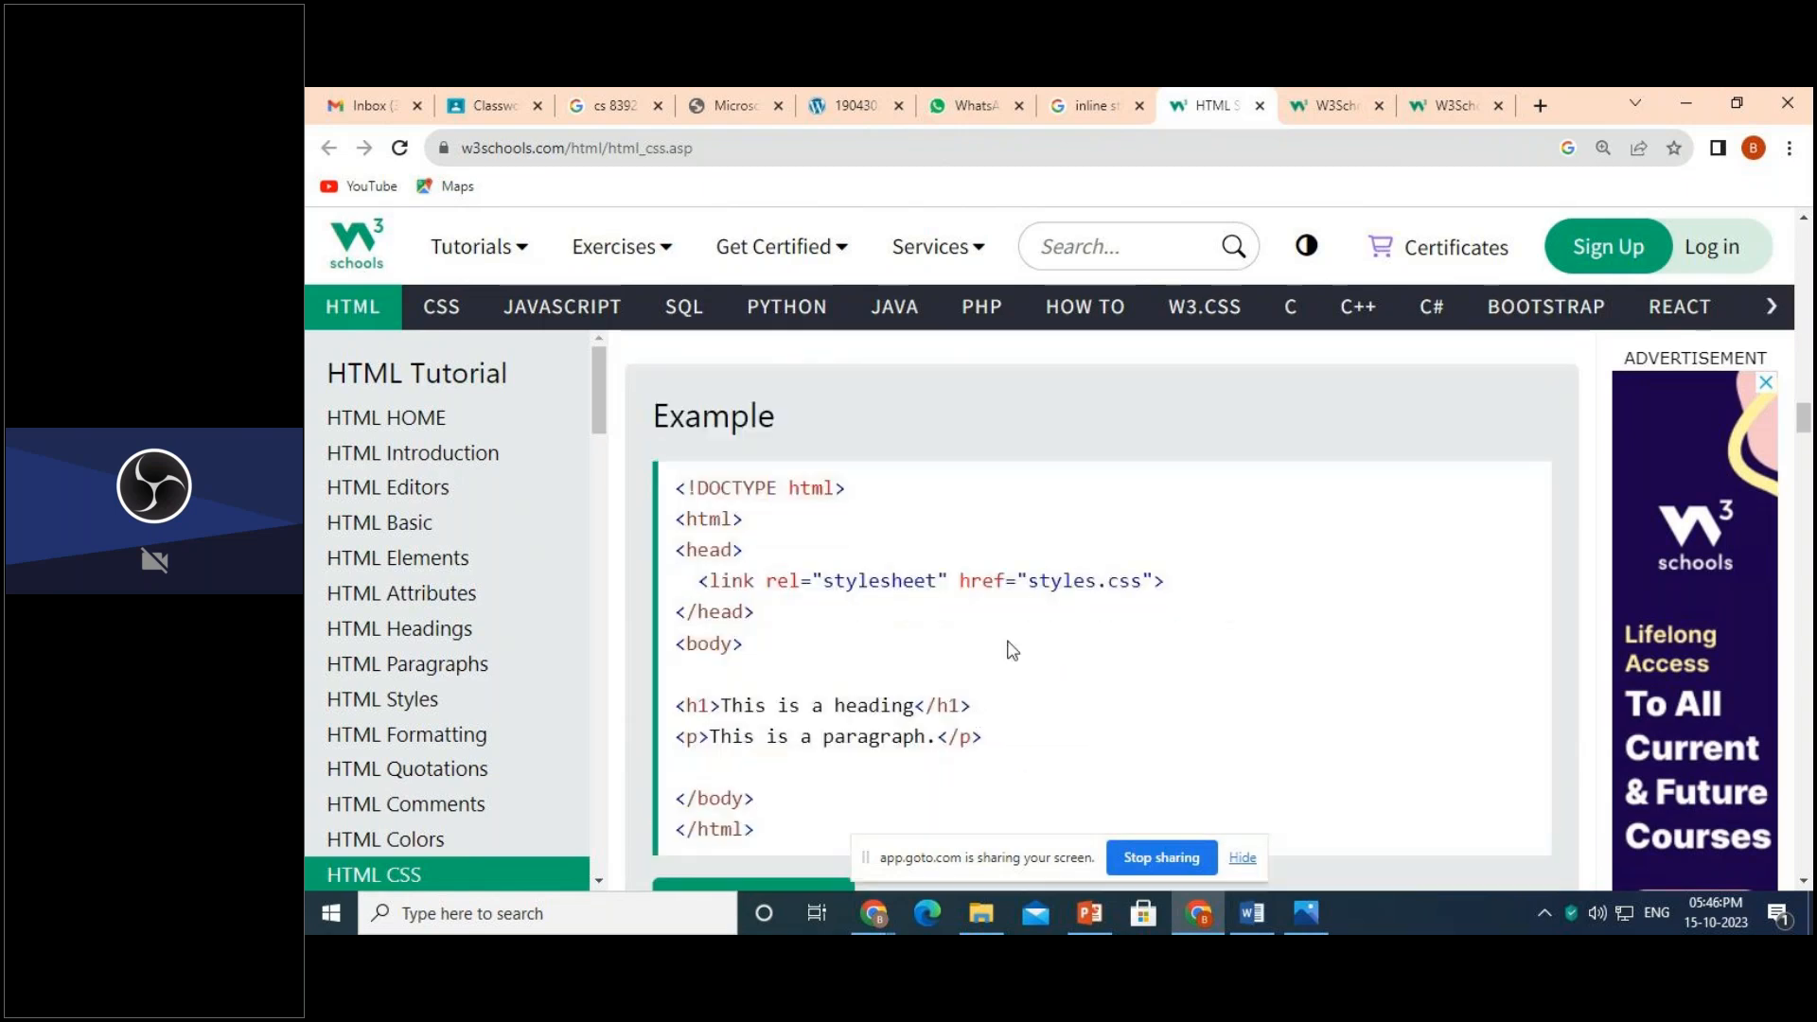
pyautogui.scroll(-3)
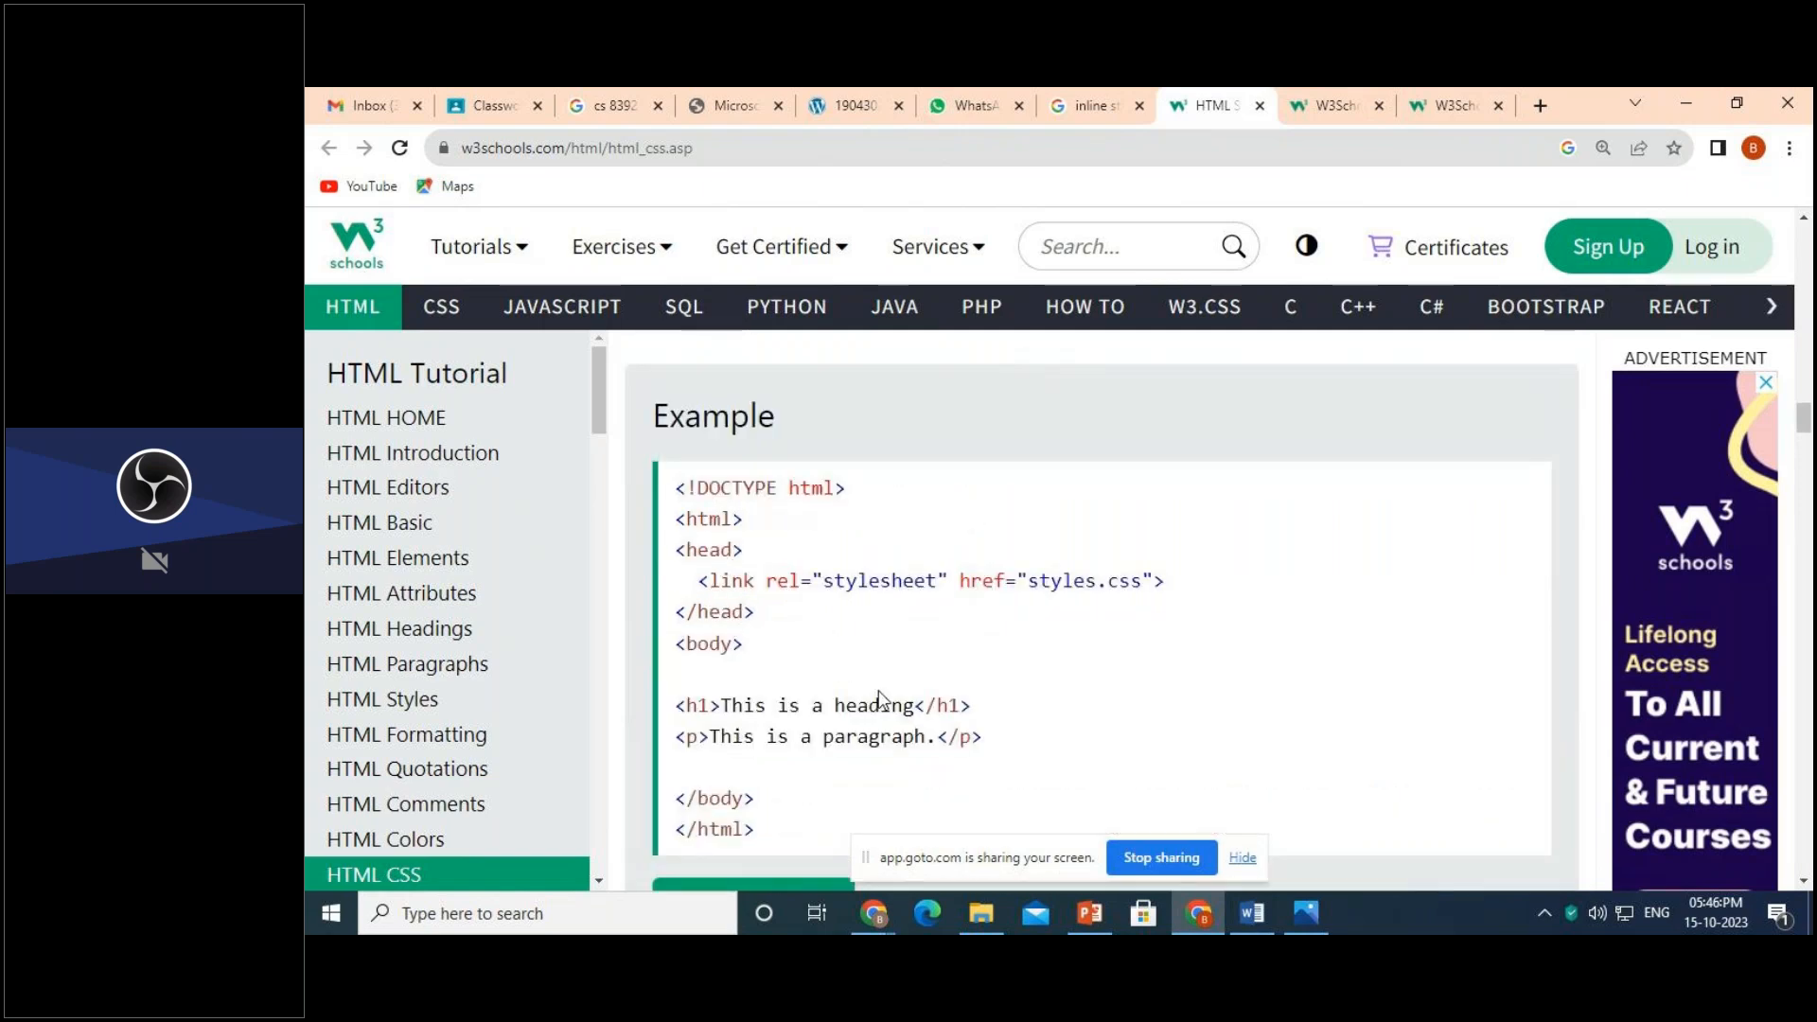
pyautogui.moveTo(971, 523)
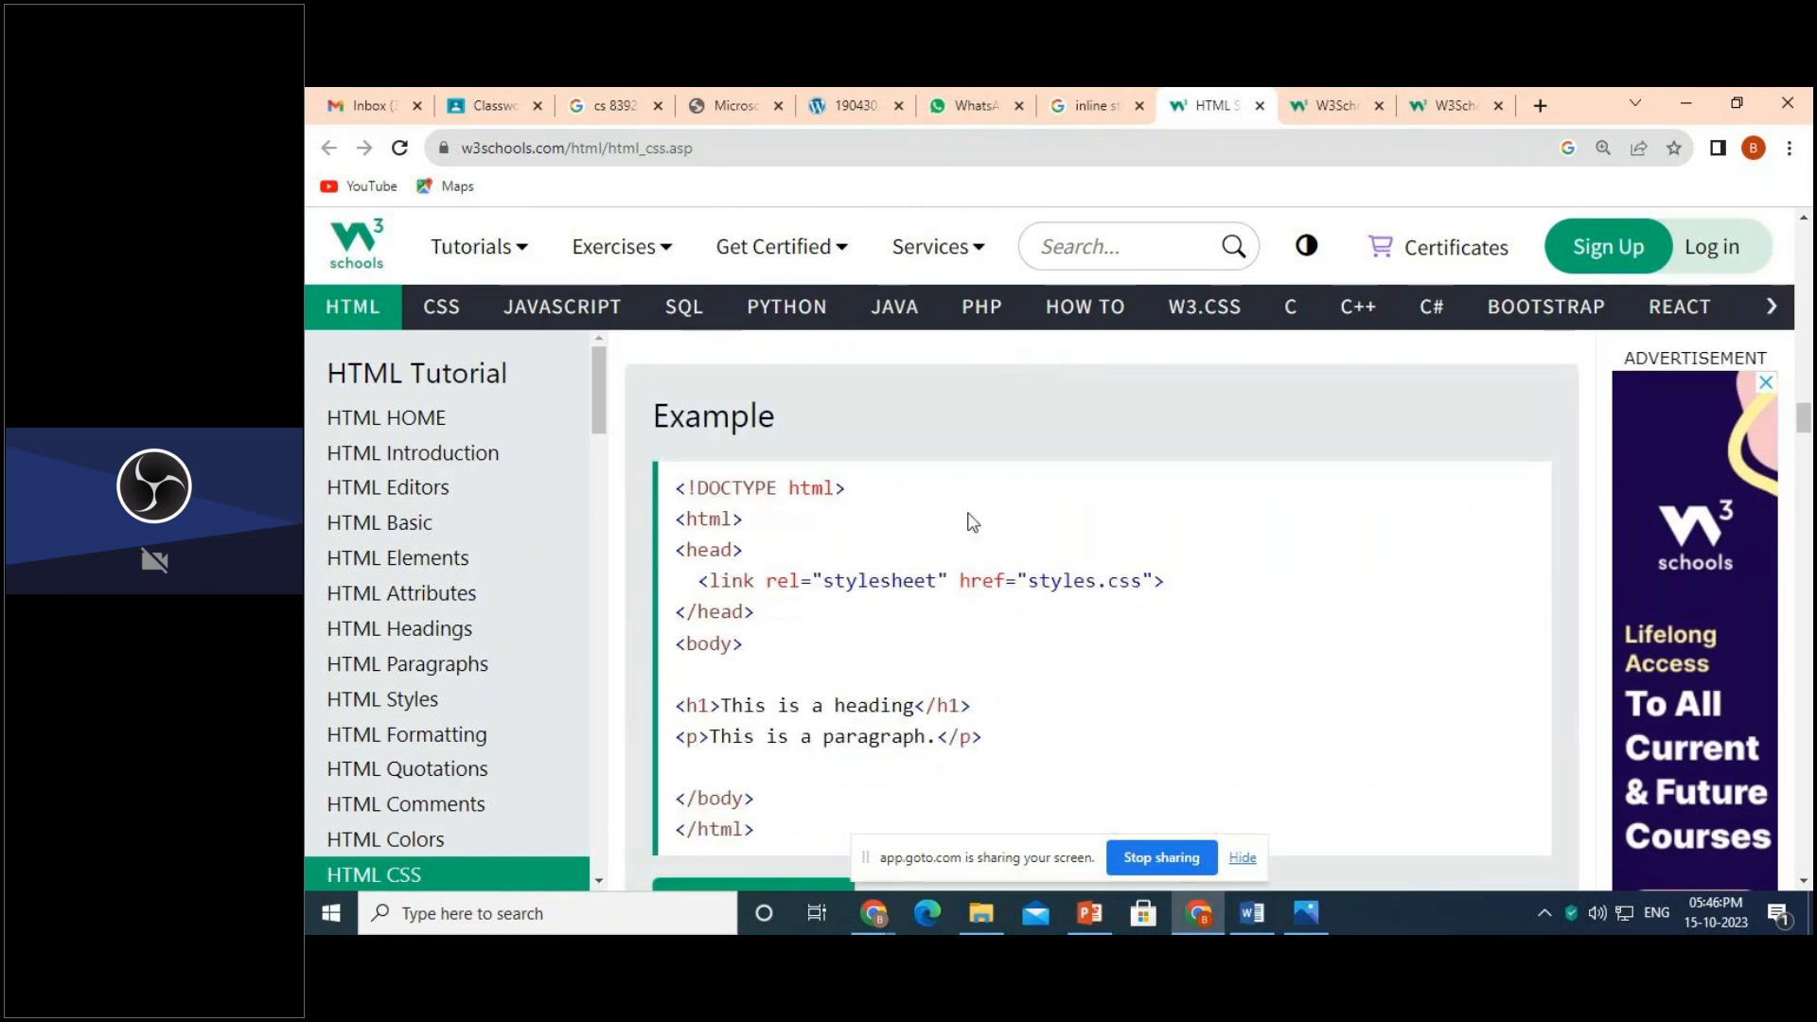
pyautogui.moveTo(1003, 638)
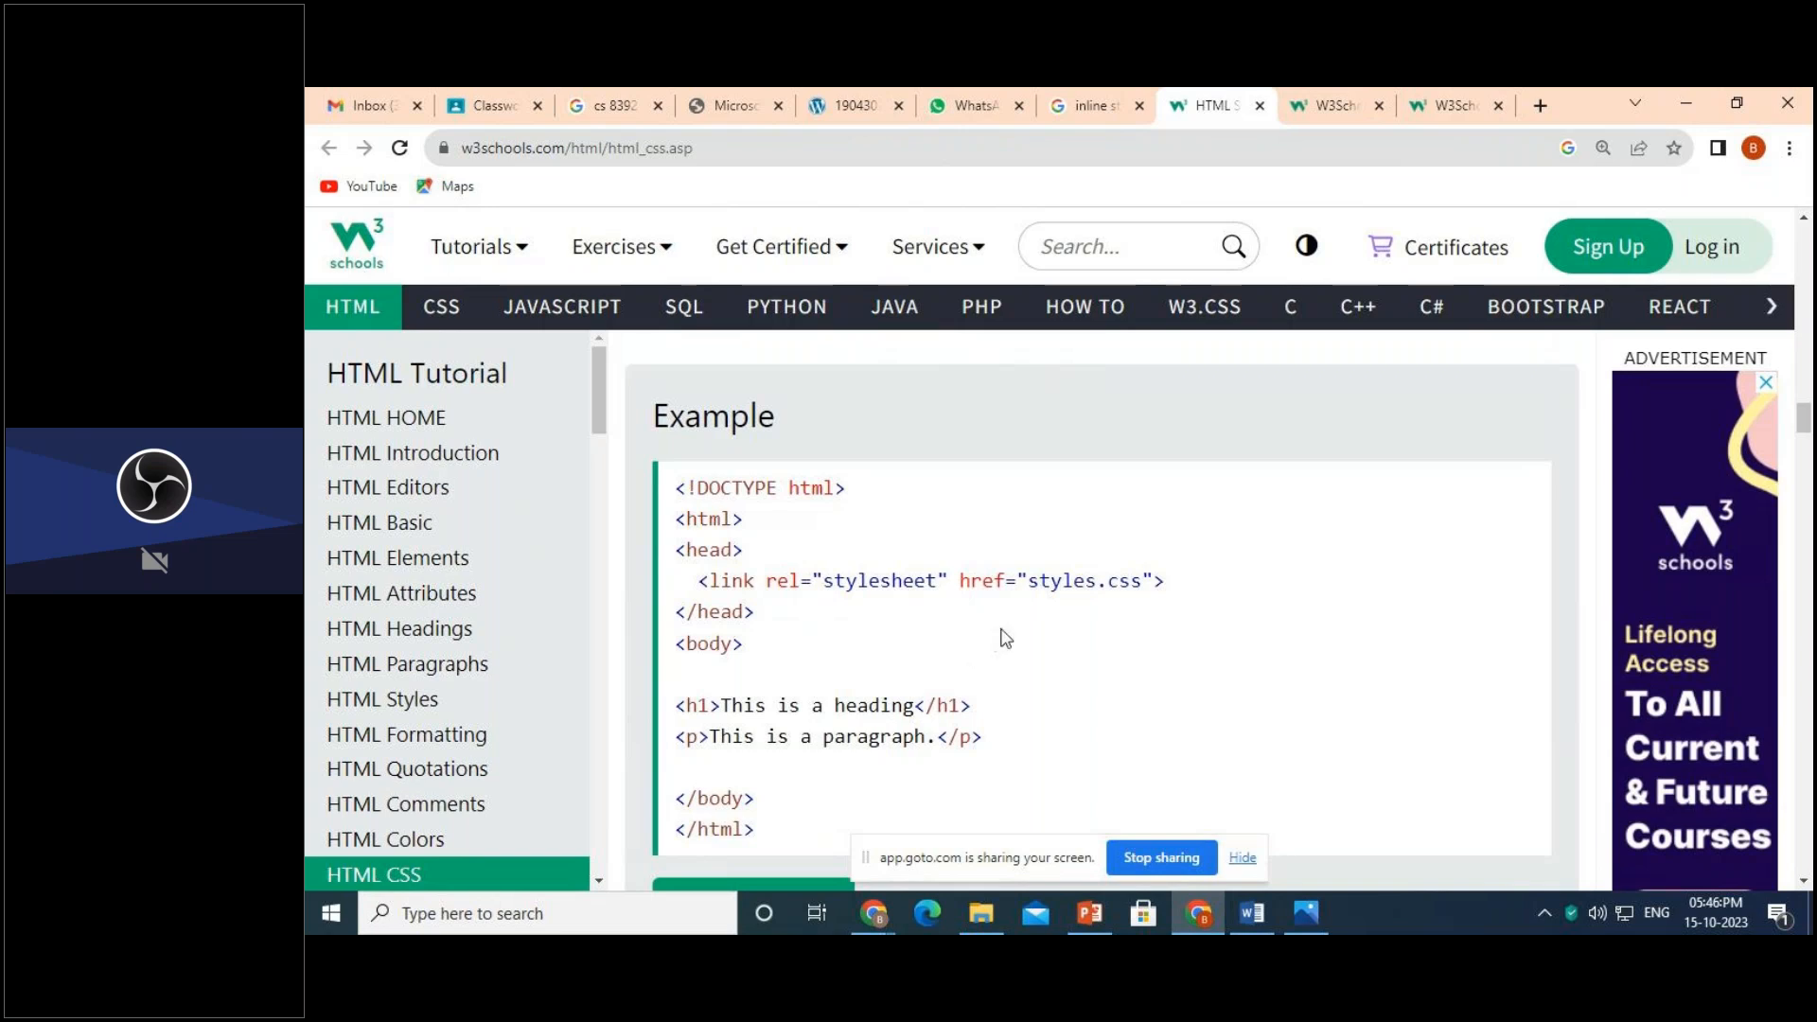
pyautogui.moveTo(884, 778)
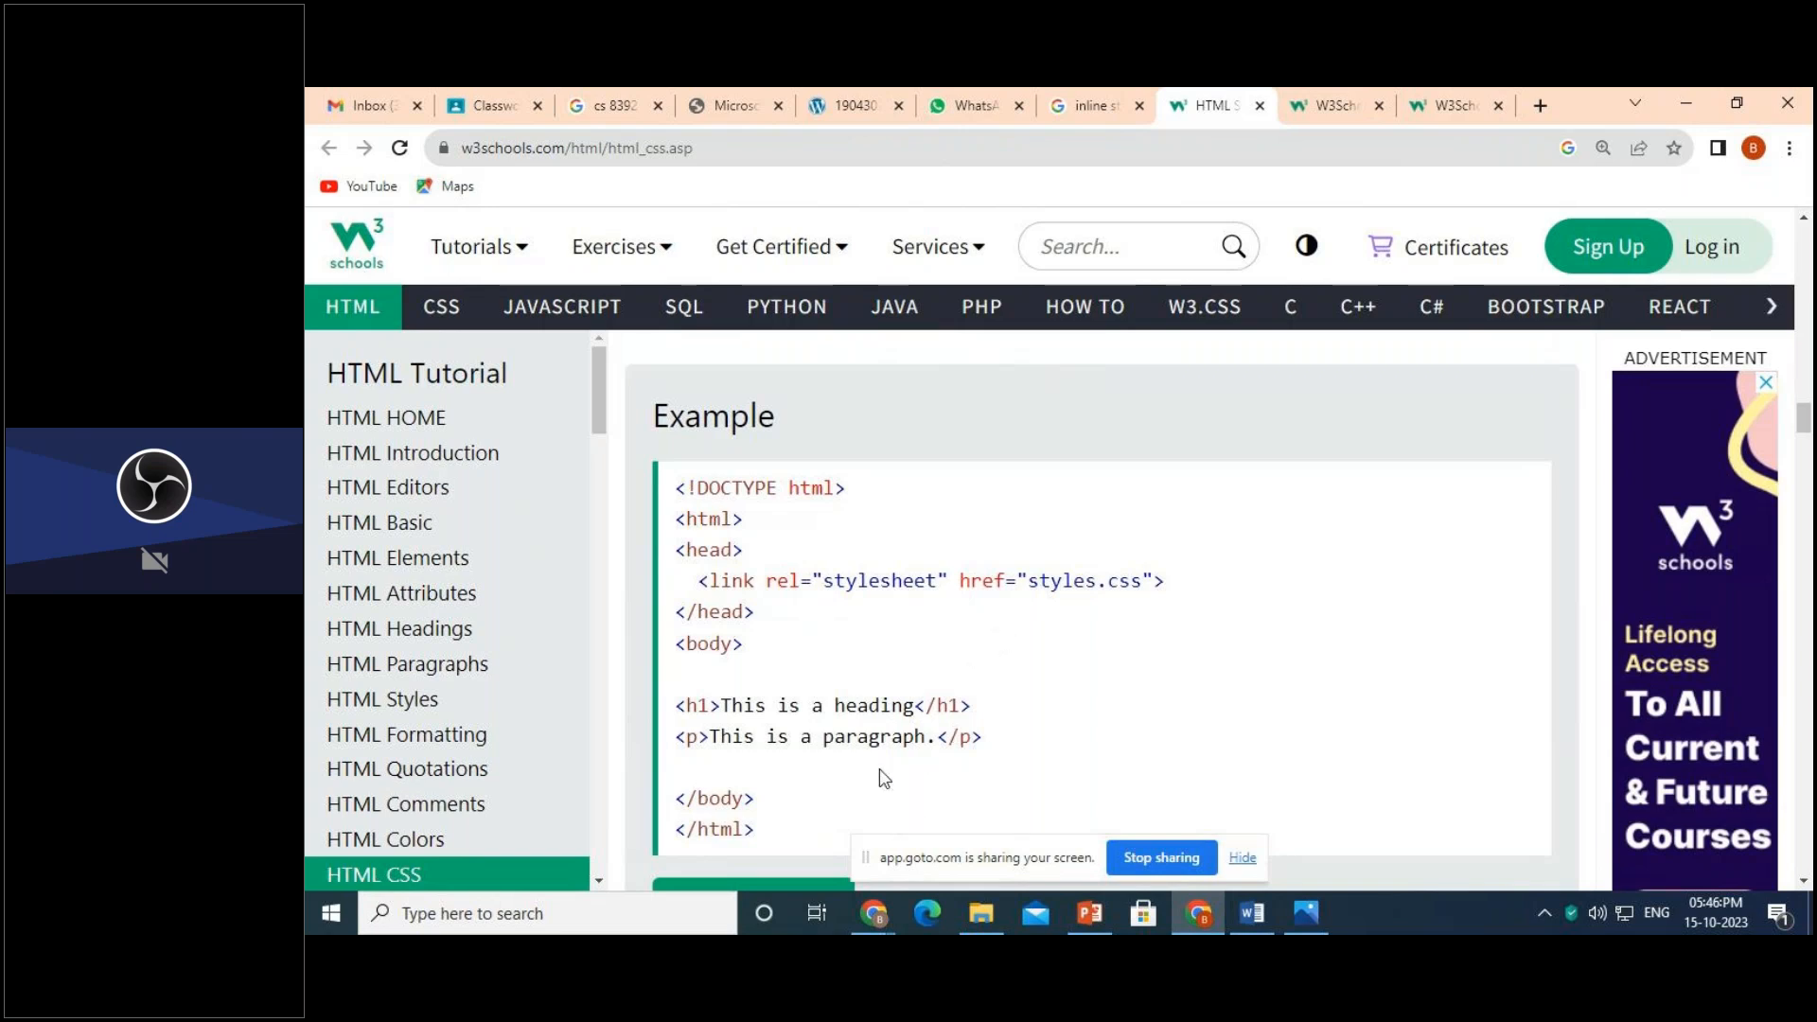